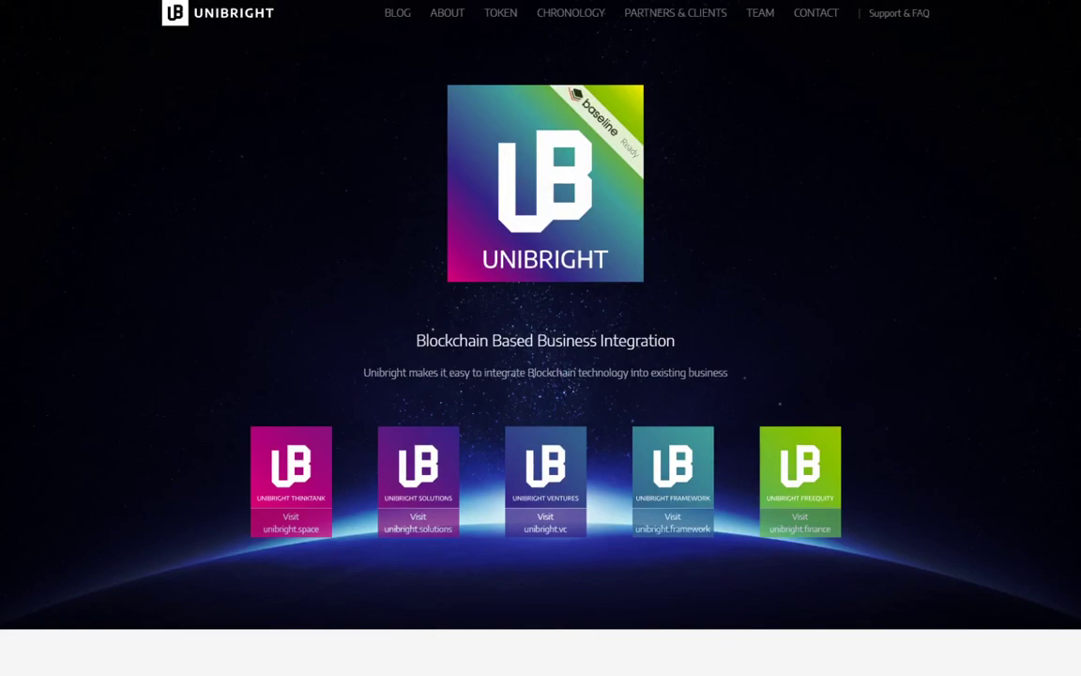
pyautogui.moveTo(545, 466)
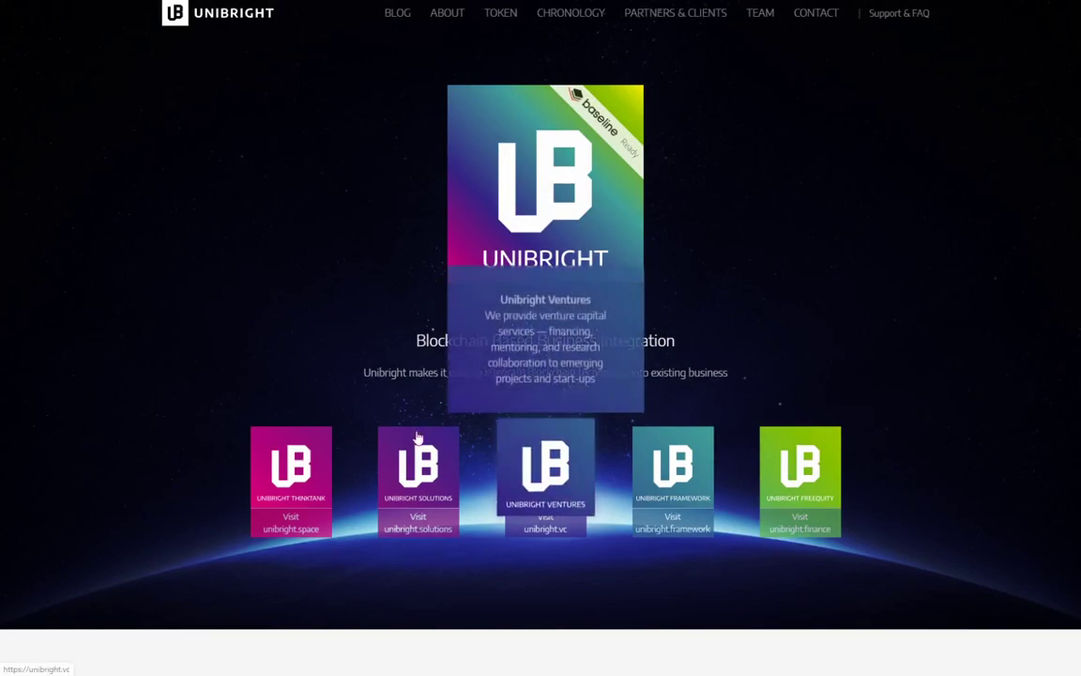
pyautogui.moveTo(32, 461)
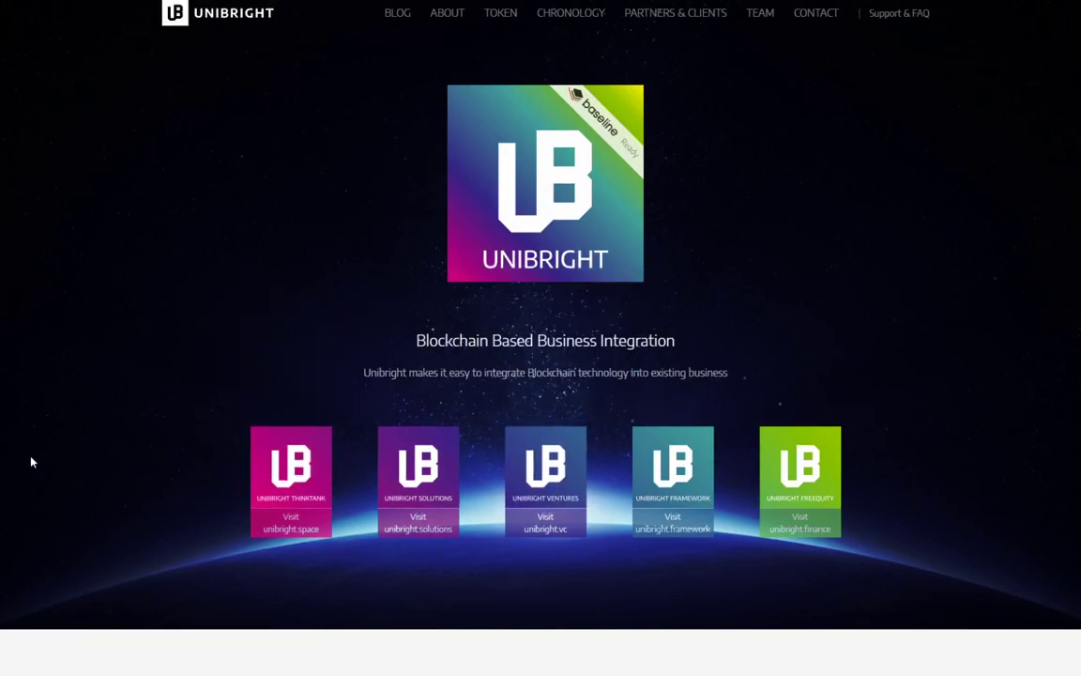
# Scroll past the Blog and About sections to the Token section's smart contract uses
pyautogui.scroll(-3)
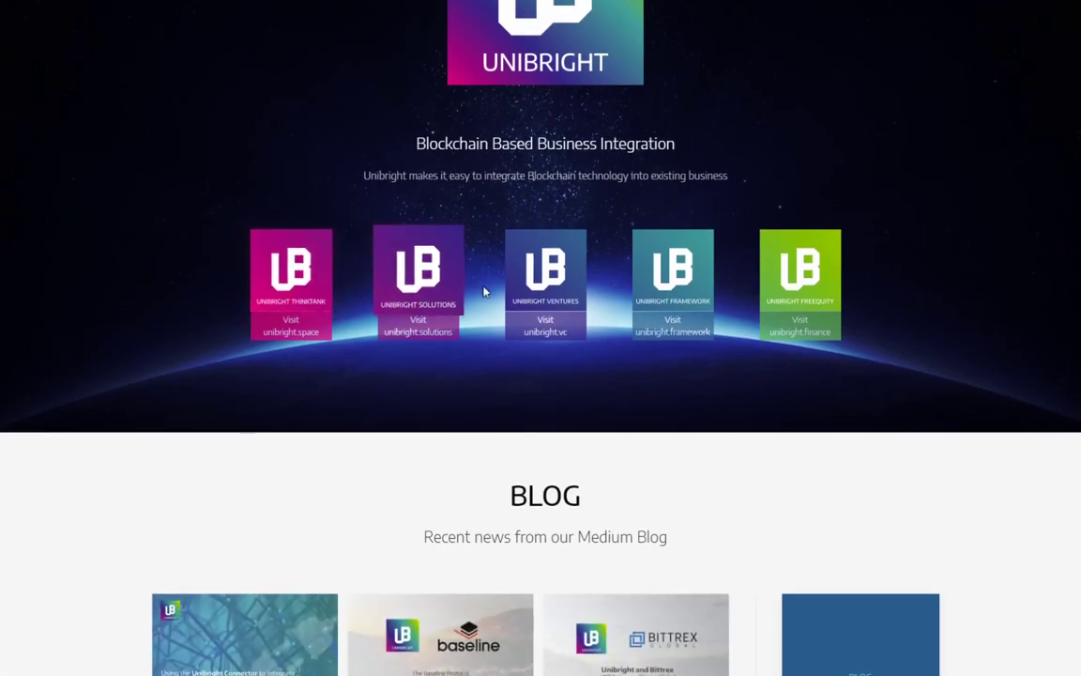
pyautogui.moveTo(738, 425)
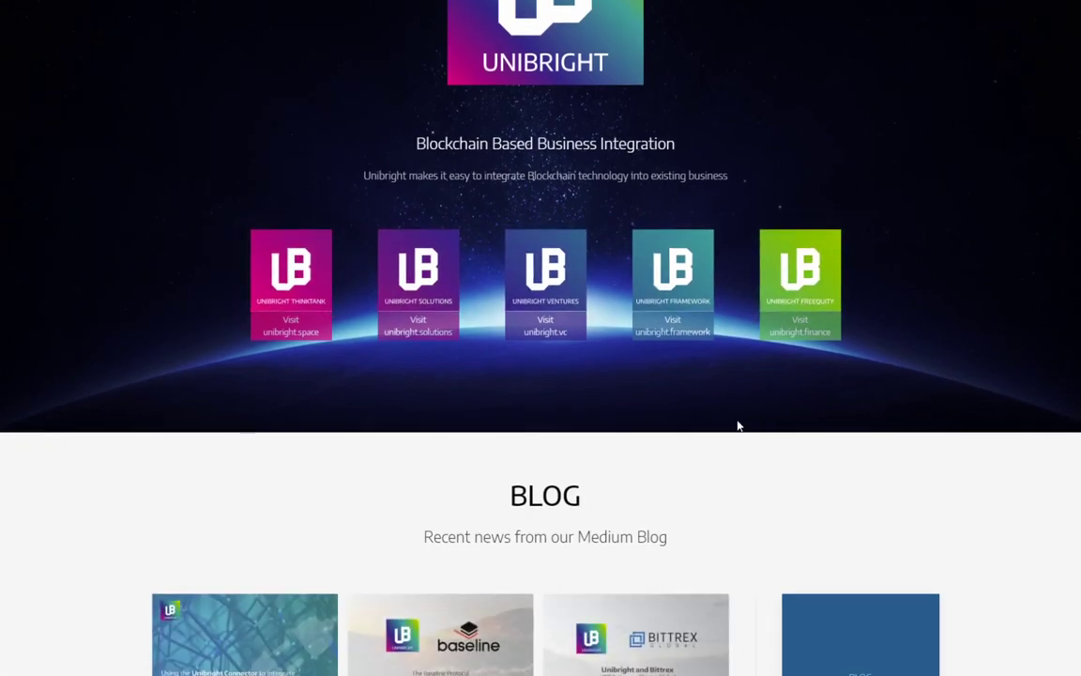
pyautogui.moveTo(700, 430)
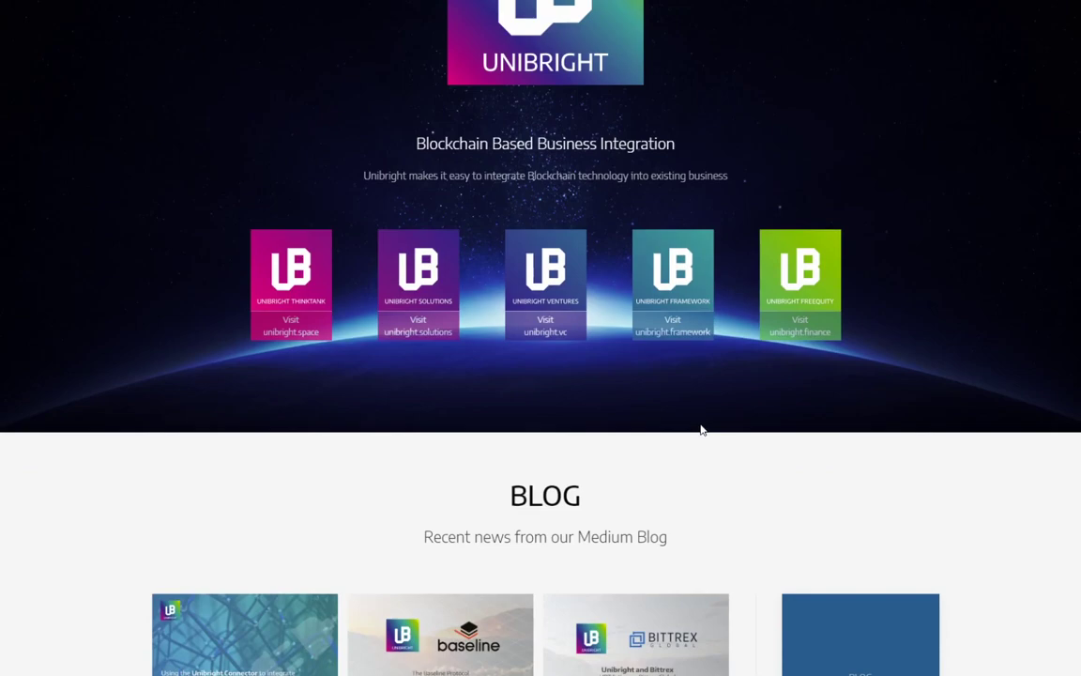
pyautogui.moveTo(591, 455)
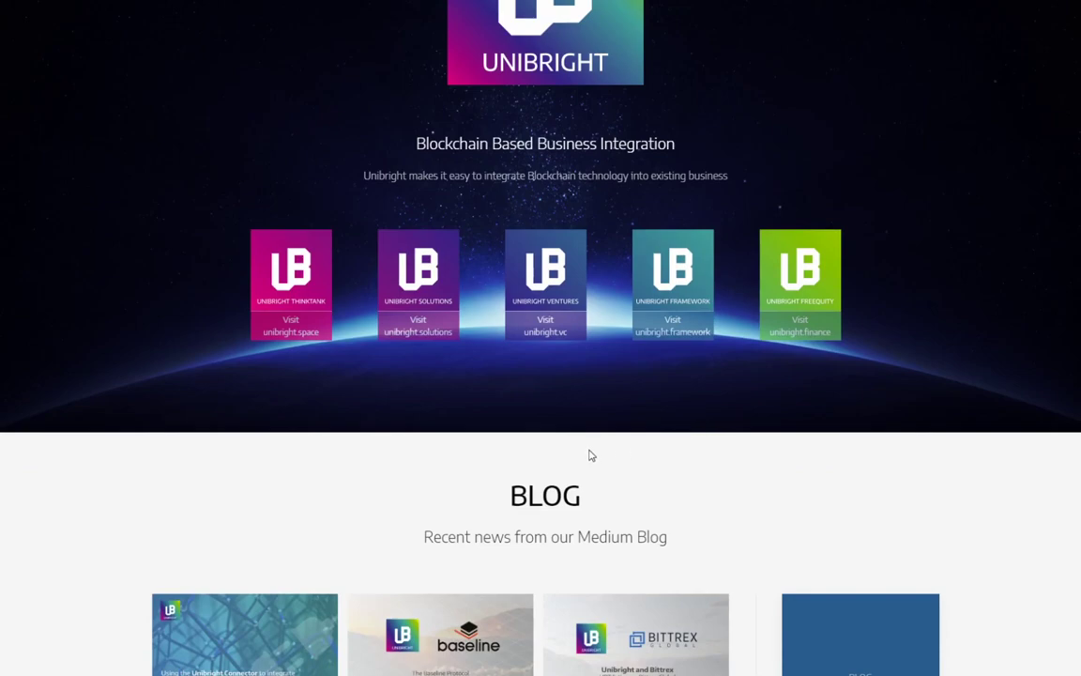
pyautogui.scroll(-3)
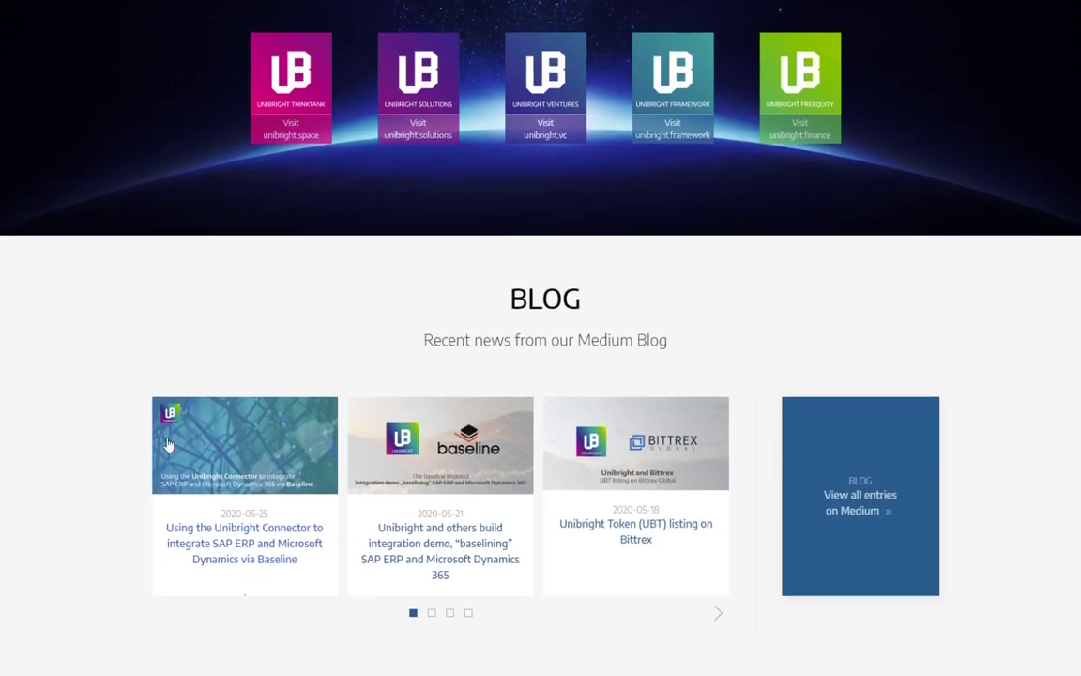
pyautogui.scroll(-3)
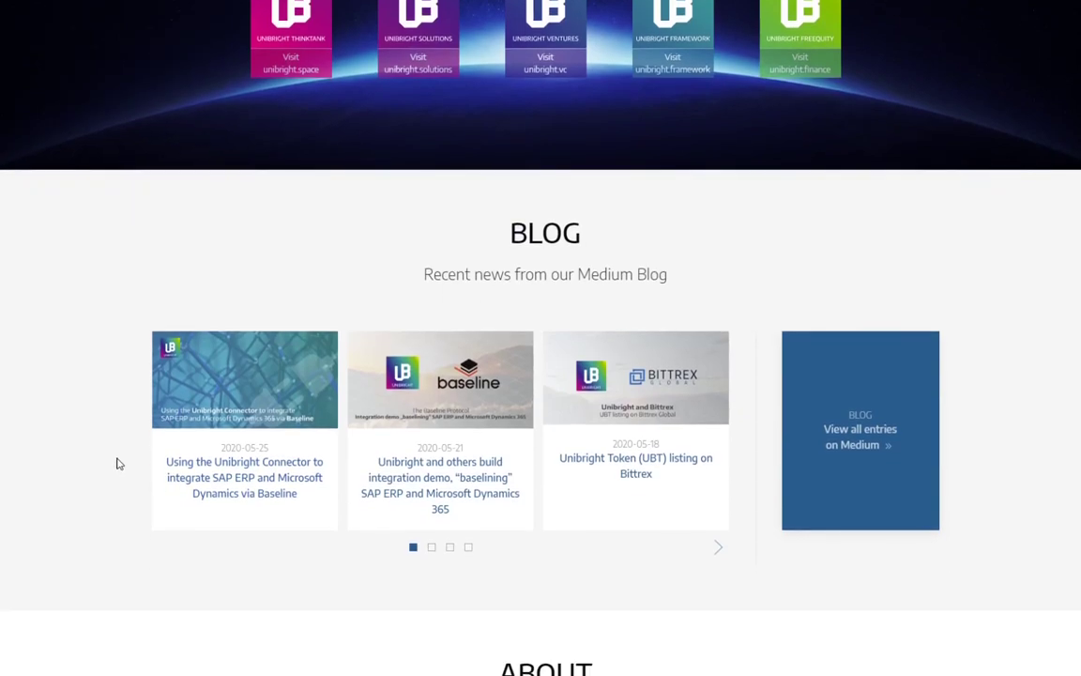
pyautogui.scroll(-3)
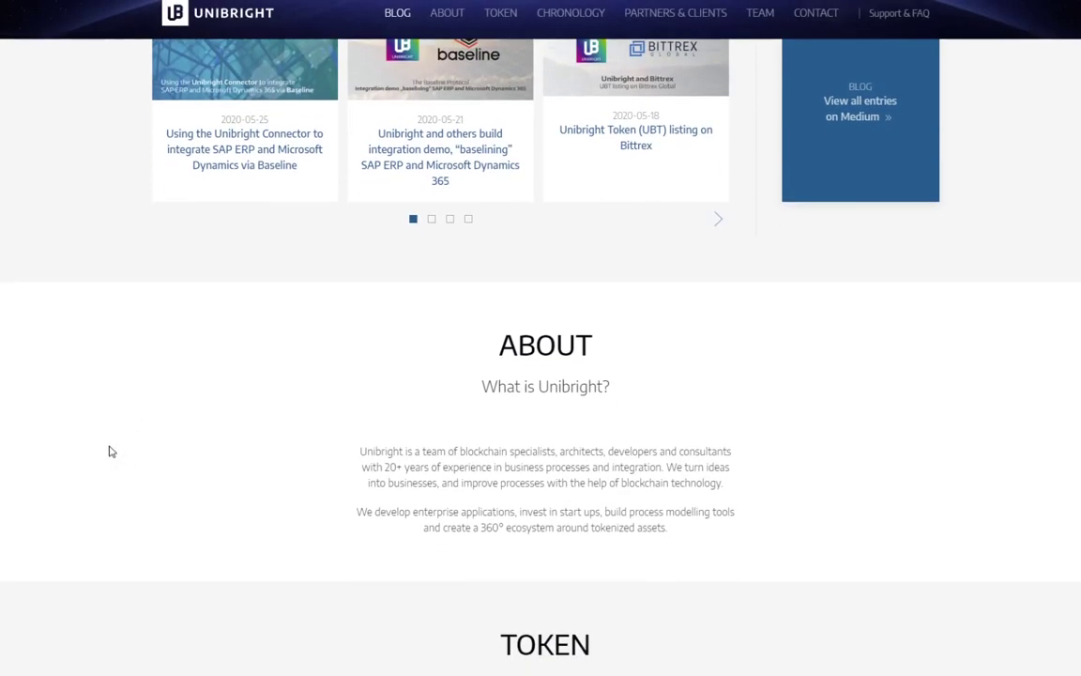
pyautogui.scroll(-3)
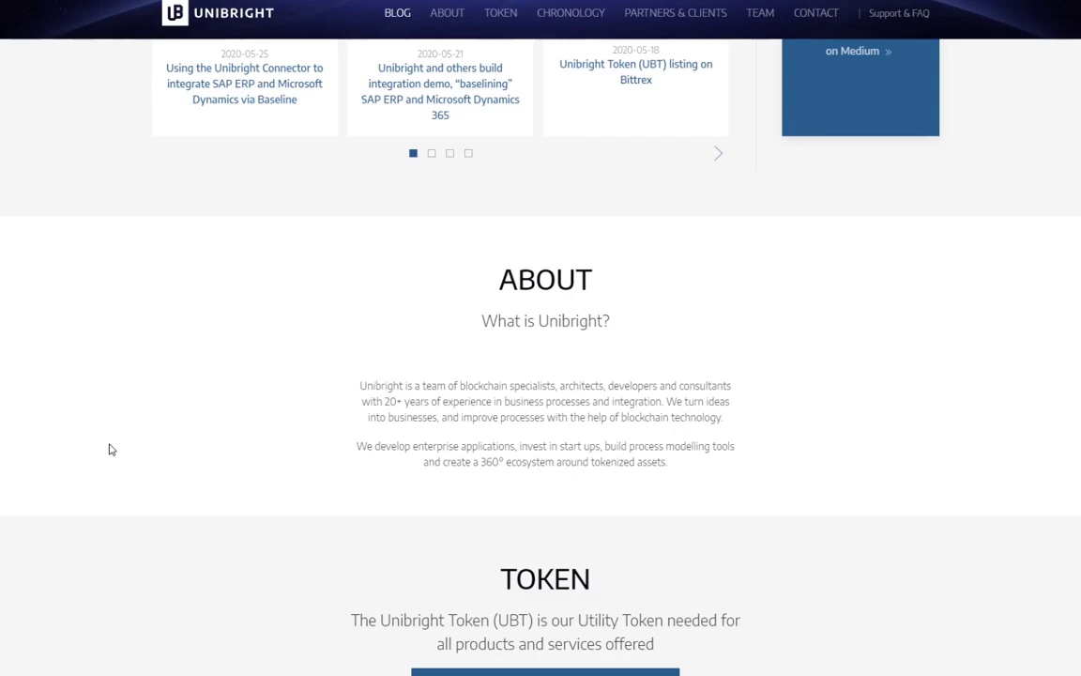
pyautogui.moveTo(117, 444)
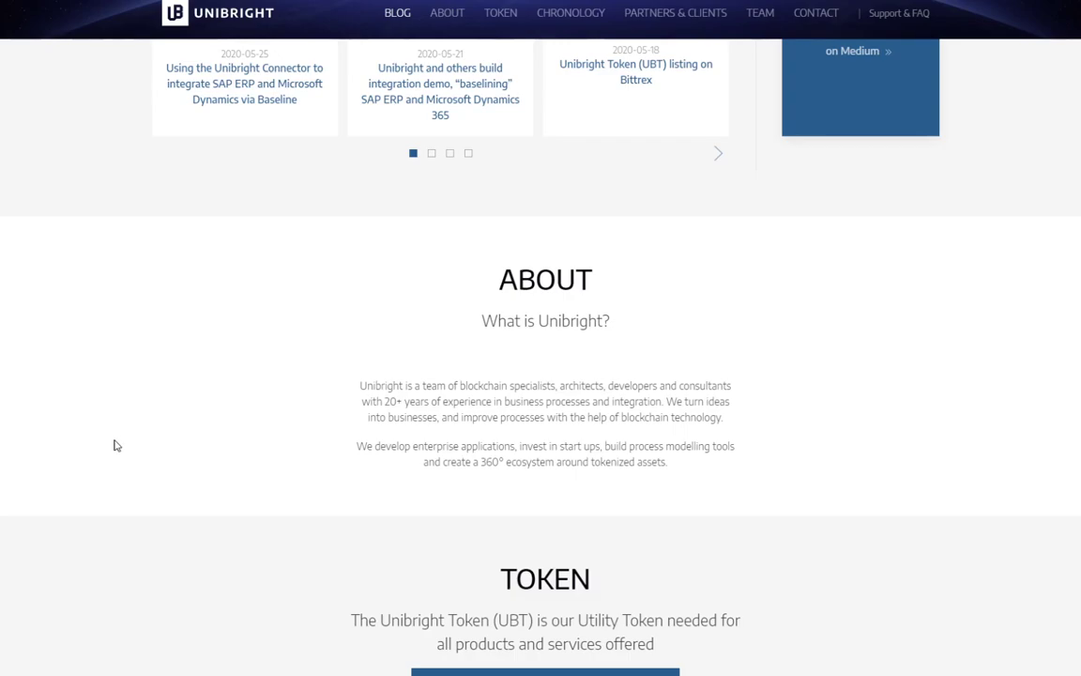
pyautogui.scroll(-3)
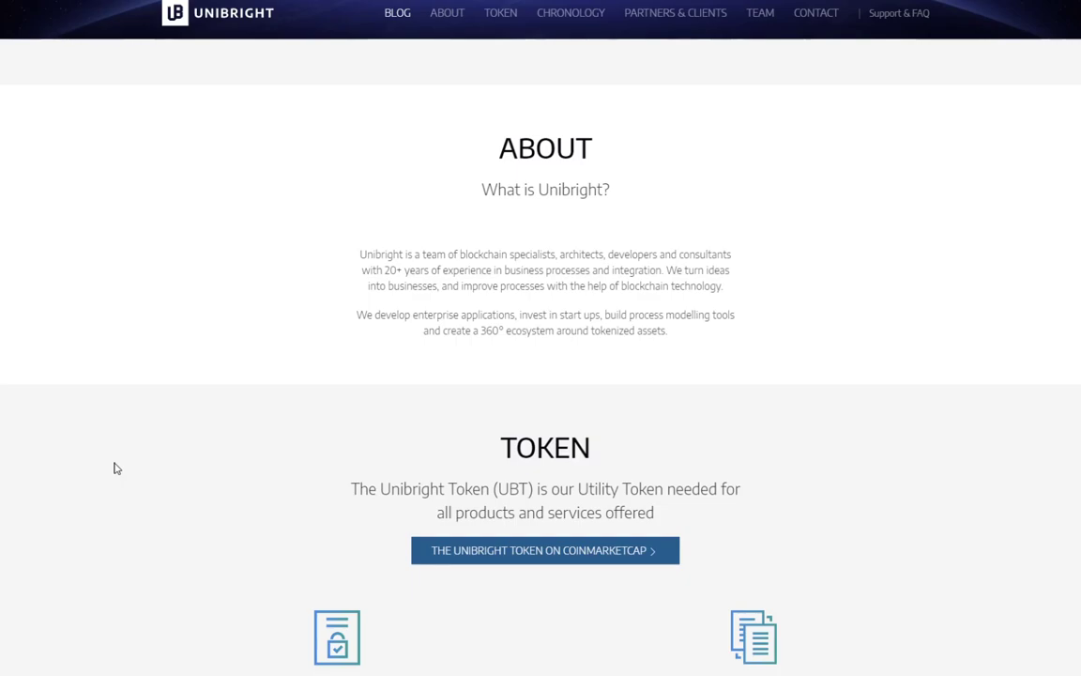
pyautogui.moveTo(43, 522)
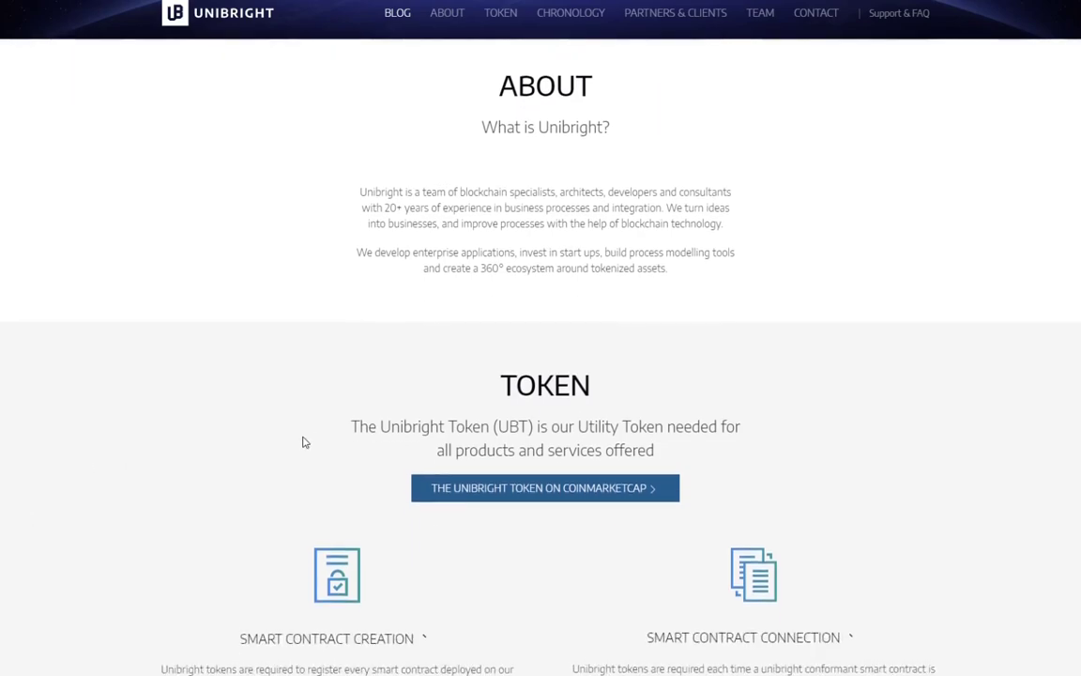
pyautogui.scroll(-3)
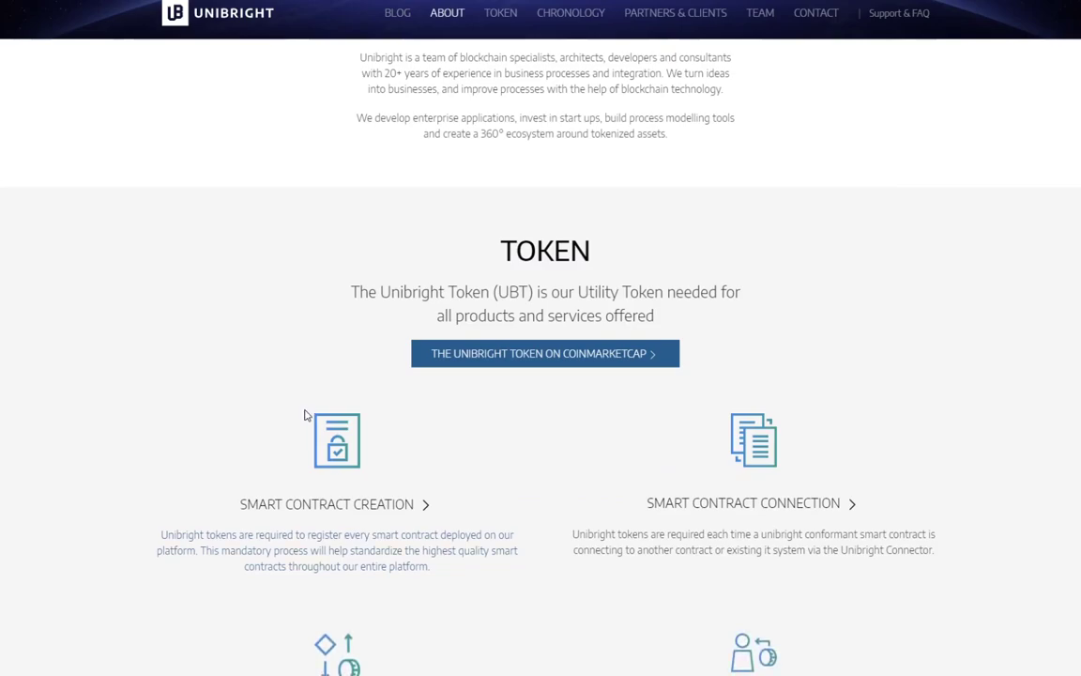
pyautogui.moveTo(701, 367)
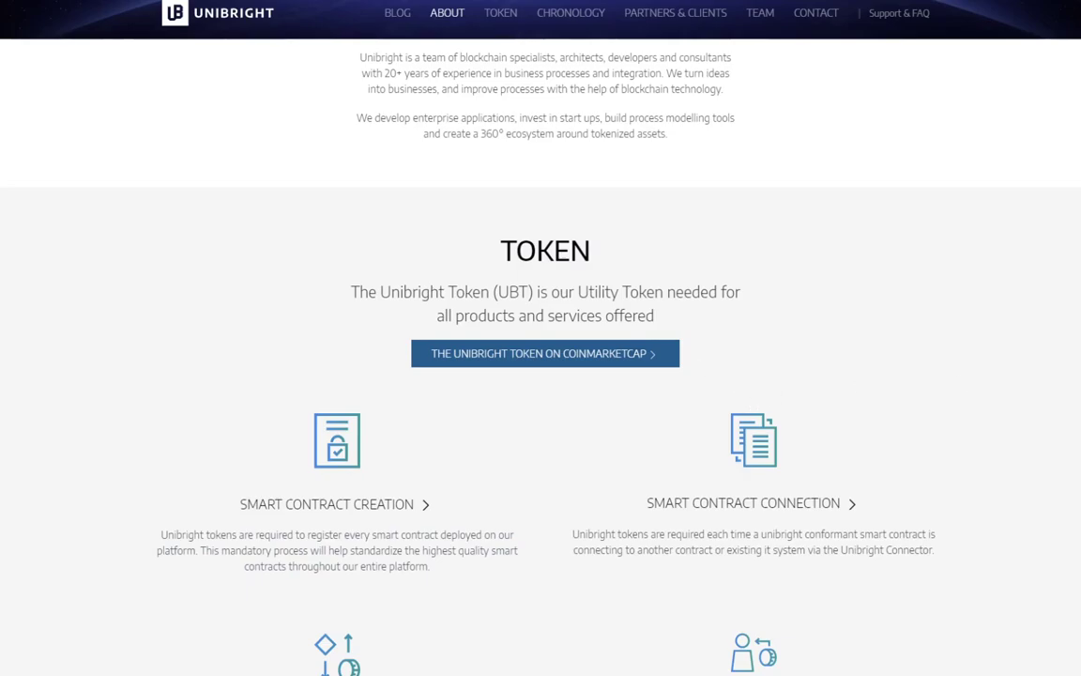
# Scroll back up to the top banner with the five division tiles
pyautogui.scroll(3)
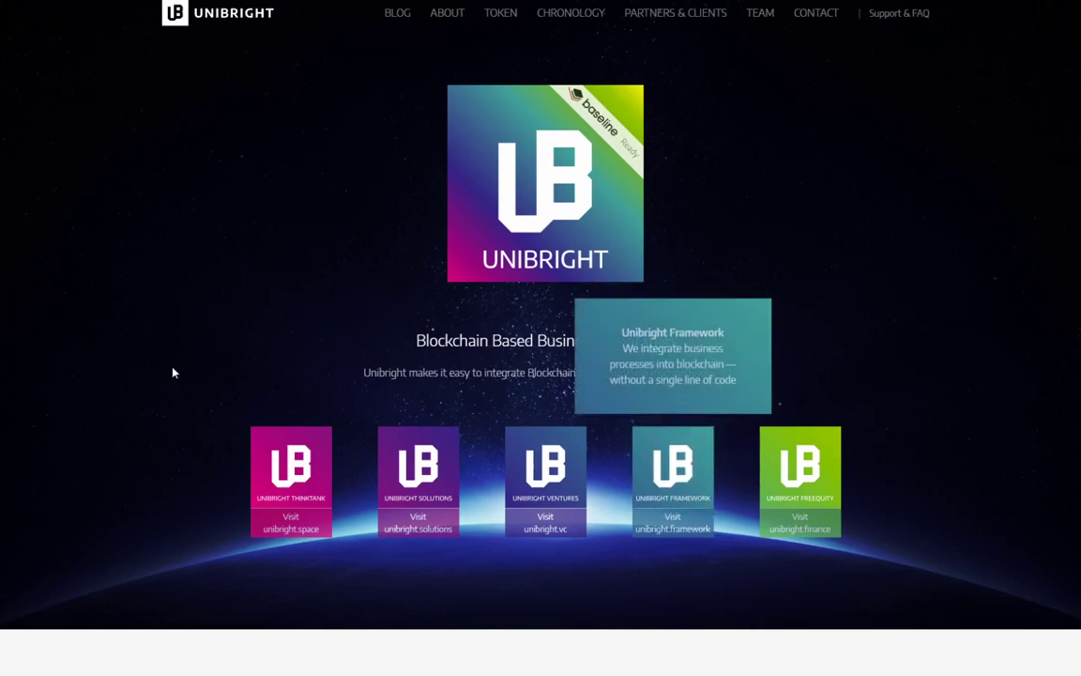
pyautogui.moveTo(347, 415)
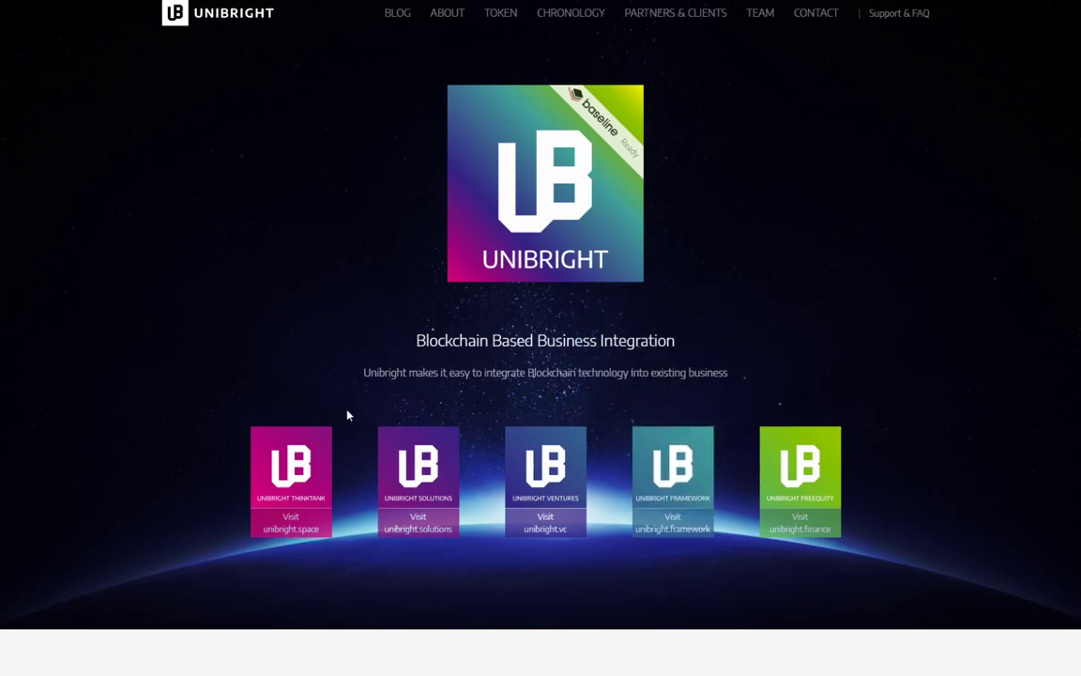
pyautogui.moveTo(215, 404)
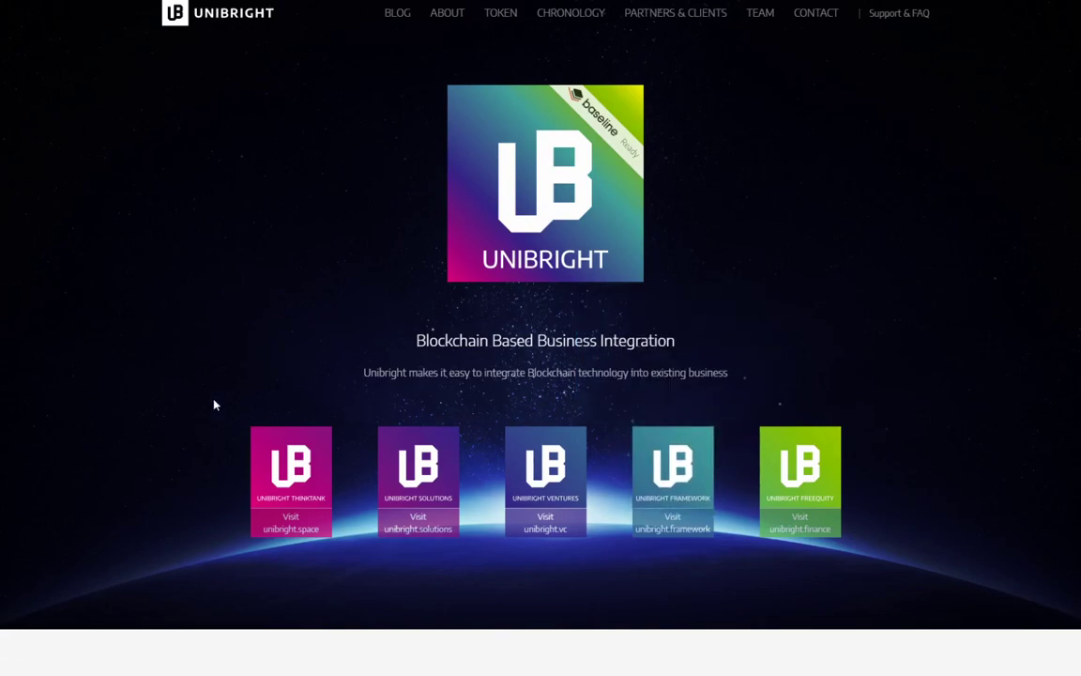
pyautogui.moveTo(291, 469)
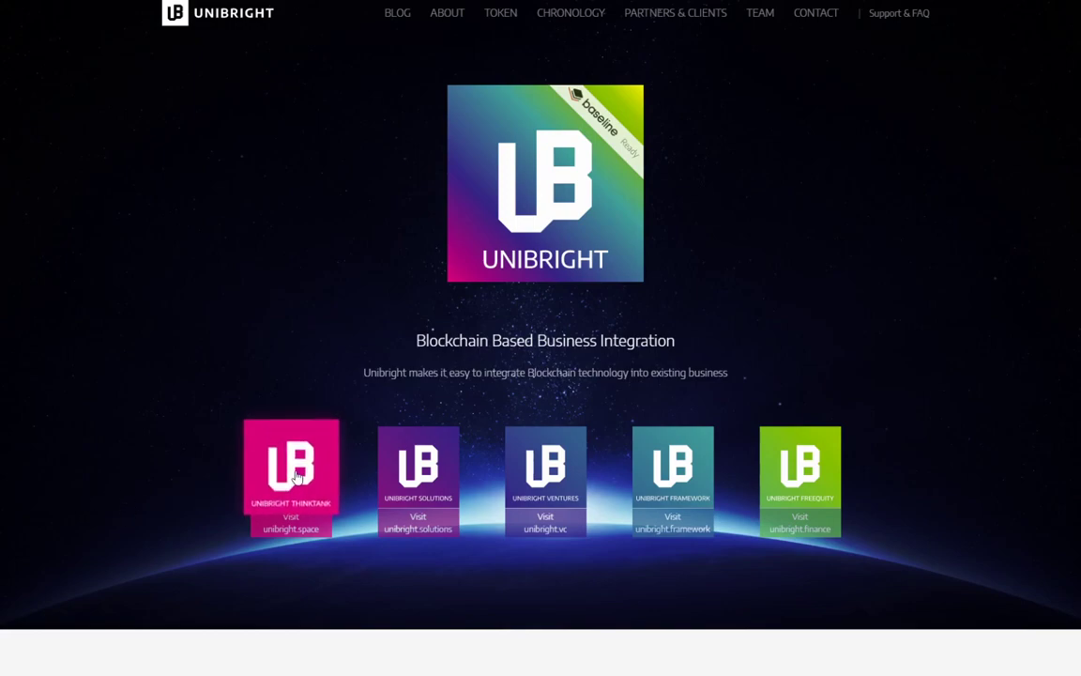
pyautogui.moveTo(291, 474)
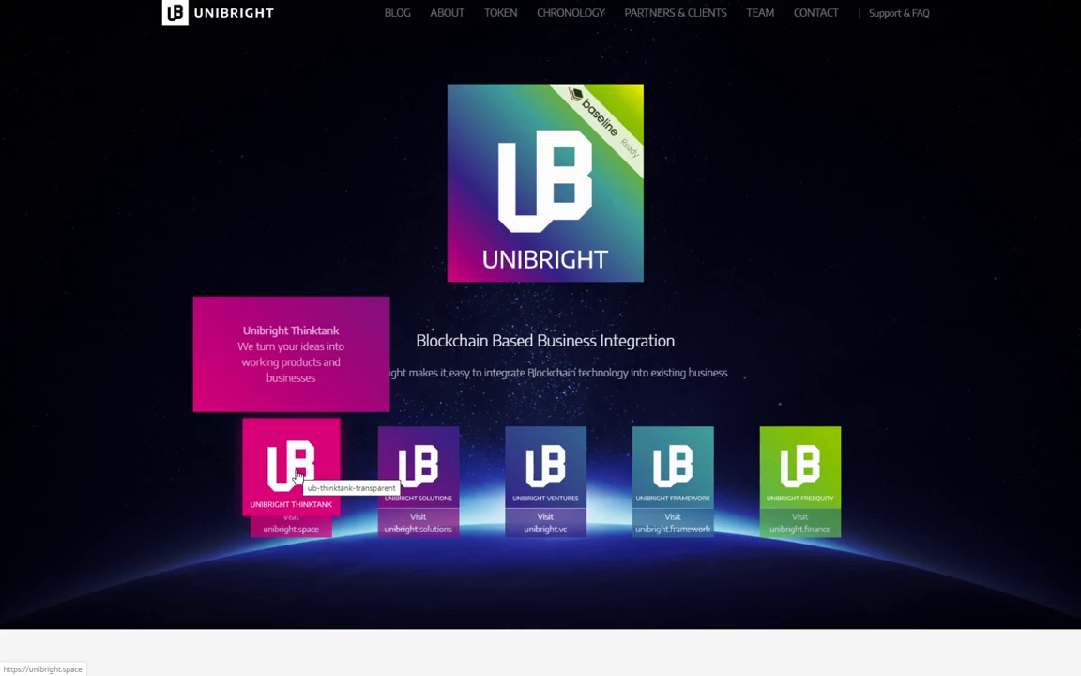
pyautogui.moveTo(417, 469)
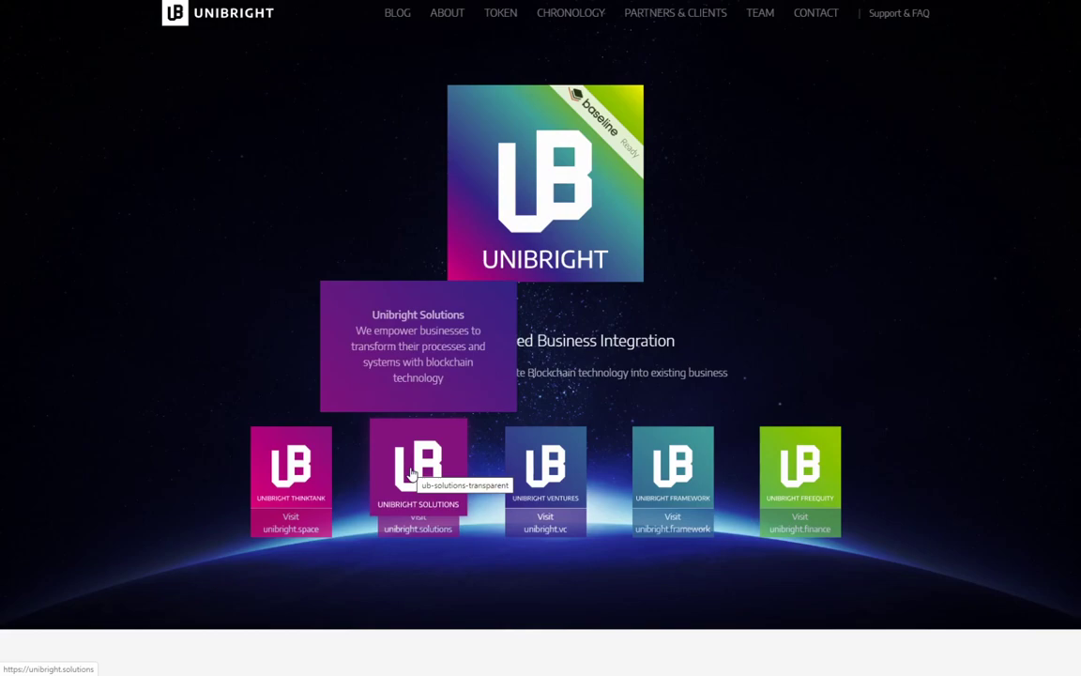
pyautogui.moveTo(545, 474)
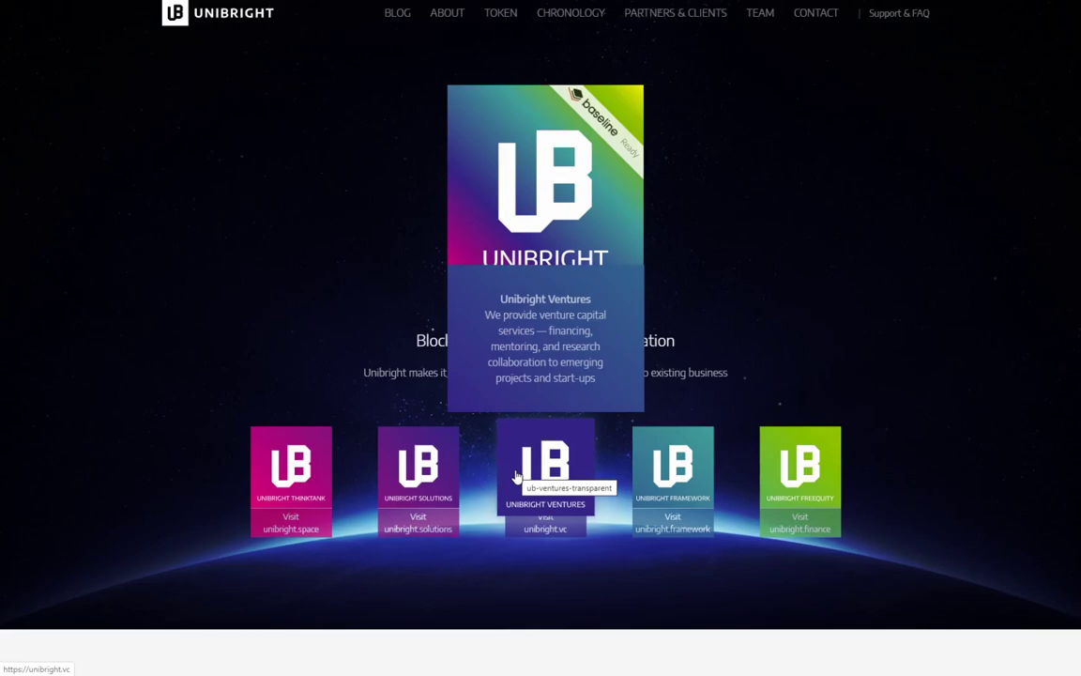
pyautogui.moveTo(636, 495)
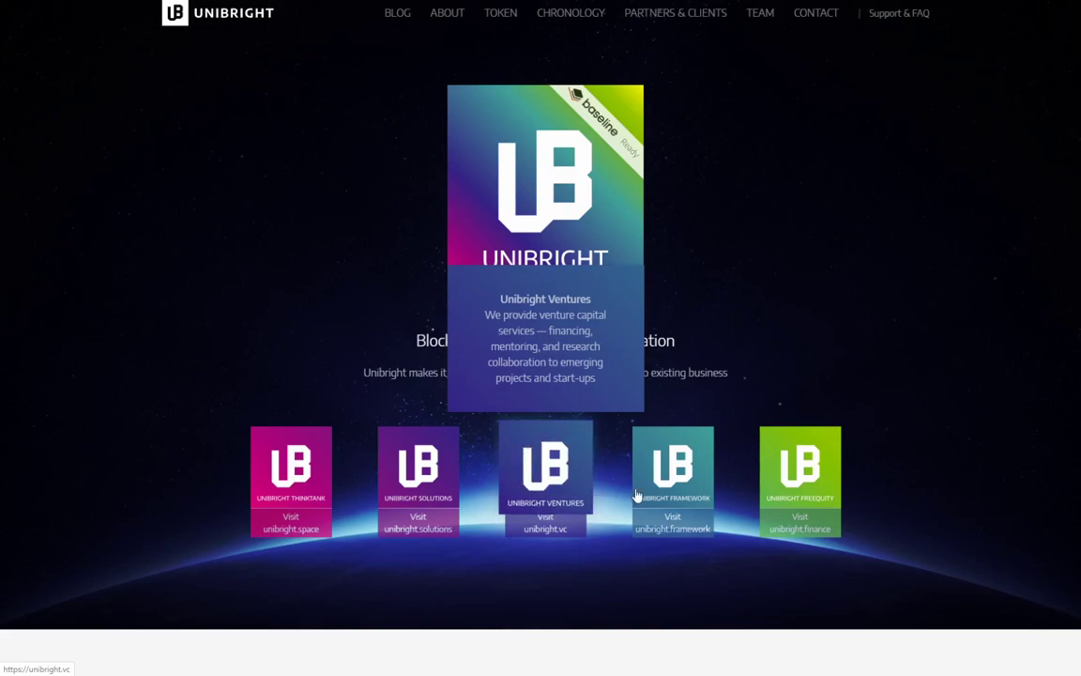
pyautogui.moveTo(672, 479)
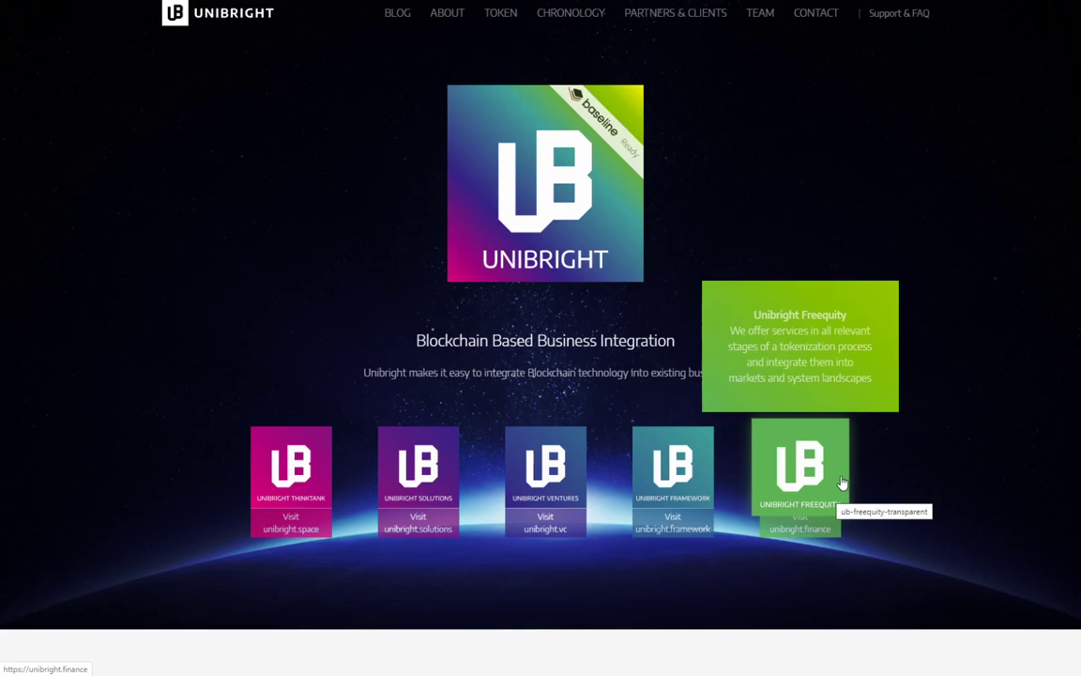
pyautogui.moveTo(275, 479)
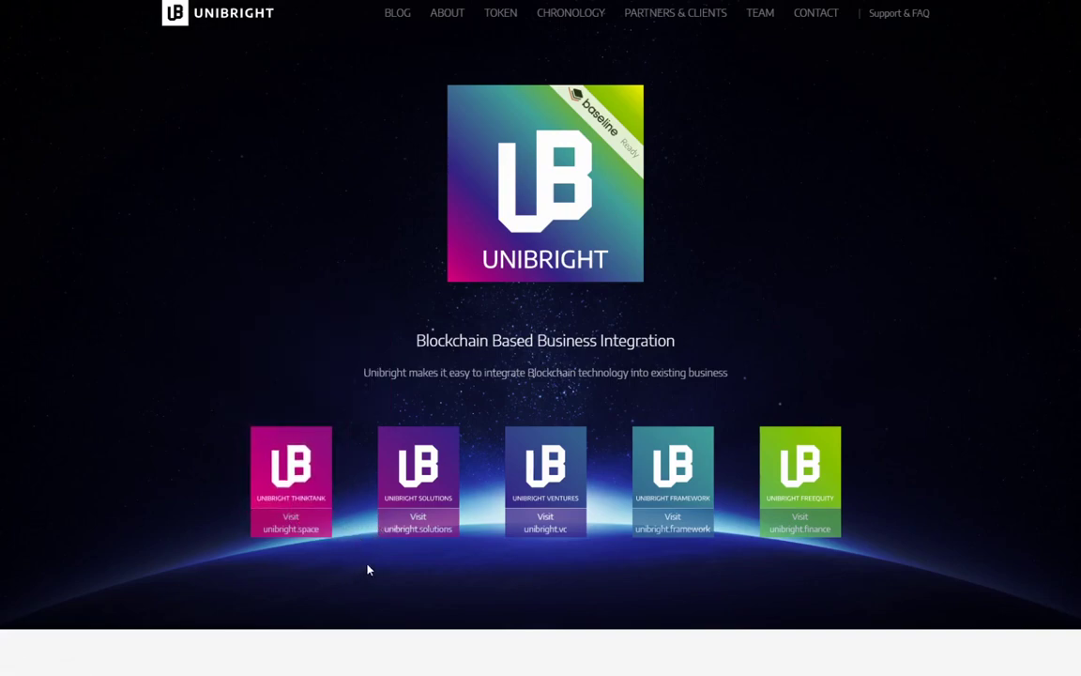
pyautogui.moveTo(290, 469)
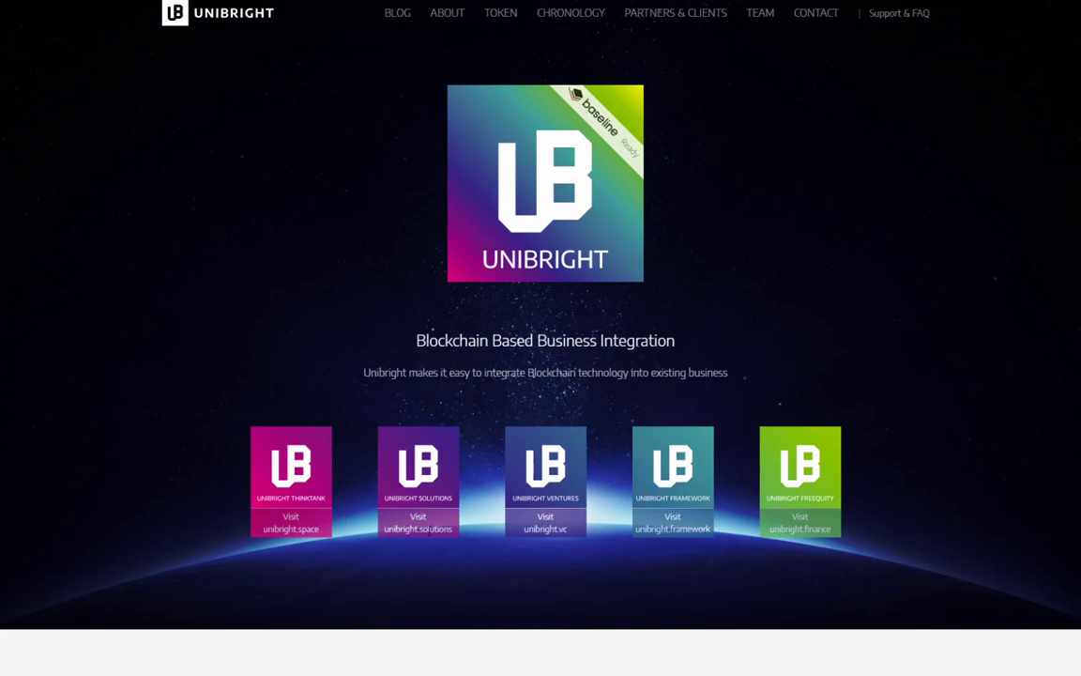
pyautogui.moveTo(776, 540)
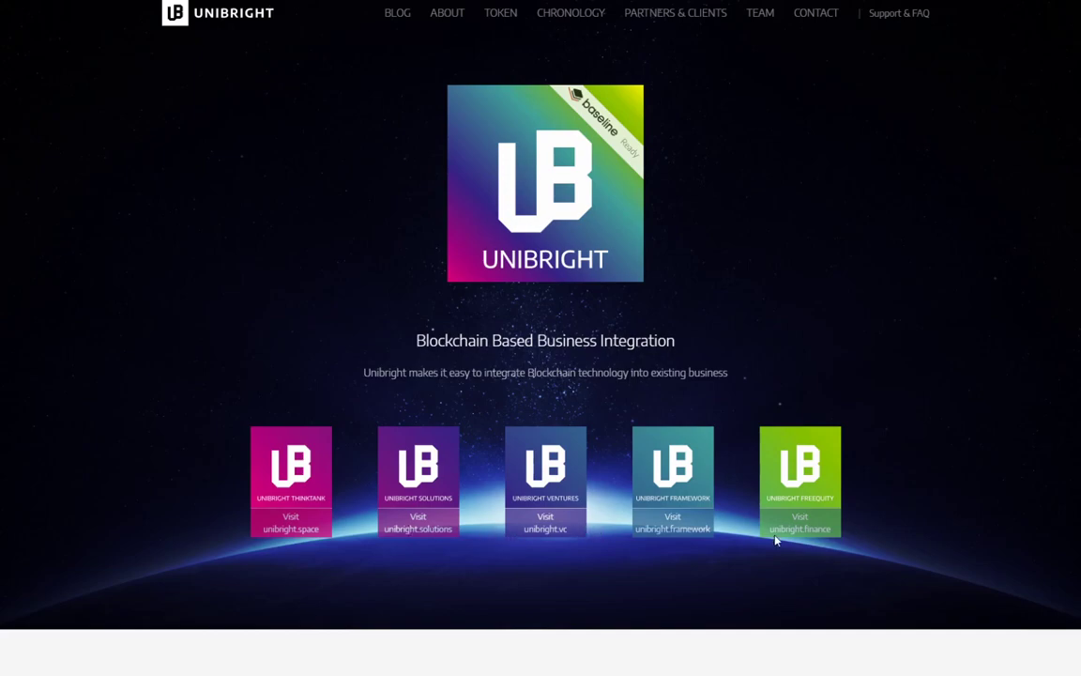
# Open the Unibright Thinktank site and scroll through its About and Methods We Use sections
pyautogui.click(290, 481)
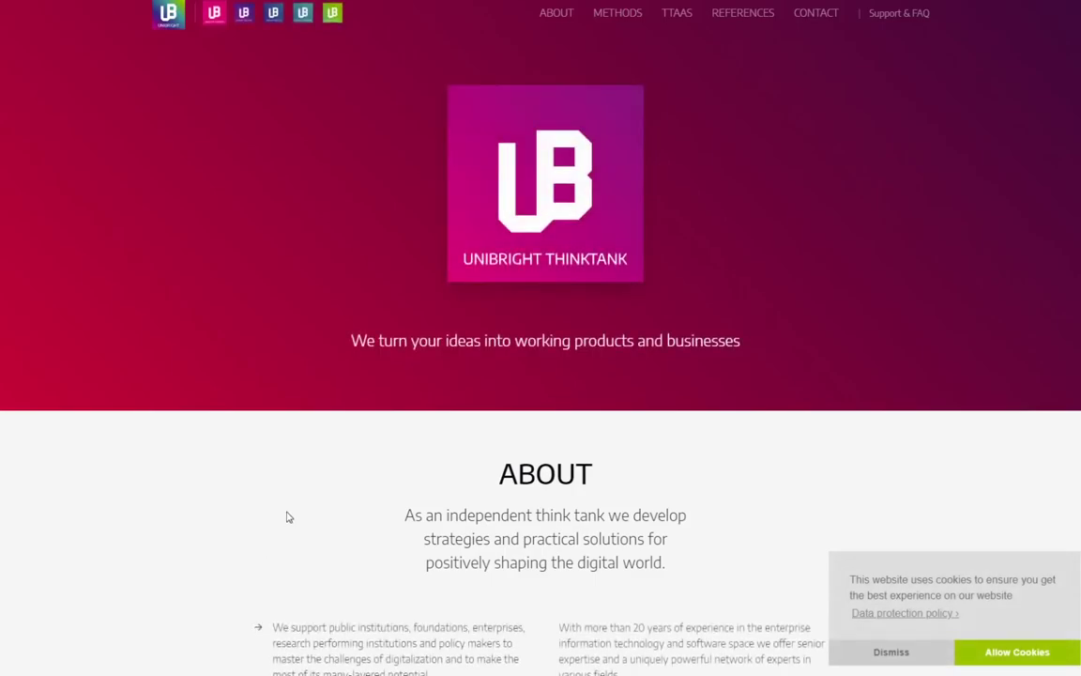
pyautogui.scroll(-3)
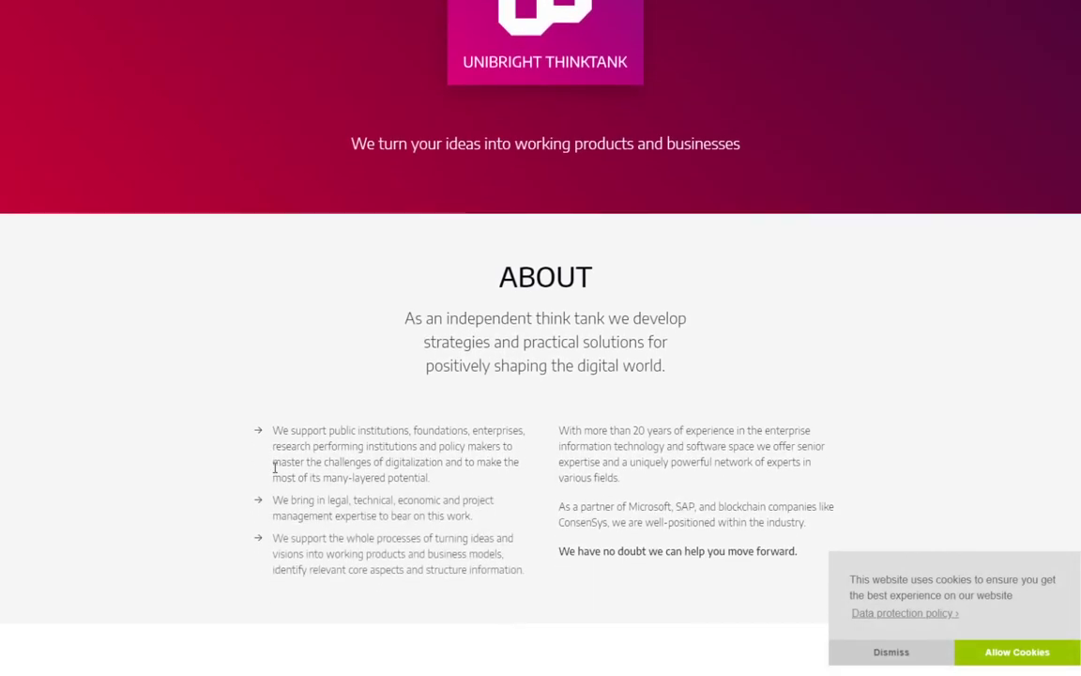
pyautogui.scroll(-3)
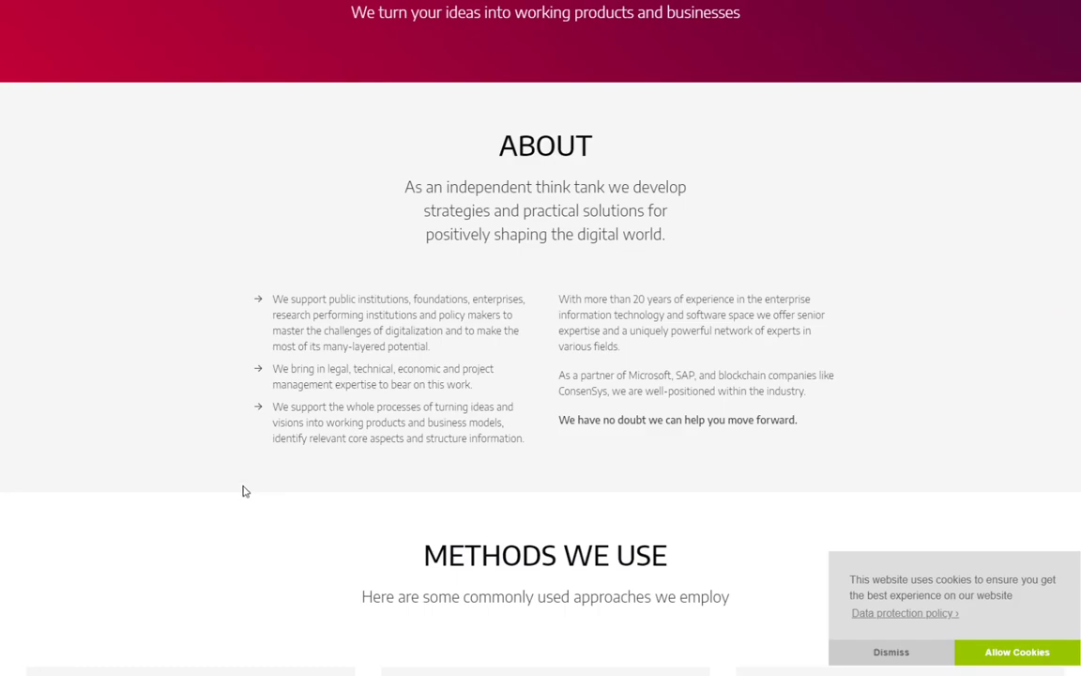
pyautogui.moveTo(262, 495)
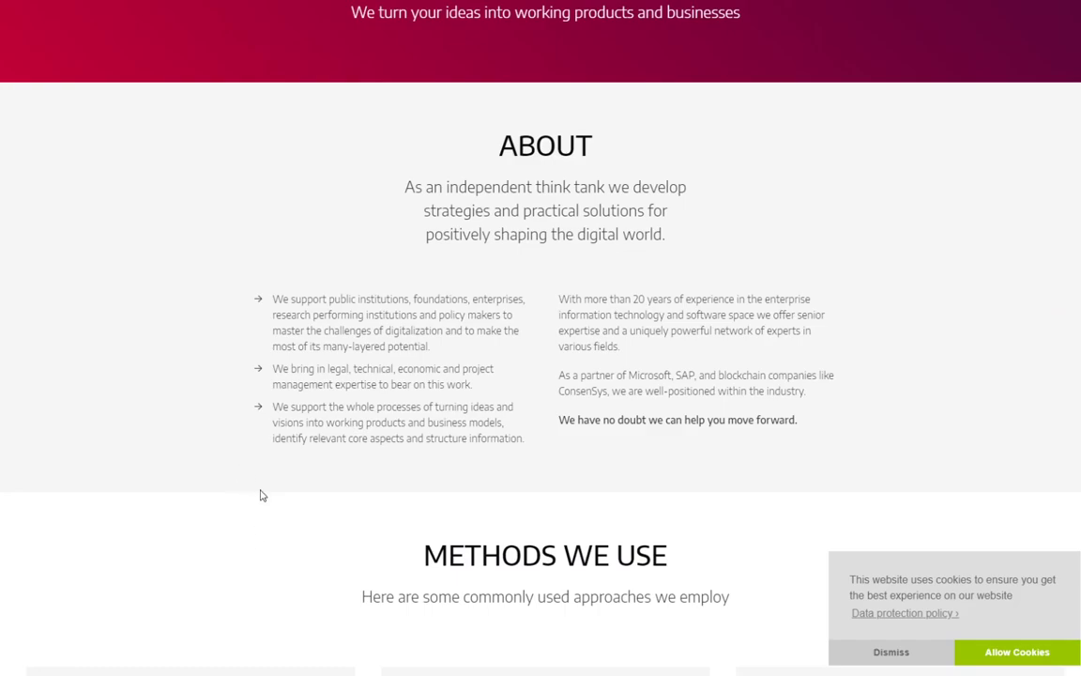
pyautogui.scroll(-3)
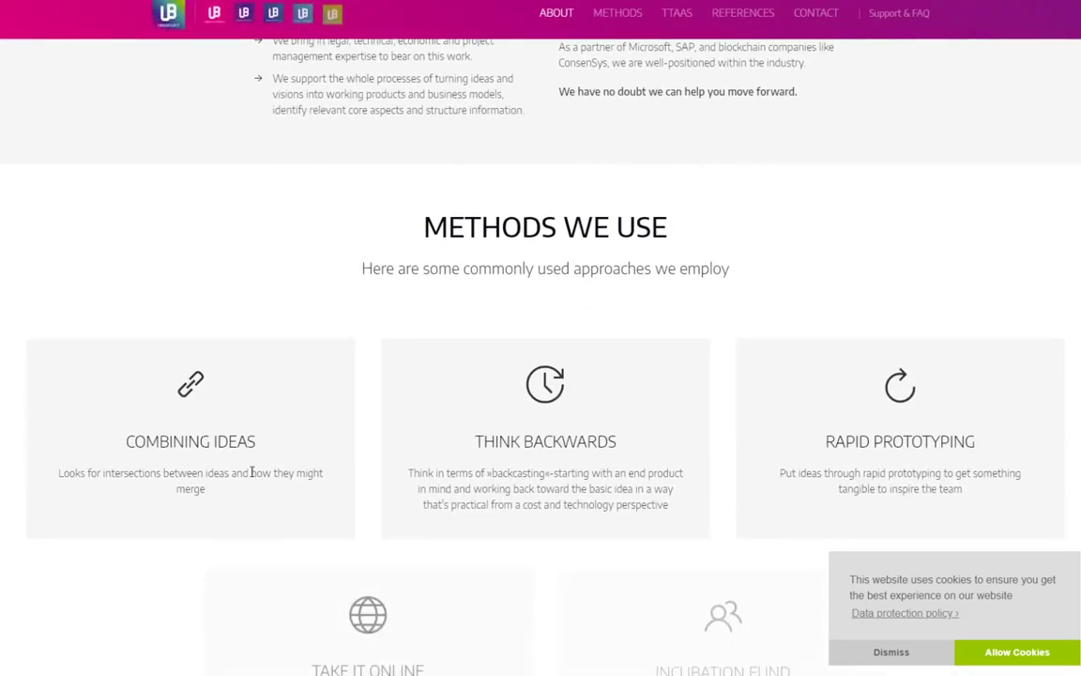
pyautogui.scroll(3)
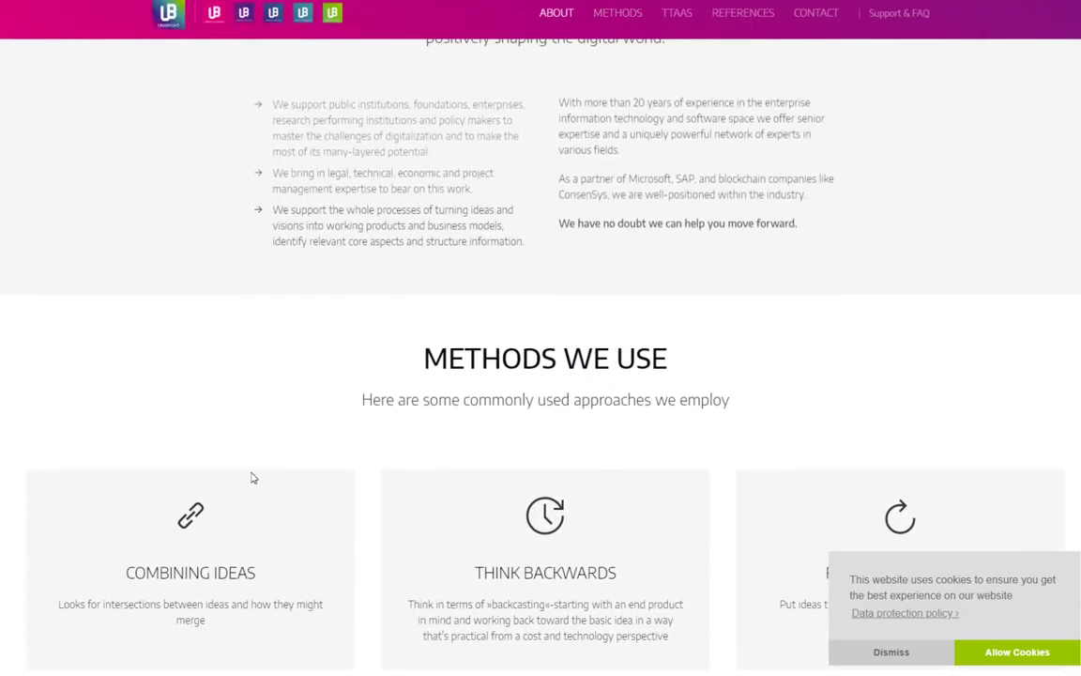
pyautogui.scroll(3)
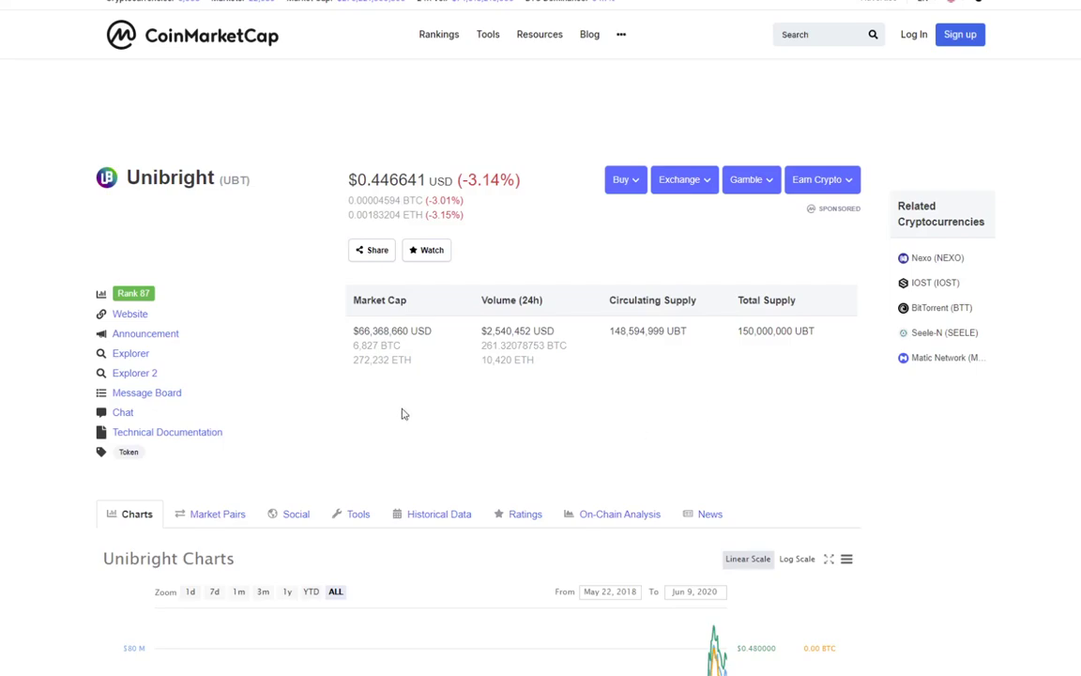
pyautogui.moveTo(342, 360)
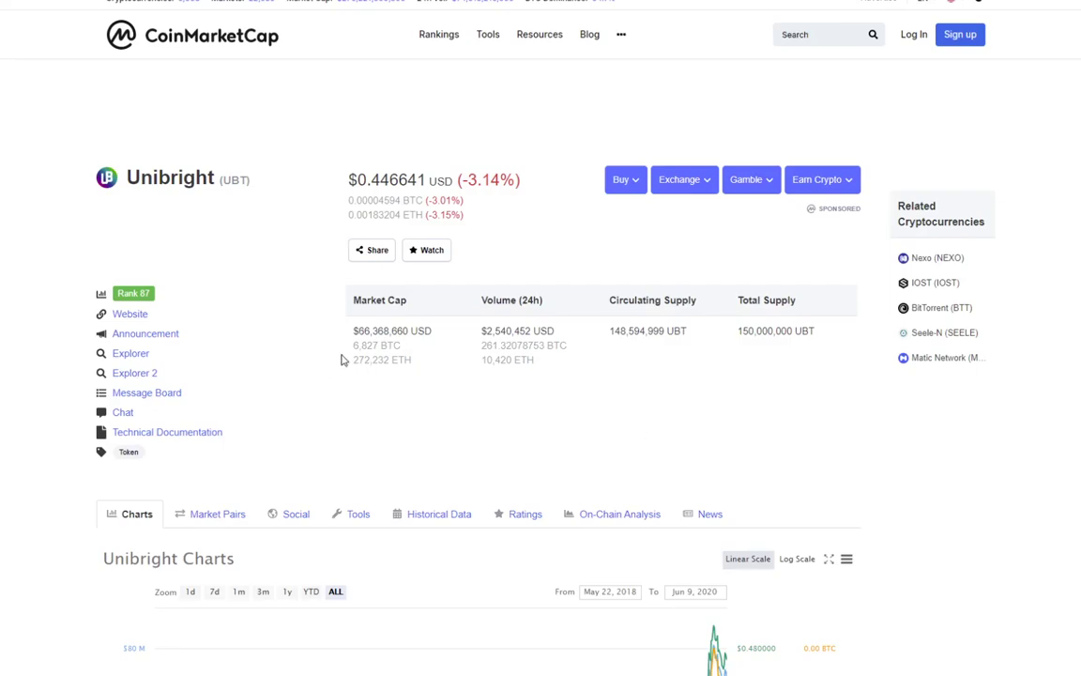
pyautogui.moveTo(338, 202)
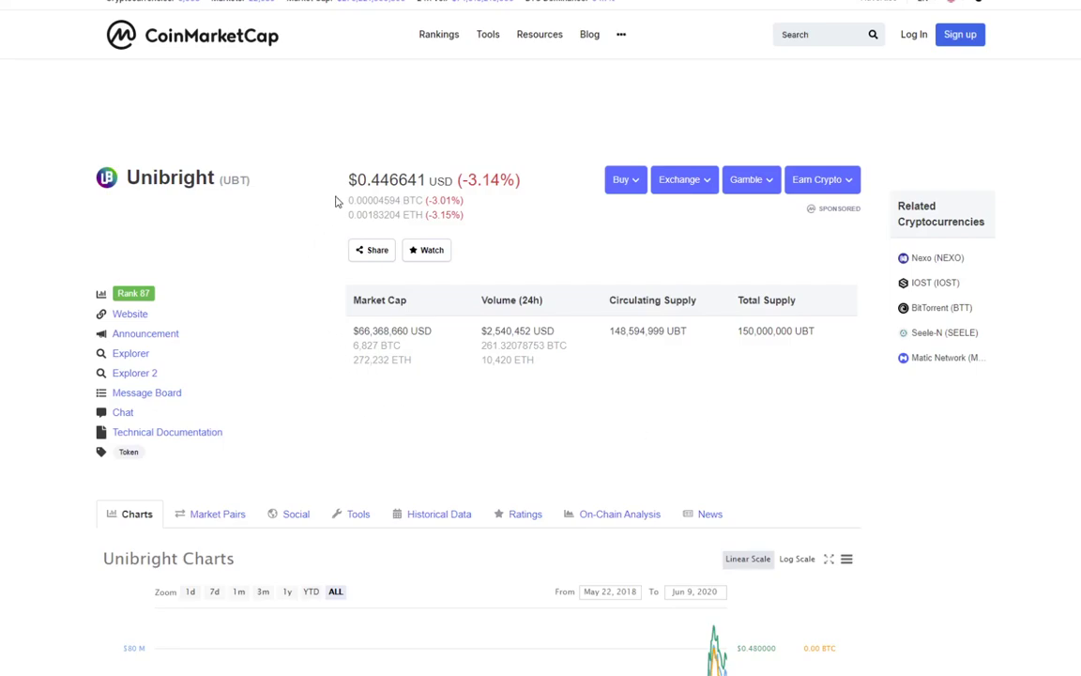
pyautogui.moveTo(219, 297)
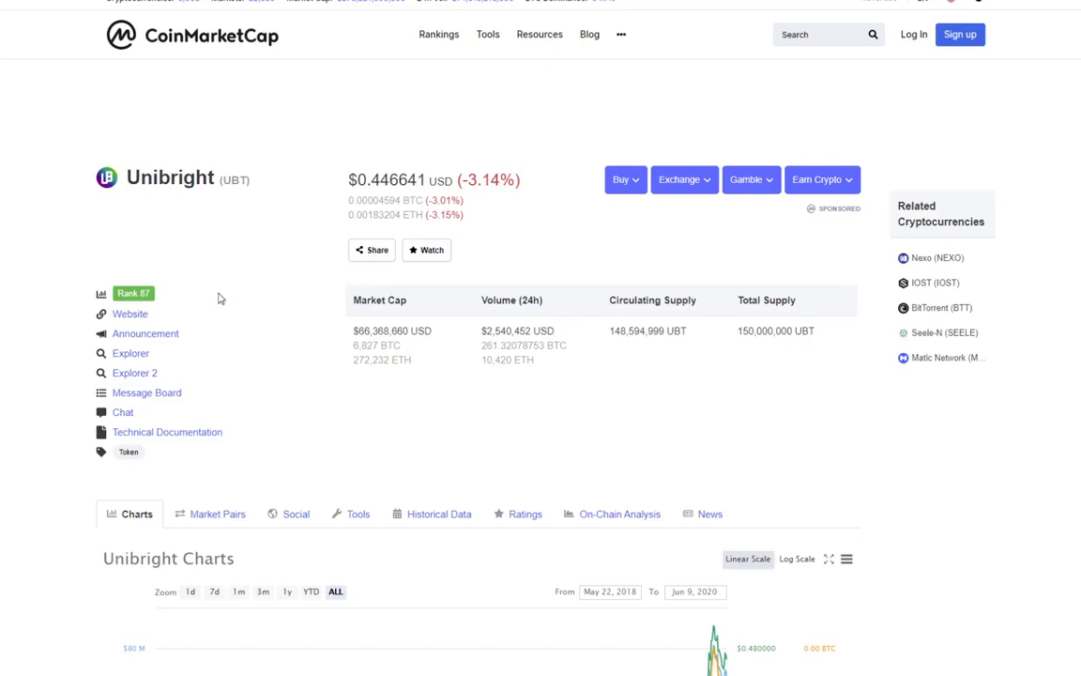
pyautogui.moveTo(174, 299)
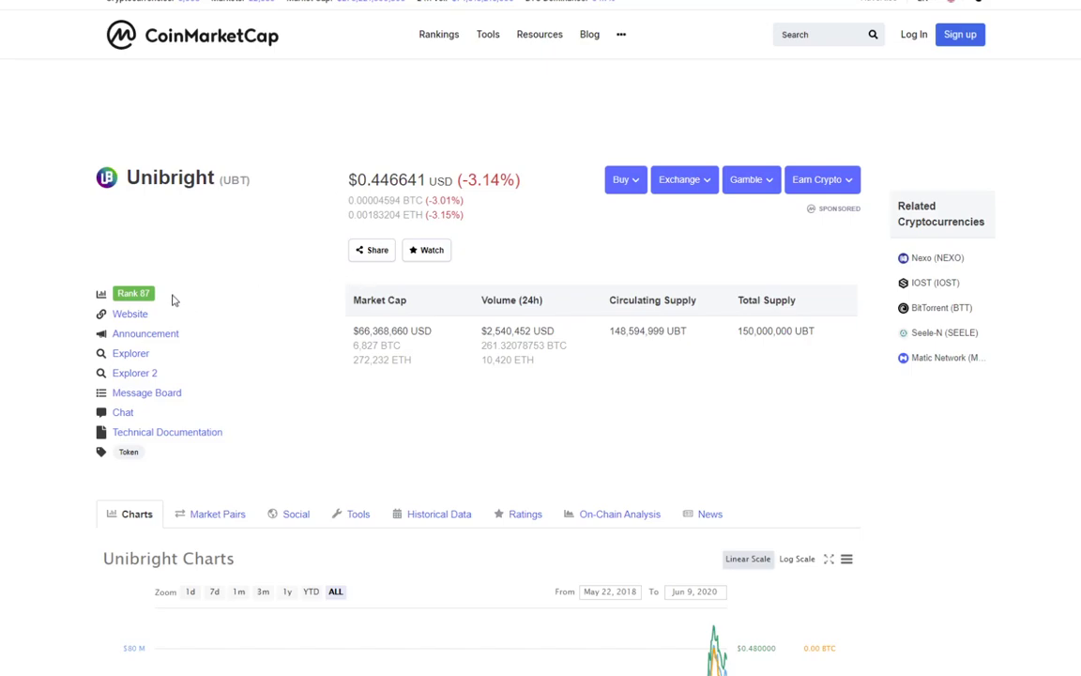
pyautogui.moveTo(829, 367)
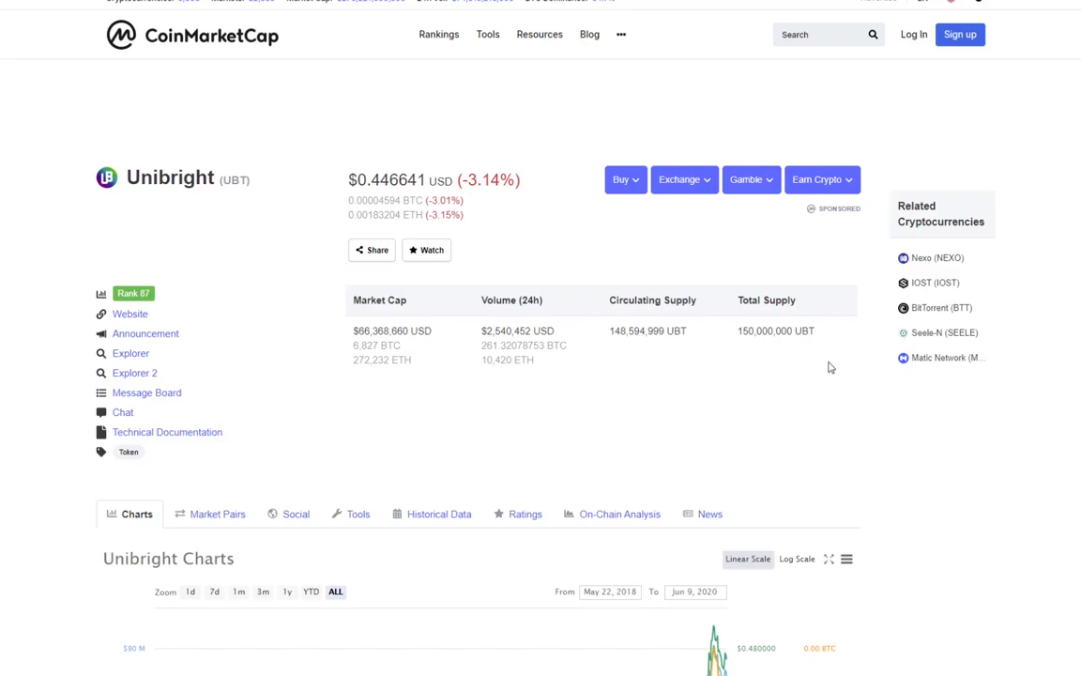
pyautogui.moveTo(789, 391)
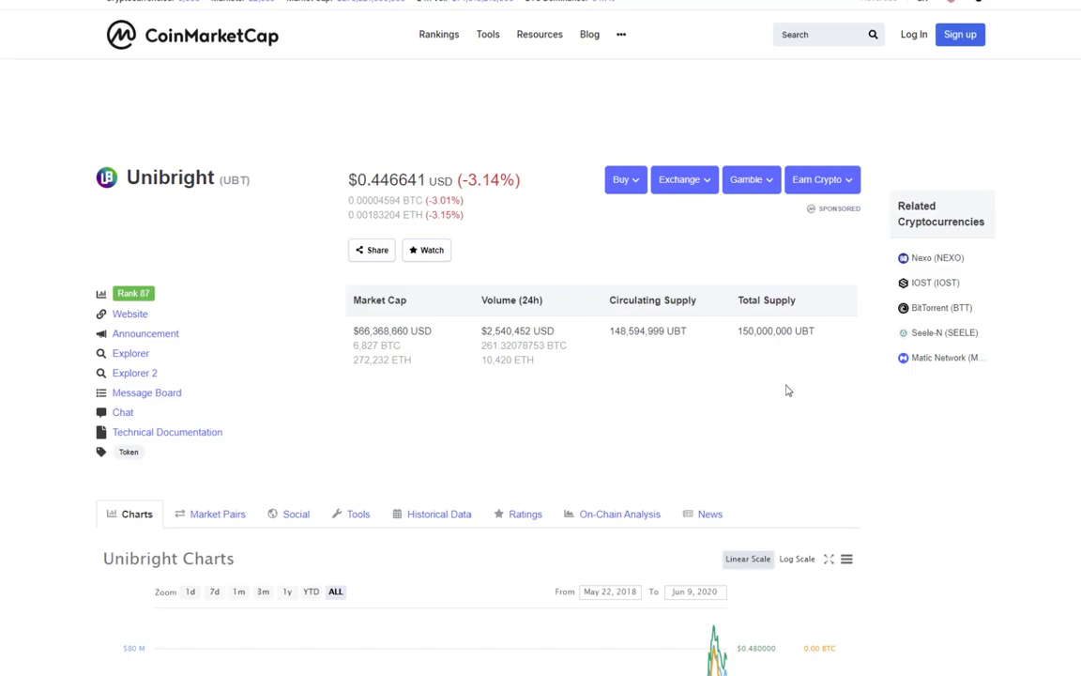
# Scroll through the UBT price chart, About and Statistics sections, then return to the chart
pyautogui.scroll(-3)
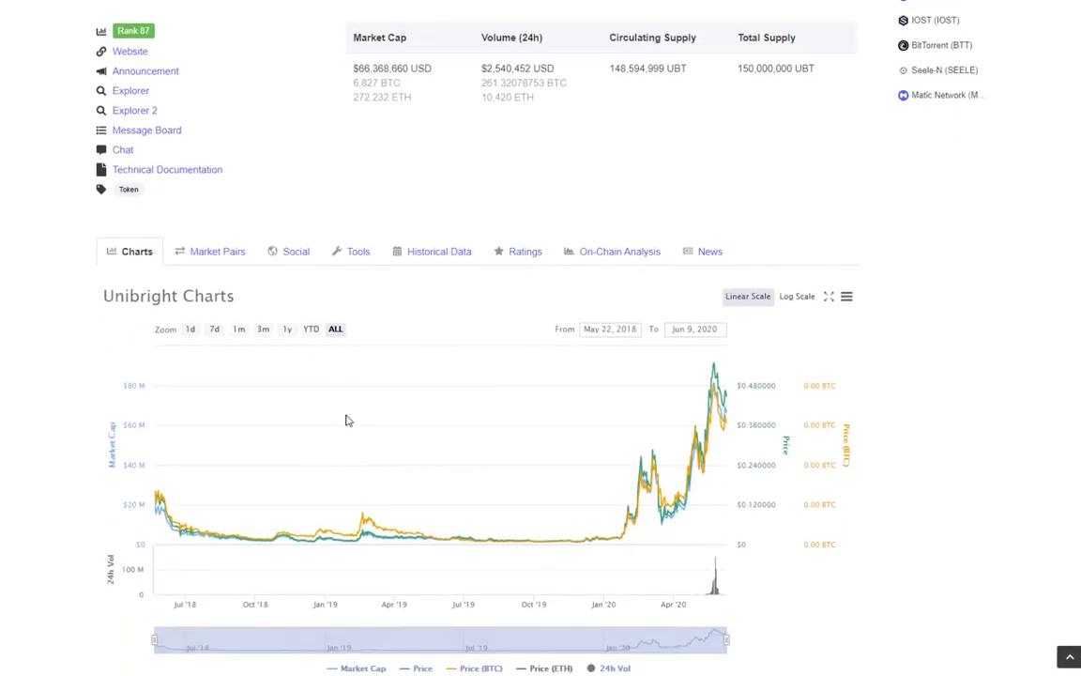
pyautogui.scroll(-3)
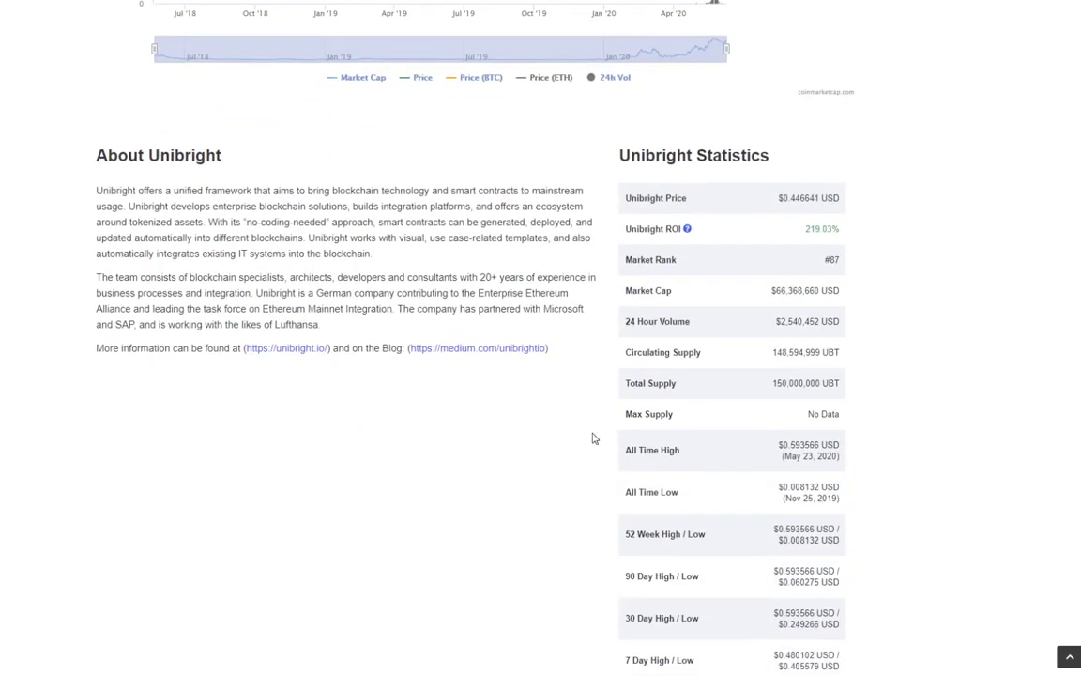
pyautogui.moveTo(798, 457)
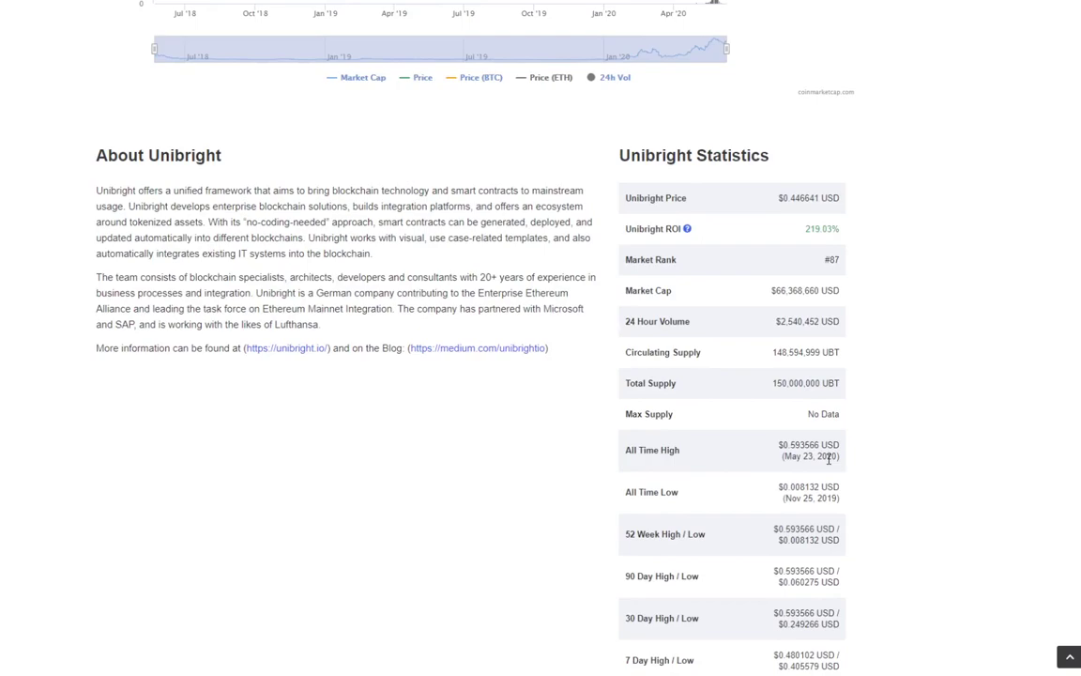
pyautogui.scroll(3)
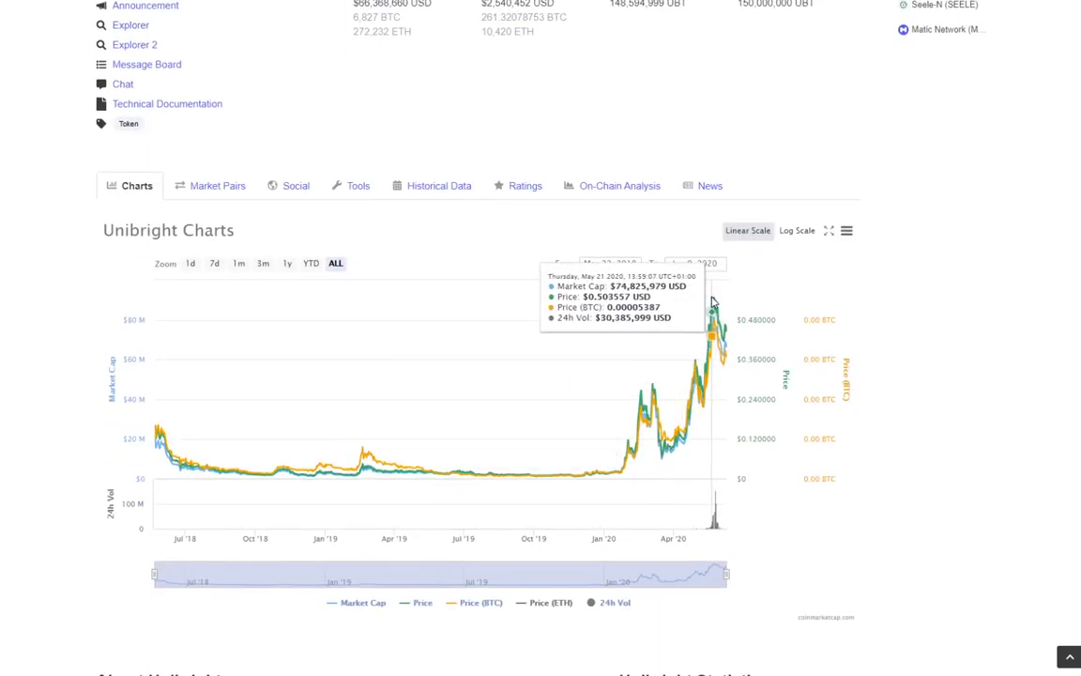
pyautogui.moveTo(715, 300)
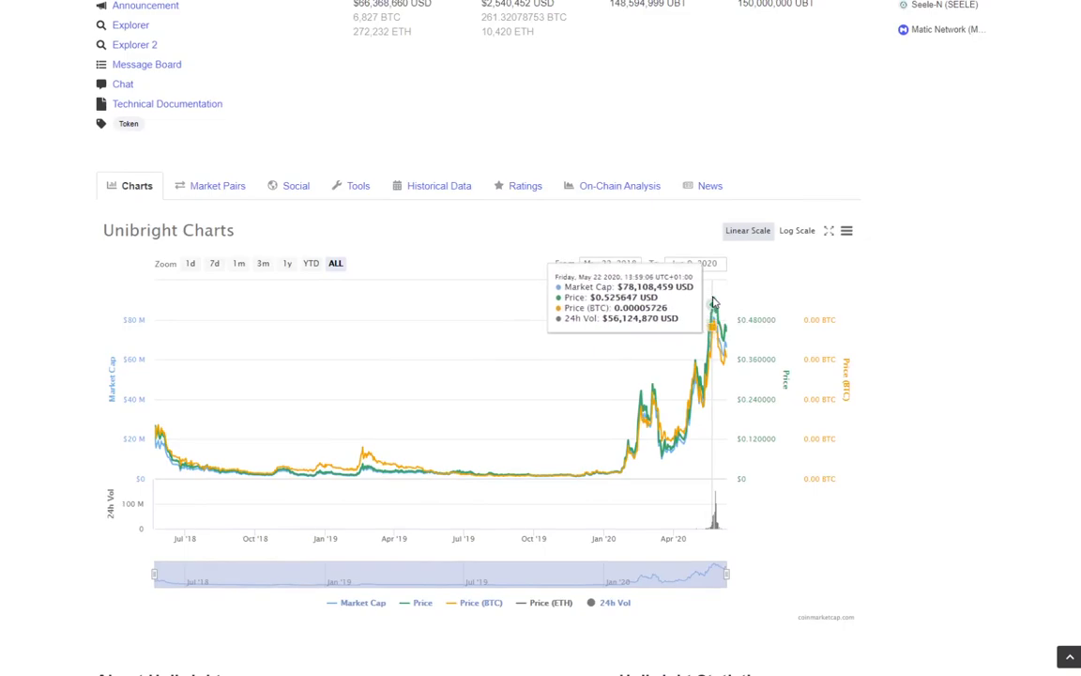
pyautogui.moveTo(153, 451)
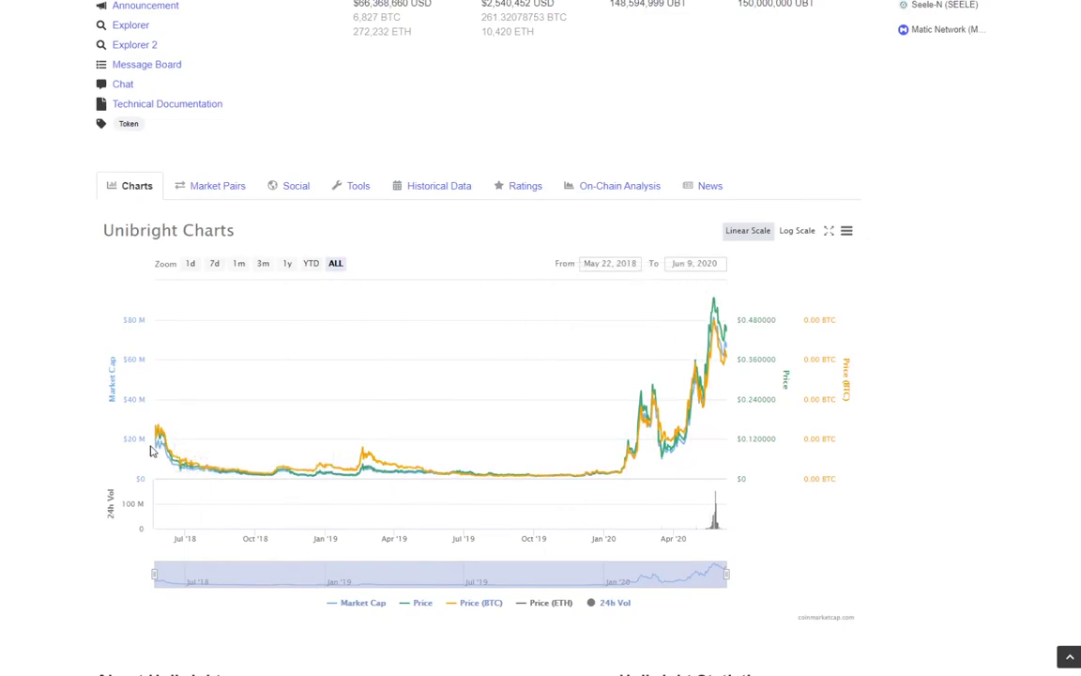
pyautogui.moveTo(535, 479)
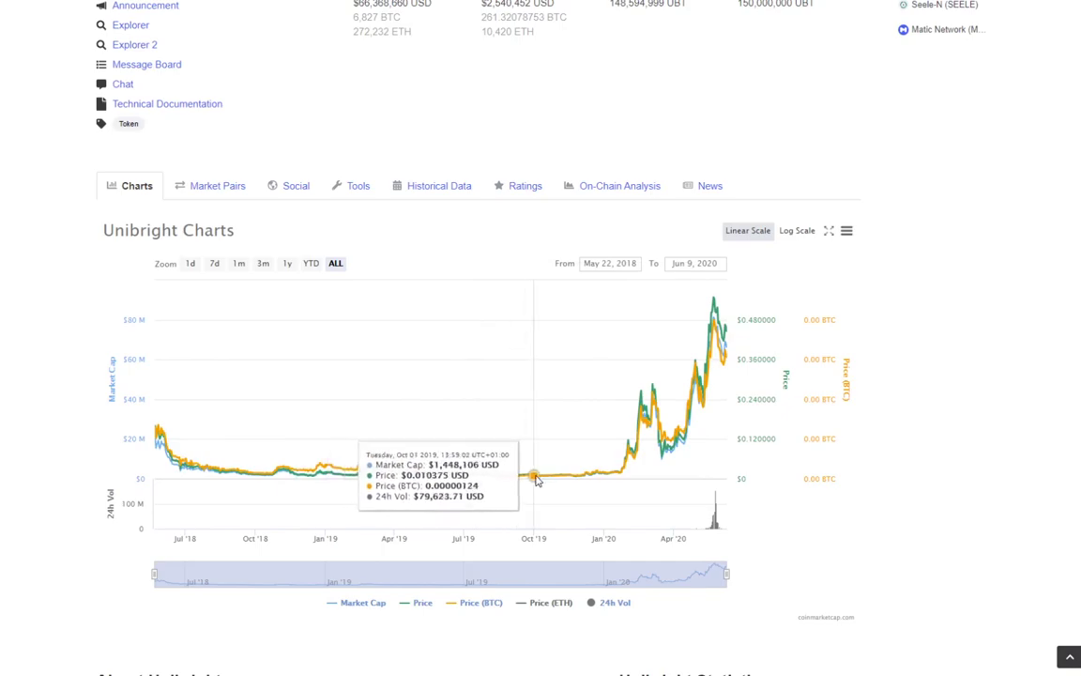
pyautogui.scroll(-3)
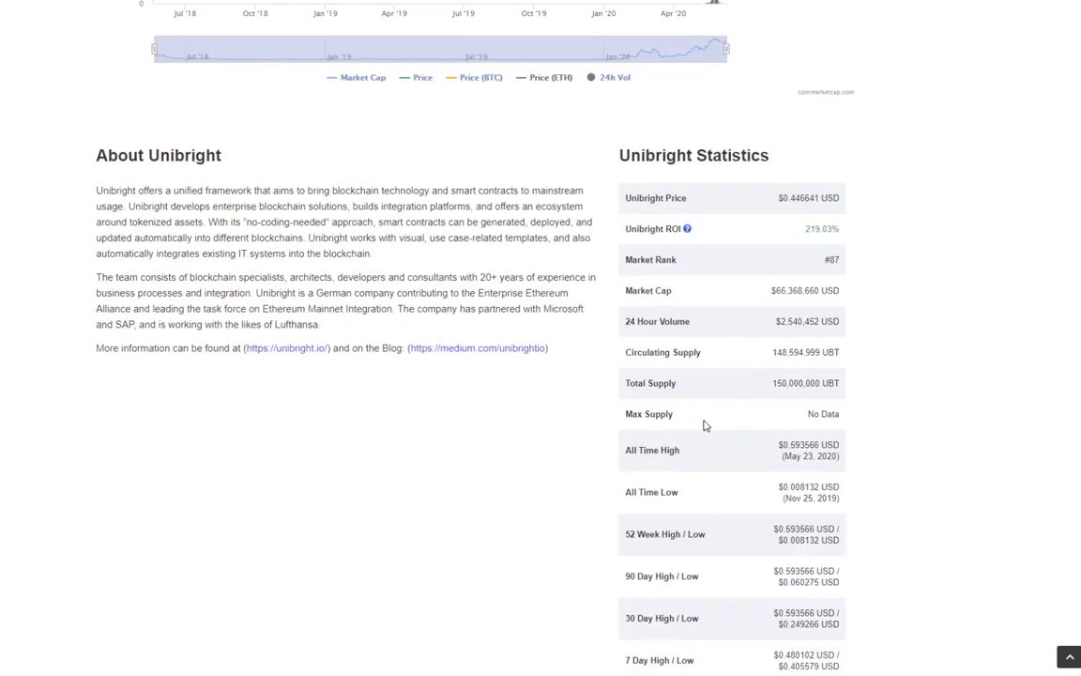
pyautogui.moveTo(408, 430)
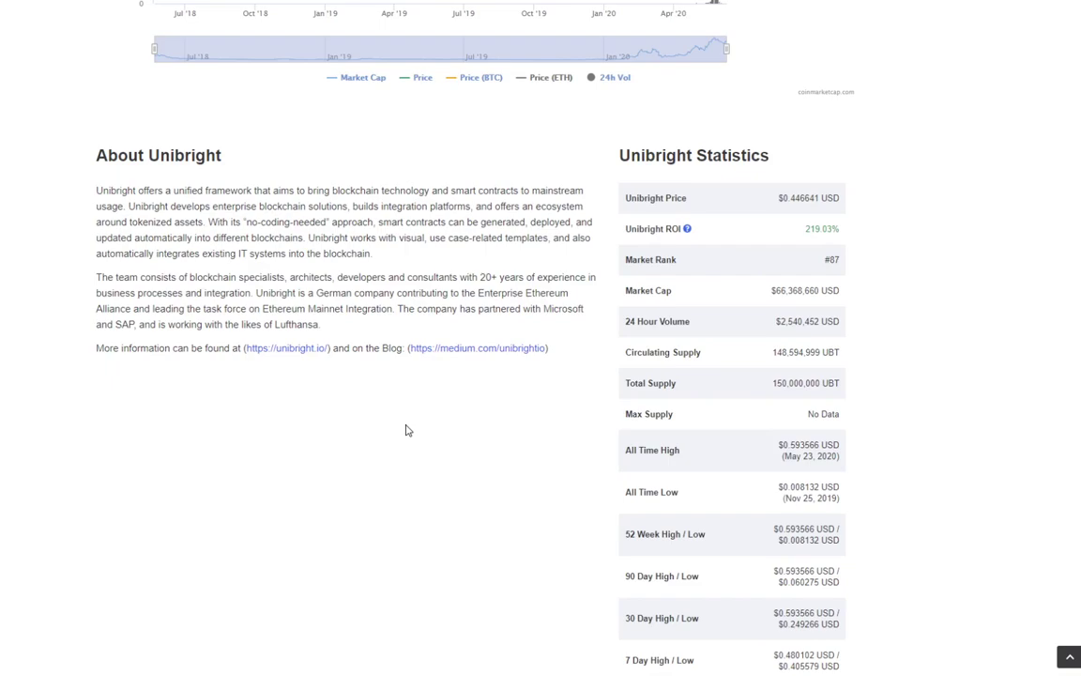
pyautogui.scroll(3)
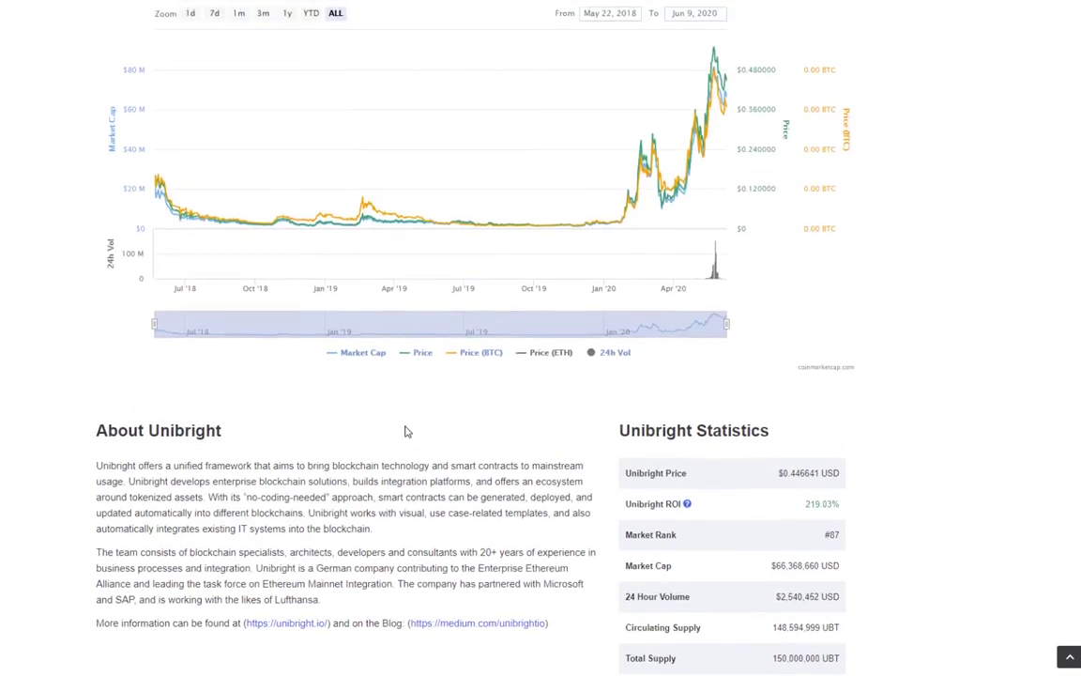
pyautogui.scroll(3)
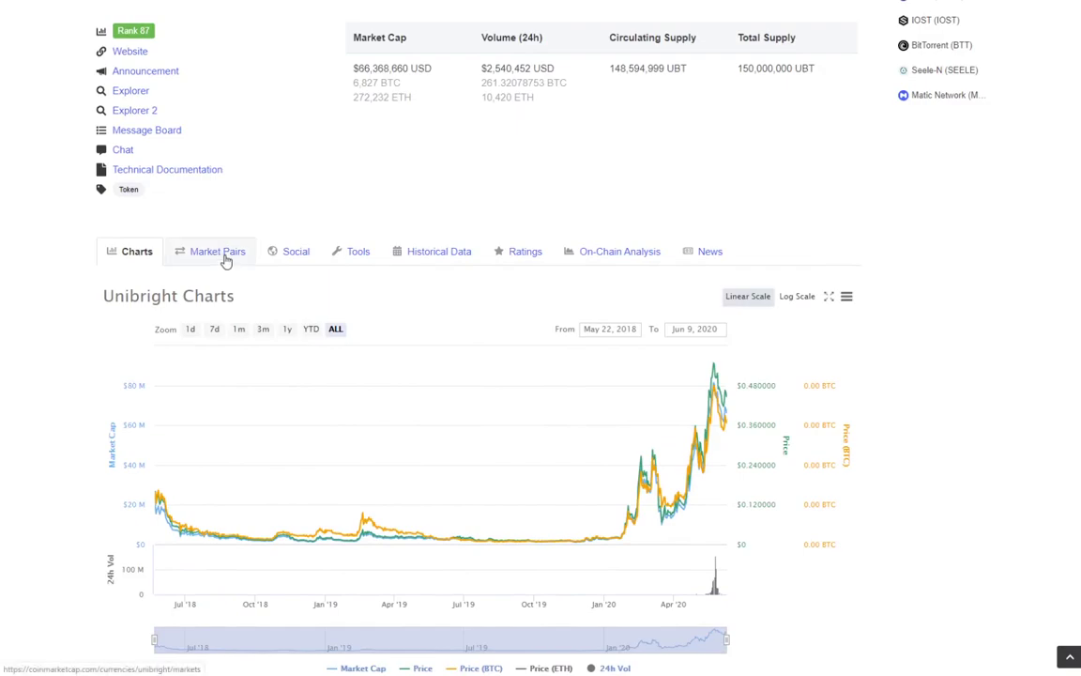
# Show Unibright's Market Pairs list and review exchanges down to the fifteenth entry
pyautogui.click(215, 251)
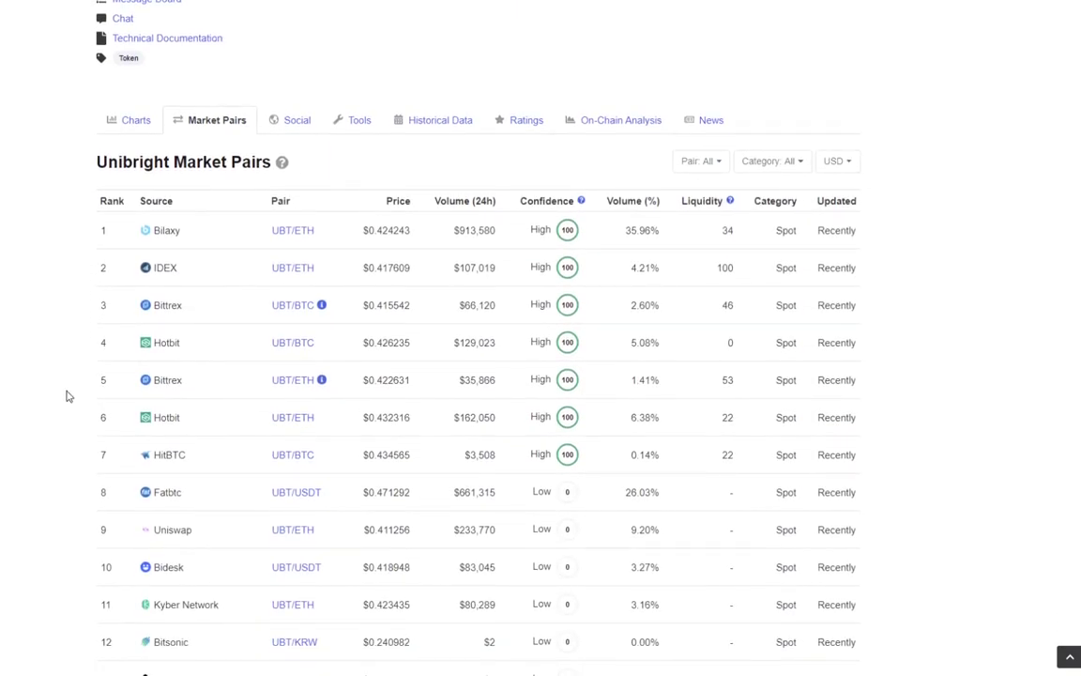
pyautogui.moveTo(453, 297)
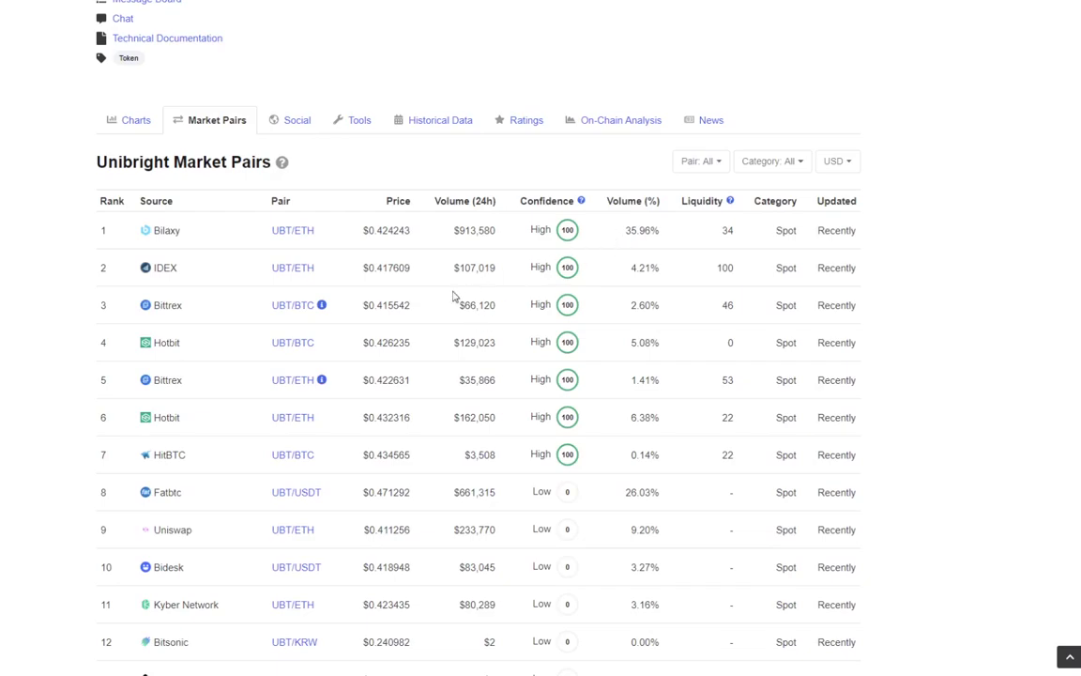
pyautogui.moveTo(128, 267)
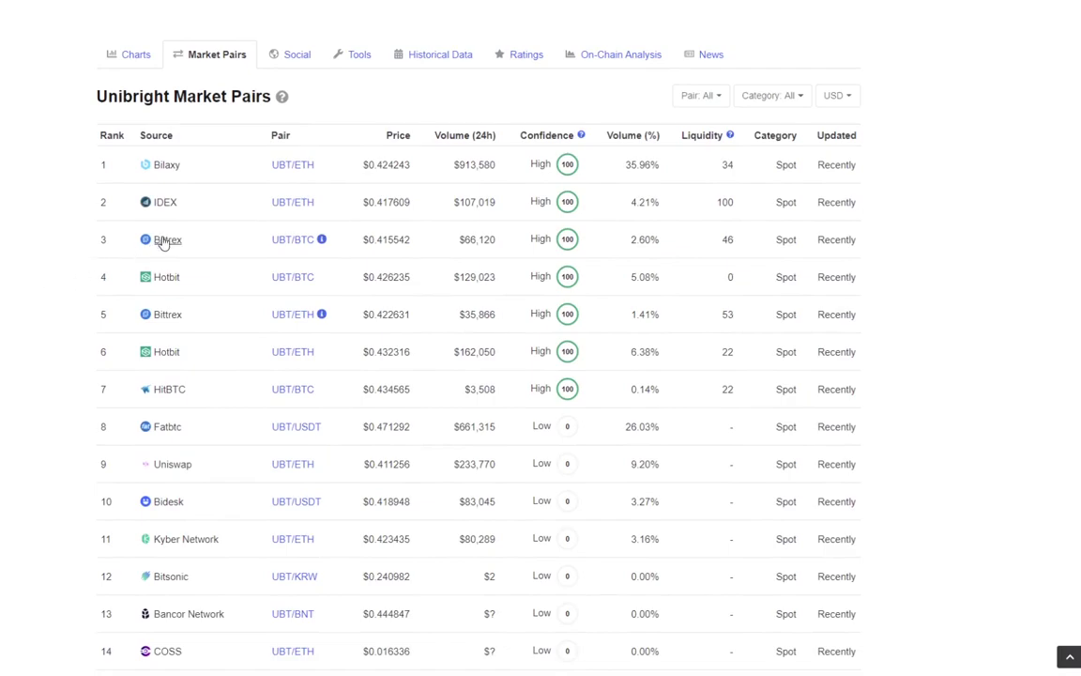
pyautogui.scroll(-3)
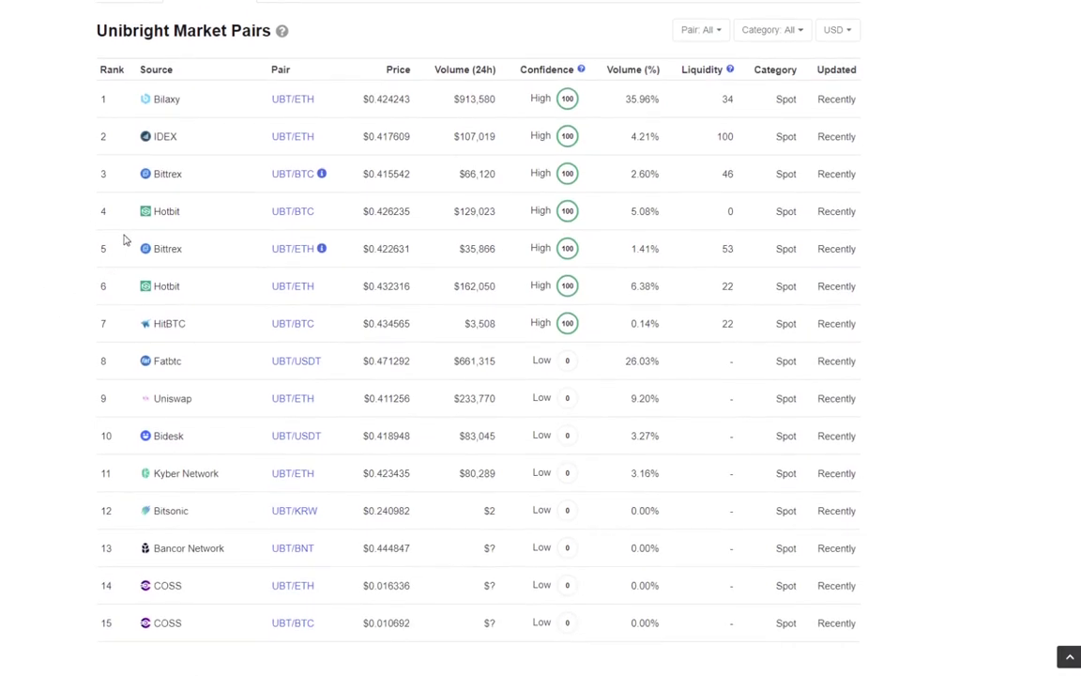
pyautogui.scroll(-3)
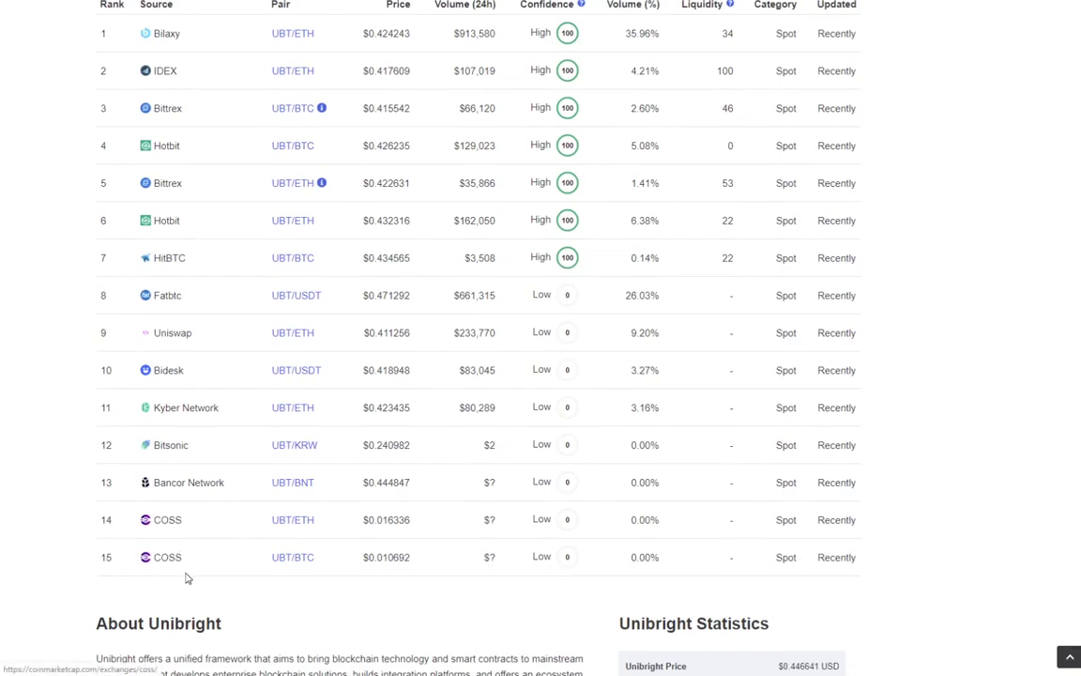
pyautogui.scroll(3)
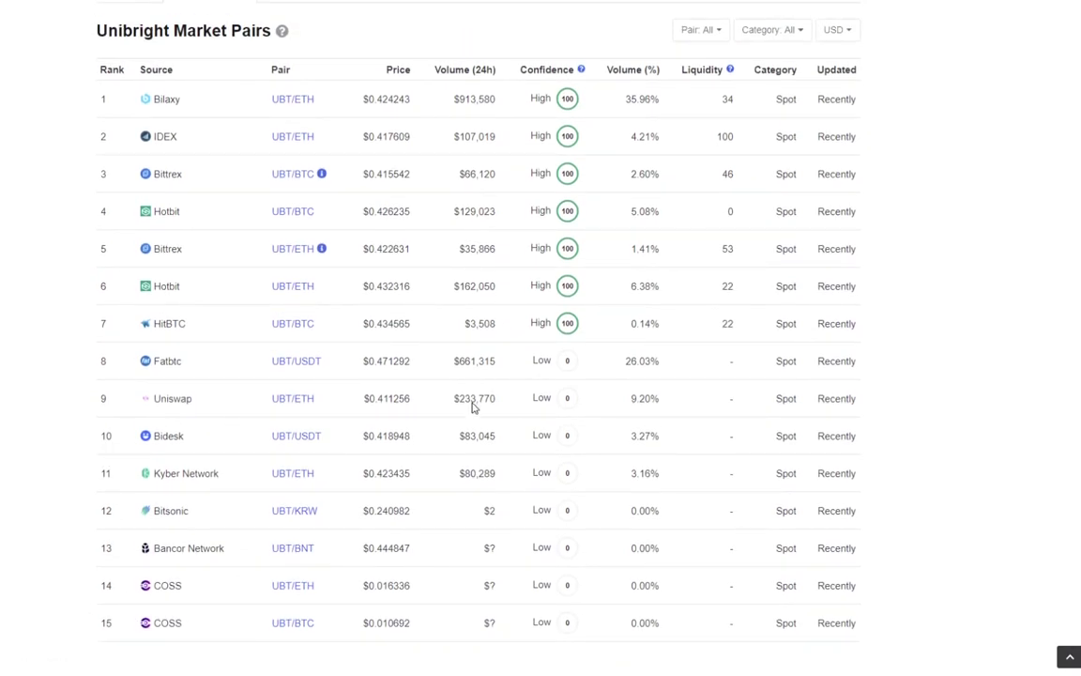
pyautogui.moveTo(625, 517)
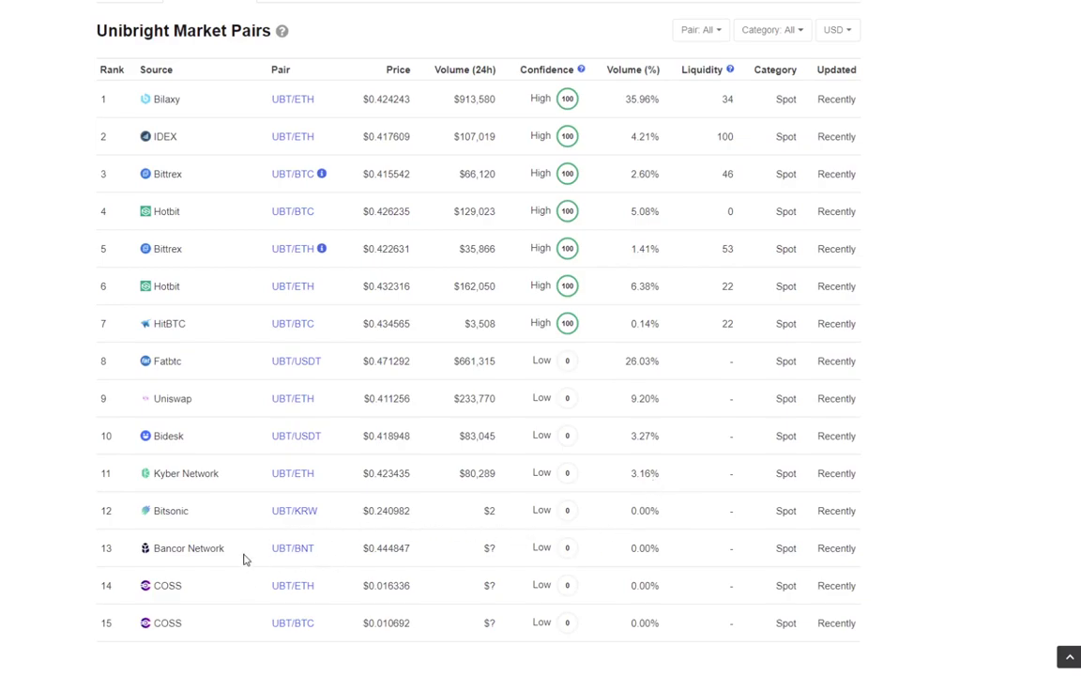
pyautogui.scroll(3)
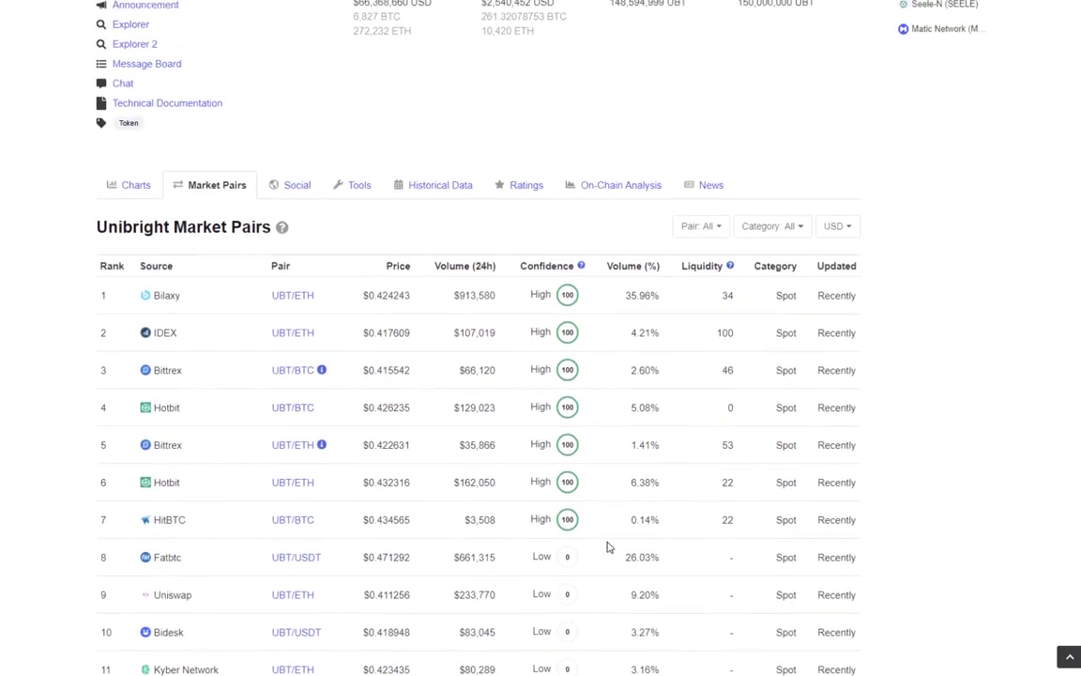
pyautogui.scroll(-3)
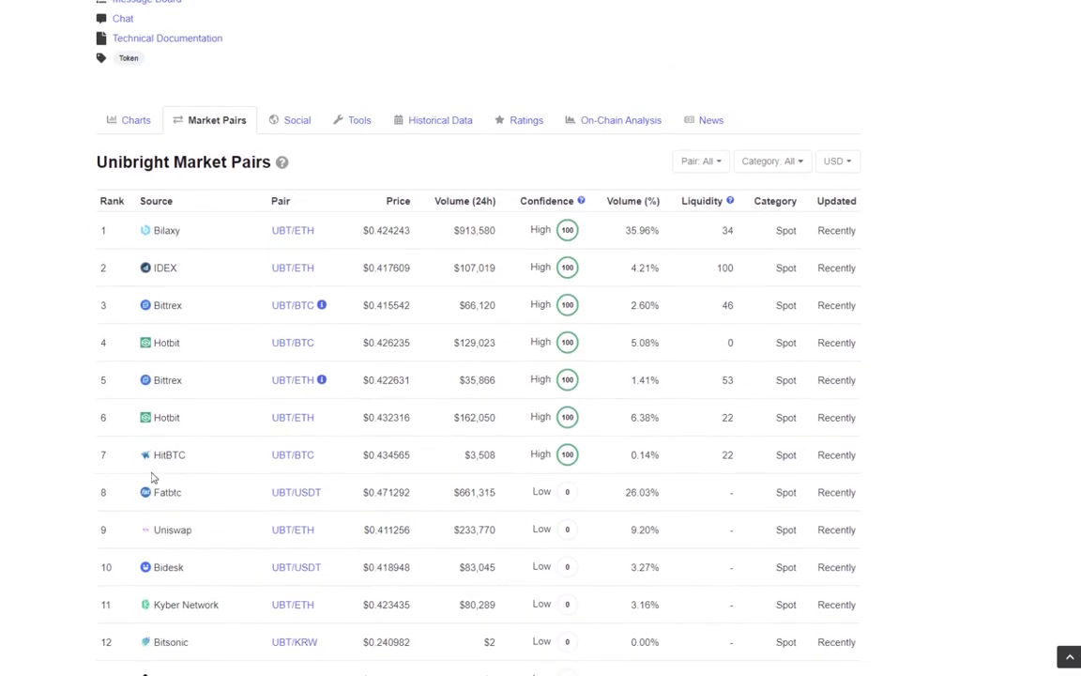
pyautogui.moveTo(285, 474)
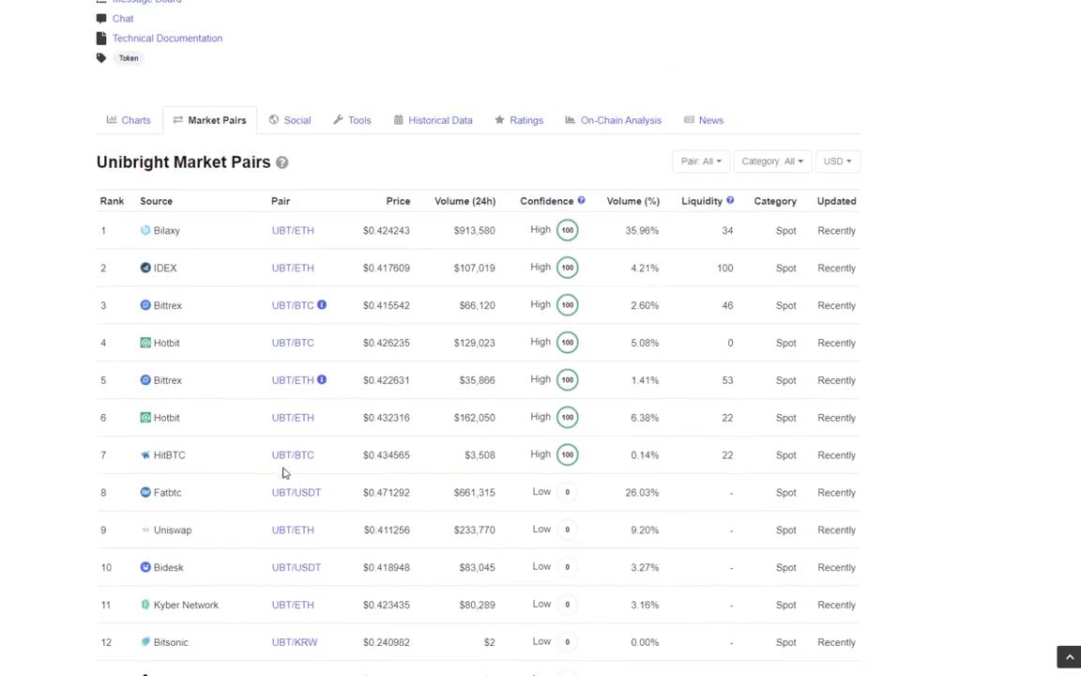
pyautogui.moveTo(310, 307)
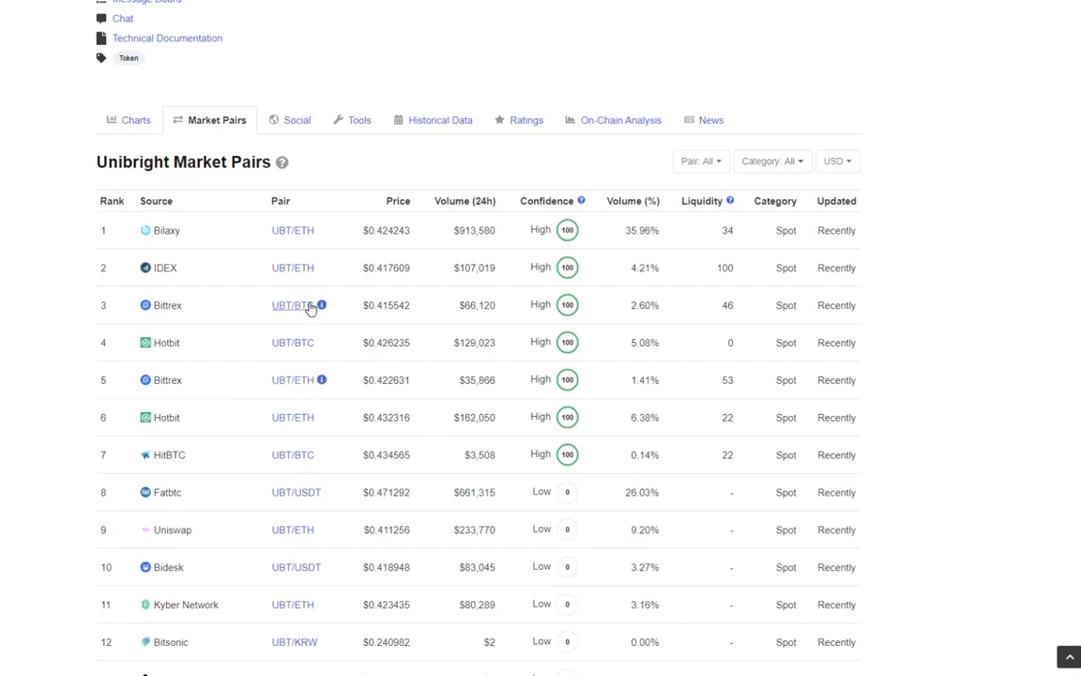
pyautogui.moveTo(328, 310)
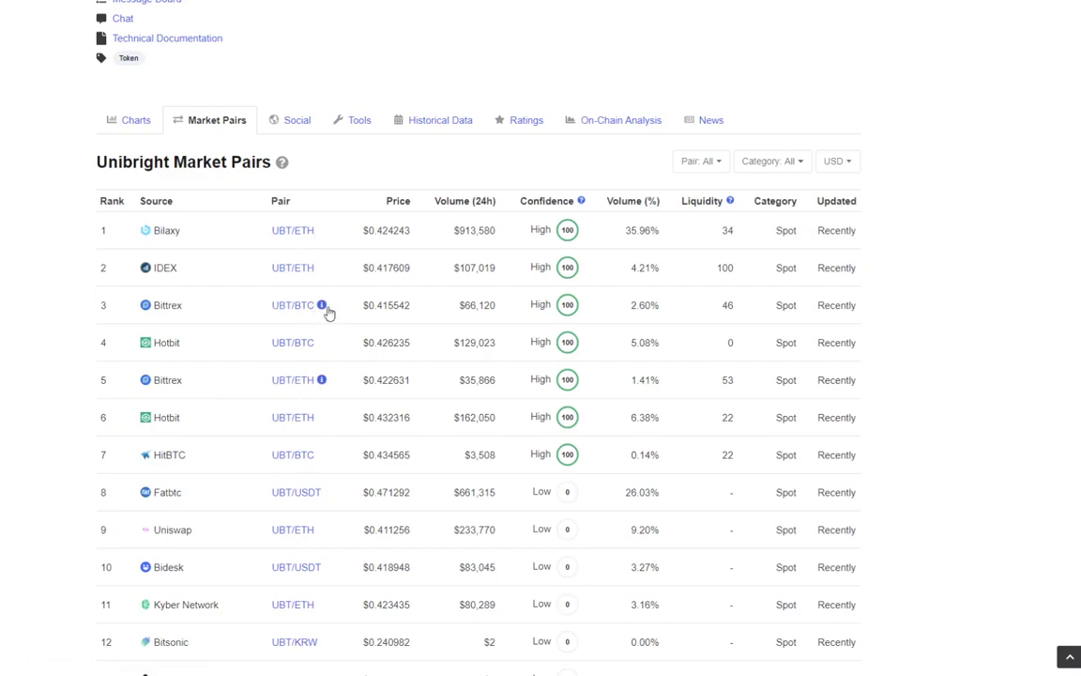
pyautogui.moveTo(292, 379)
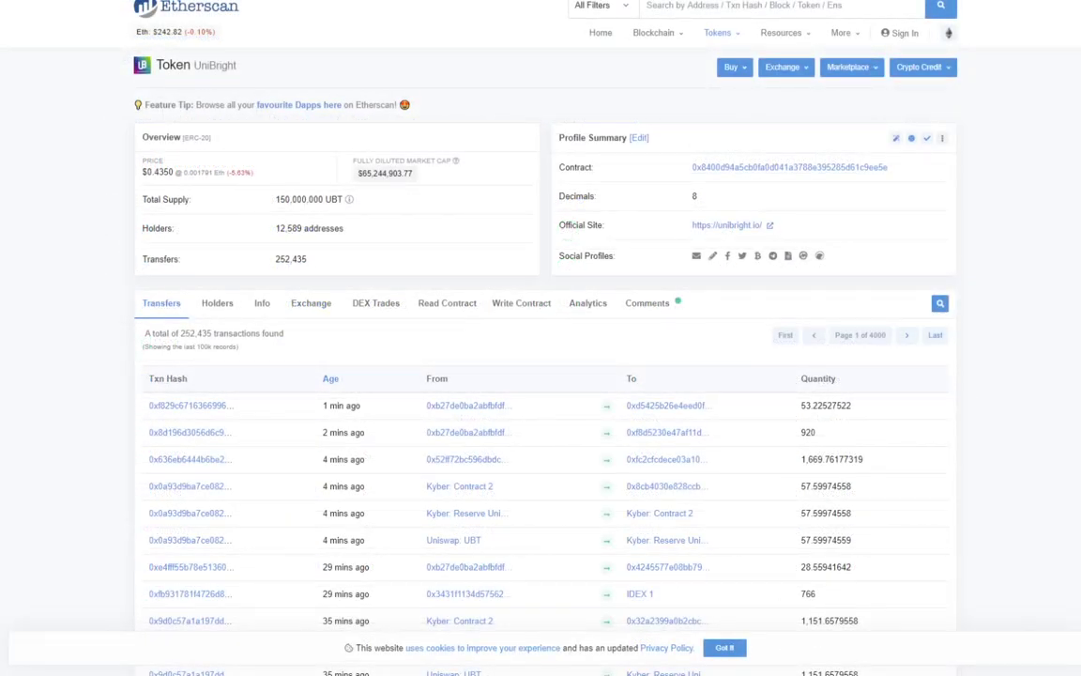
pyautogui.moveTo(492, 194)
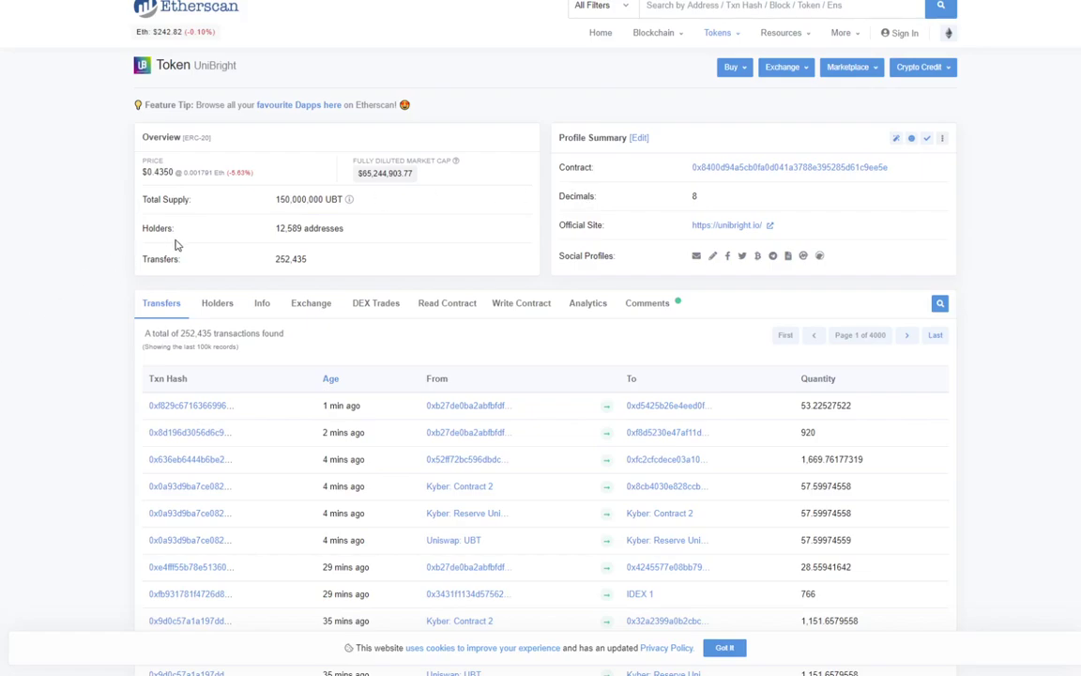
pyautogui.moveTo(251, 212)
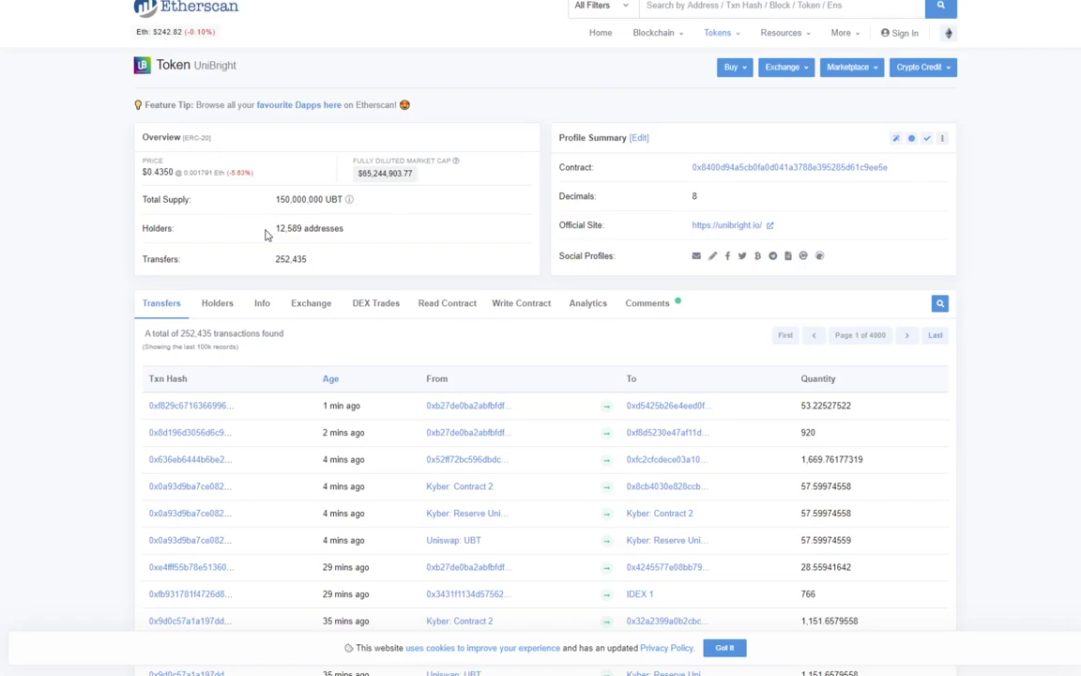
pyautogui.moveTo(76, 393)
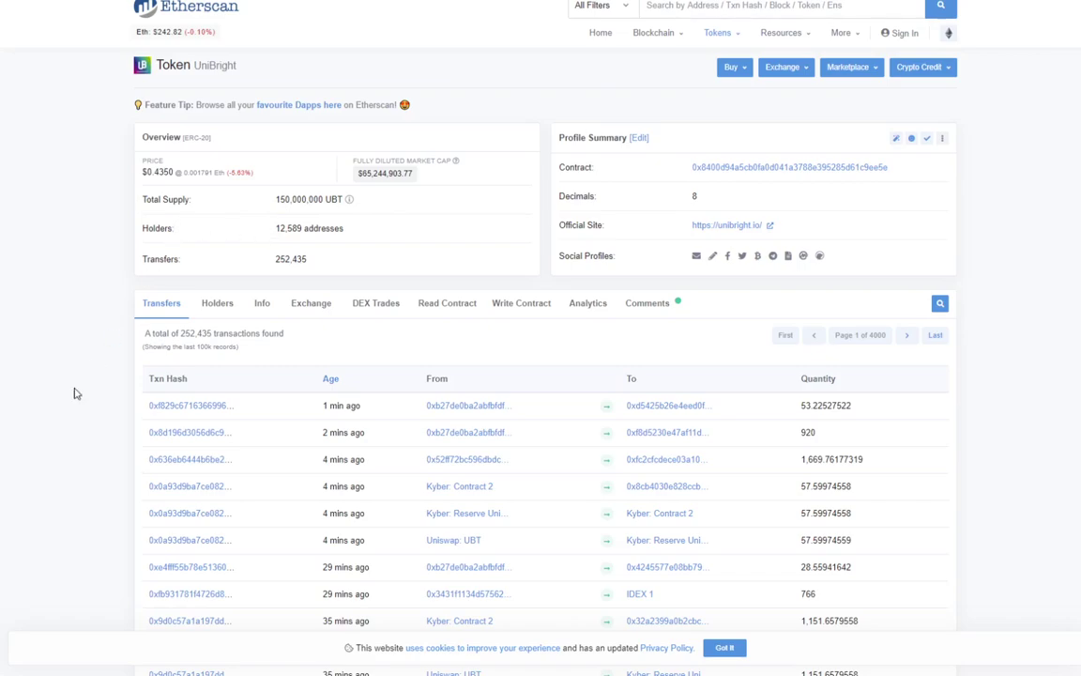
pyautogui.moveTo(145, 368)
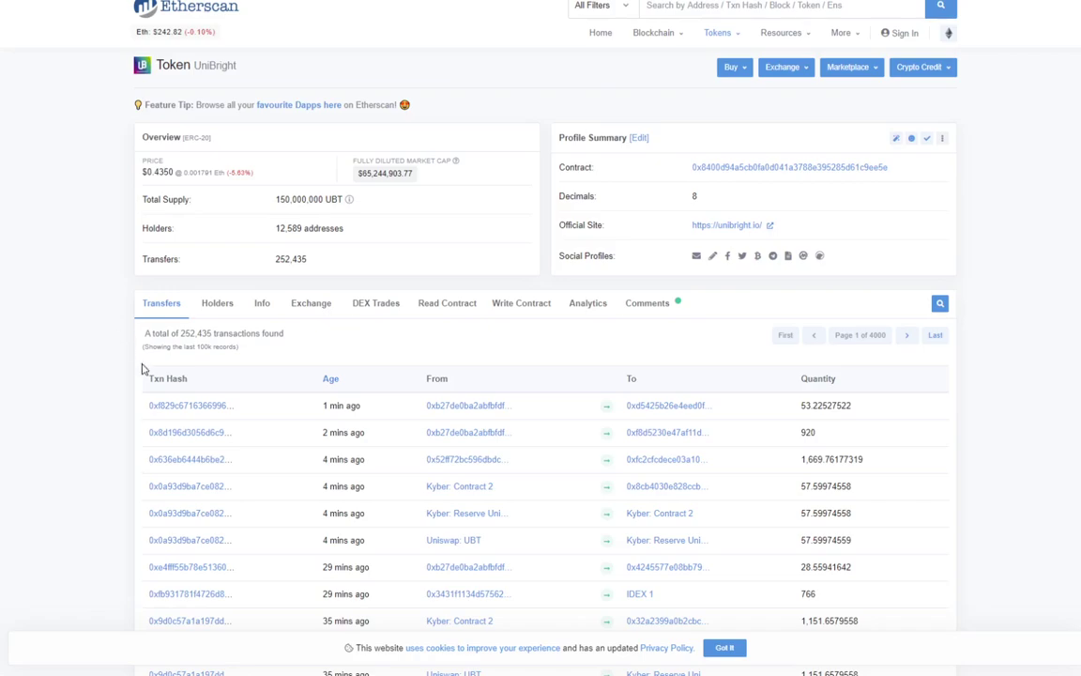
# Open the UniBright token page and review its overview, contract details and latest transfers
pyautogui.doubleClick(290, 228)
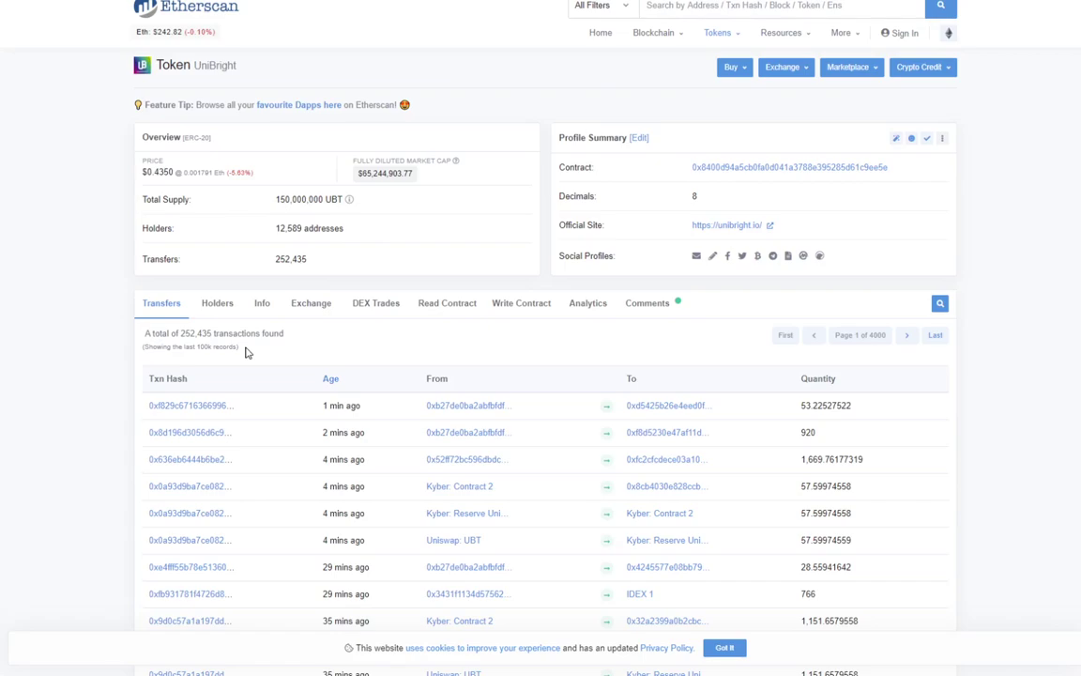
pyautogui.scroll(-3)
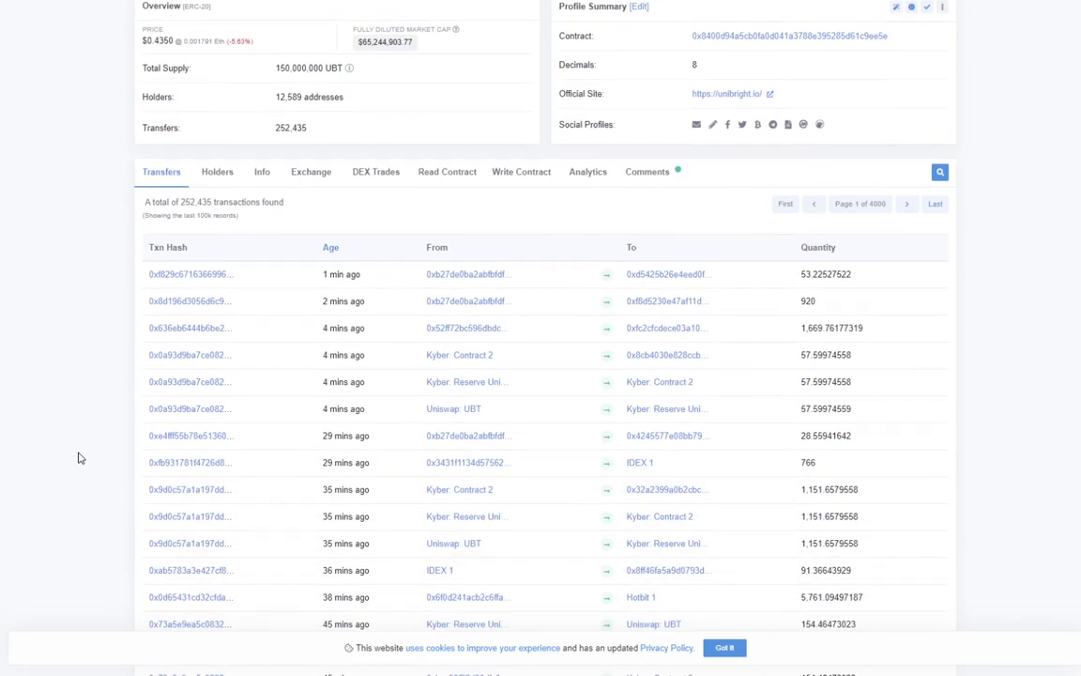
pyautogui.scroll(-3)
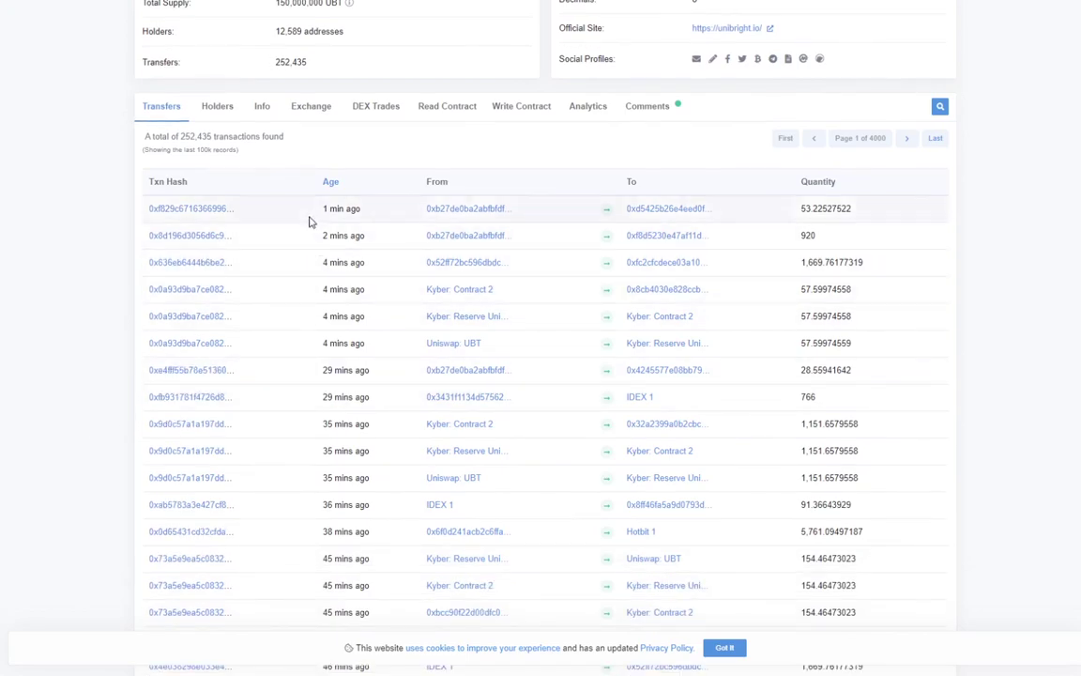
pyautogui.scroll(-3)
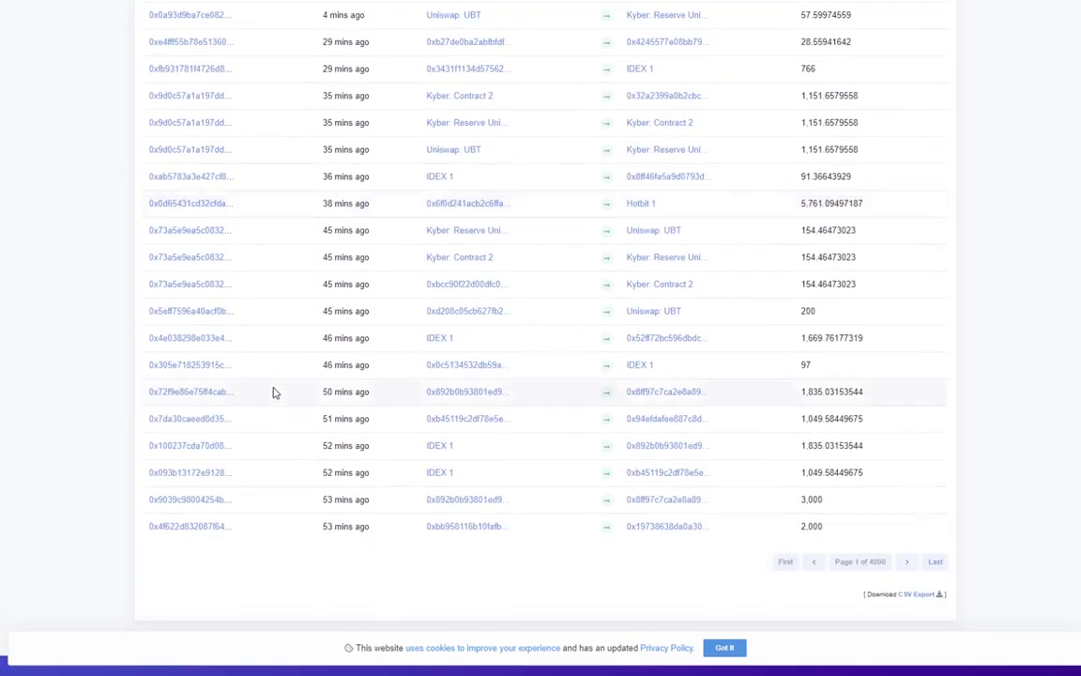
pyautogui.scroll(3)
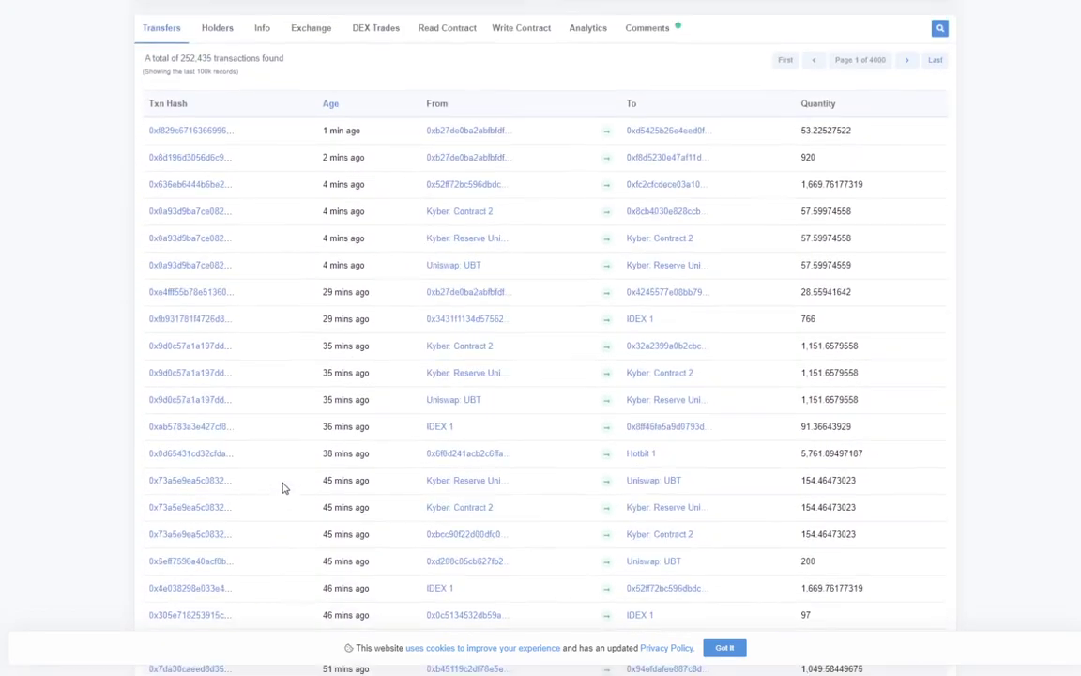
pyautogui.scroll(3)
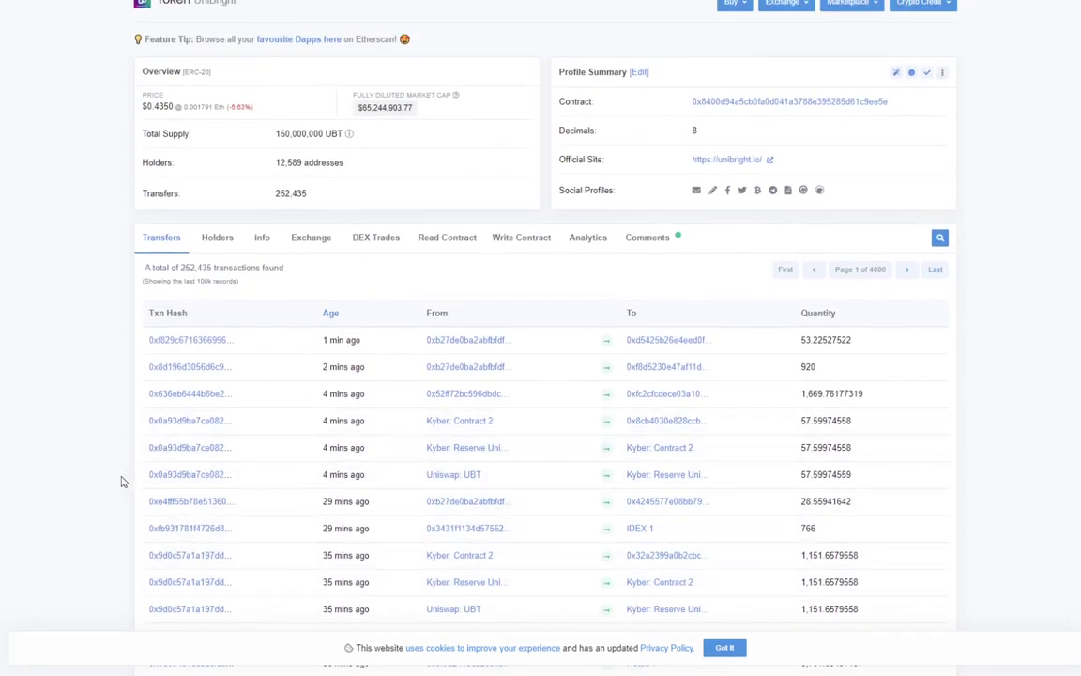
# Review the top UniBright holders list with their quantities and percentages
pyautogui.click(217, 236)
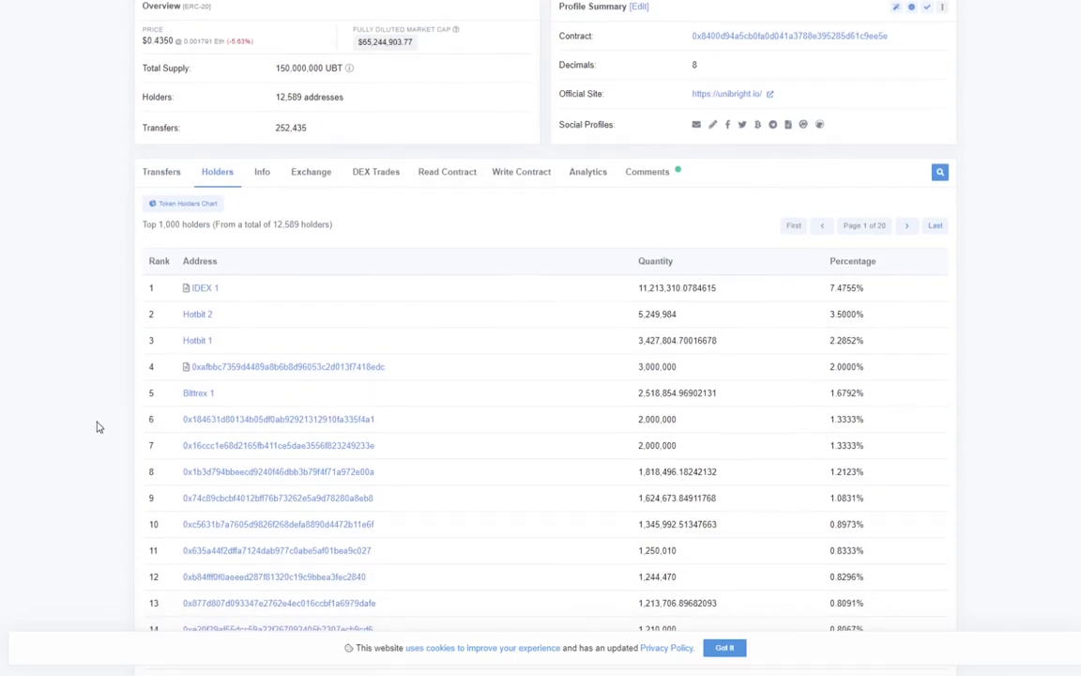
pyautogui.moveTo(148, 359)
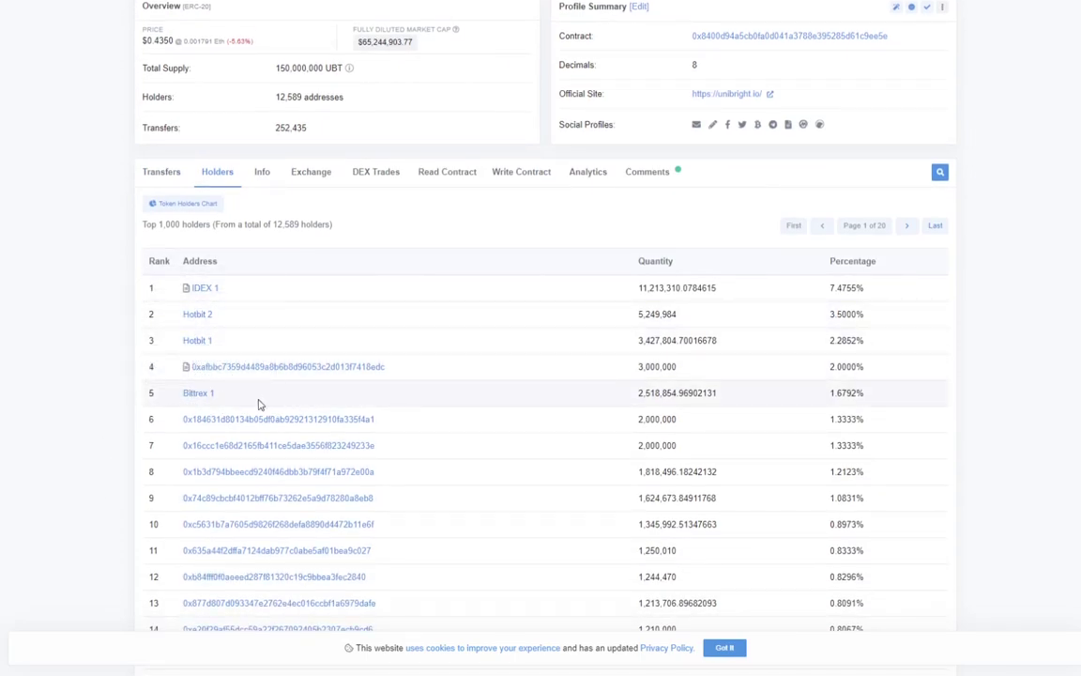
pyautogui.scroll(-3)
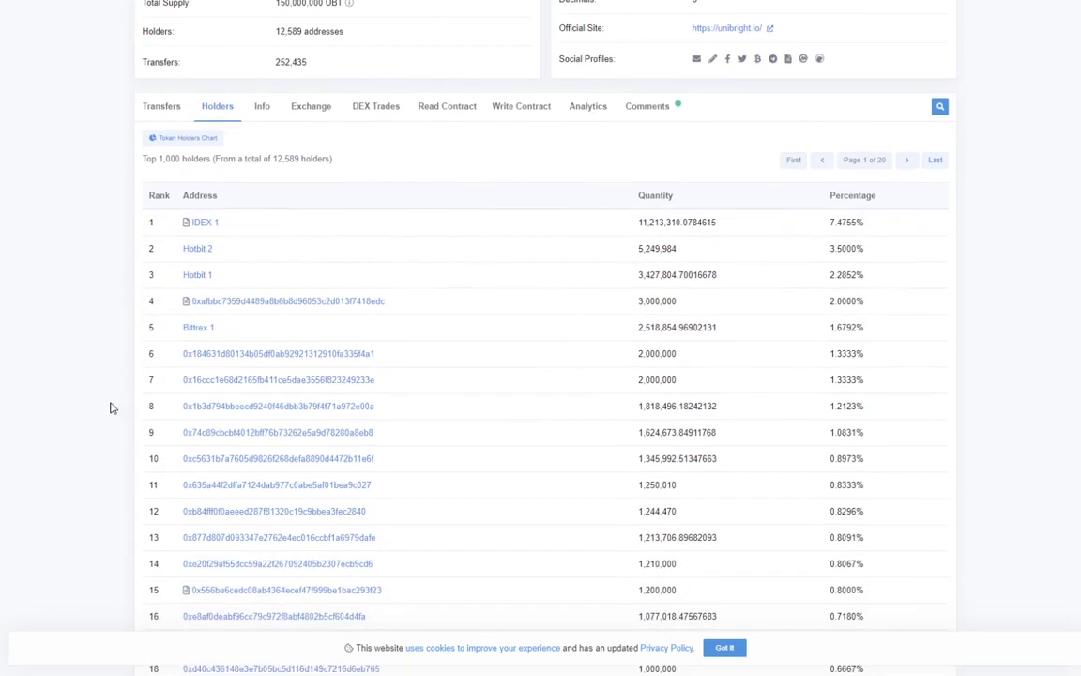
pyautogui.scroll(-3)
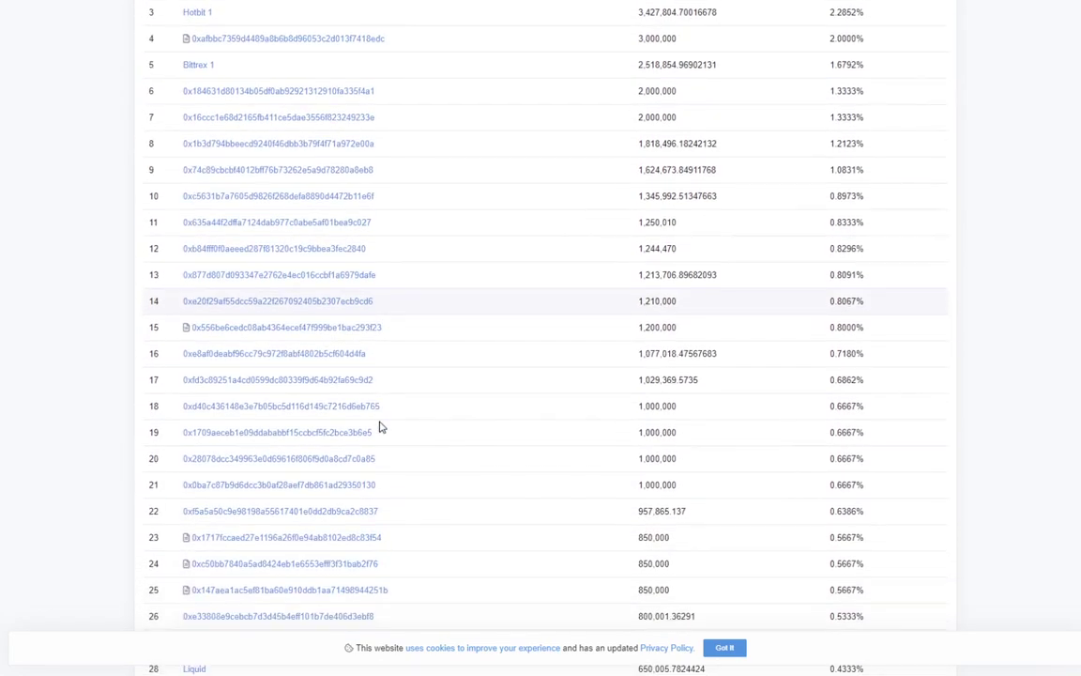
pyautogui.scroll(3)
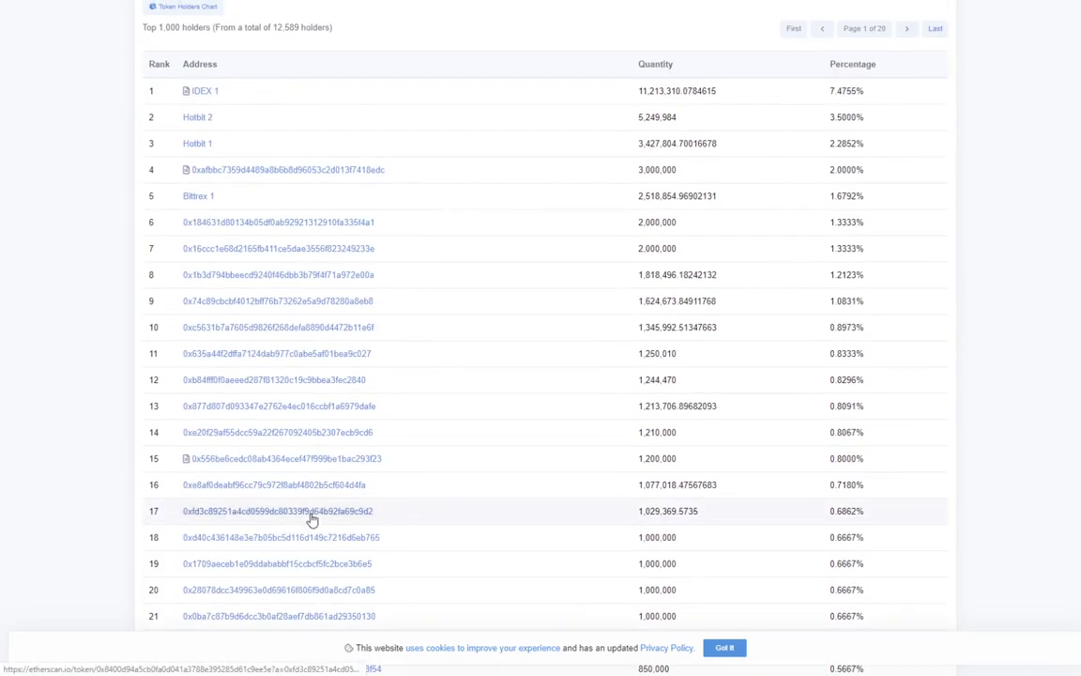
pyautogui.scroll(3)
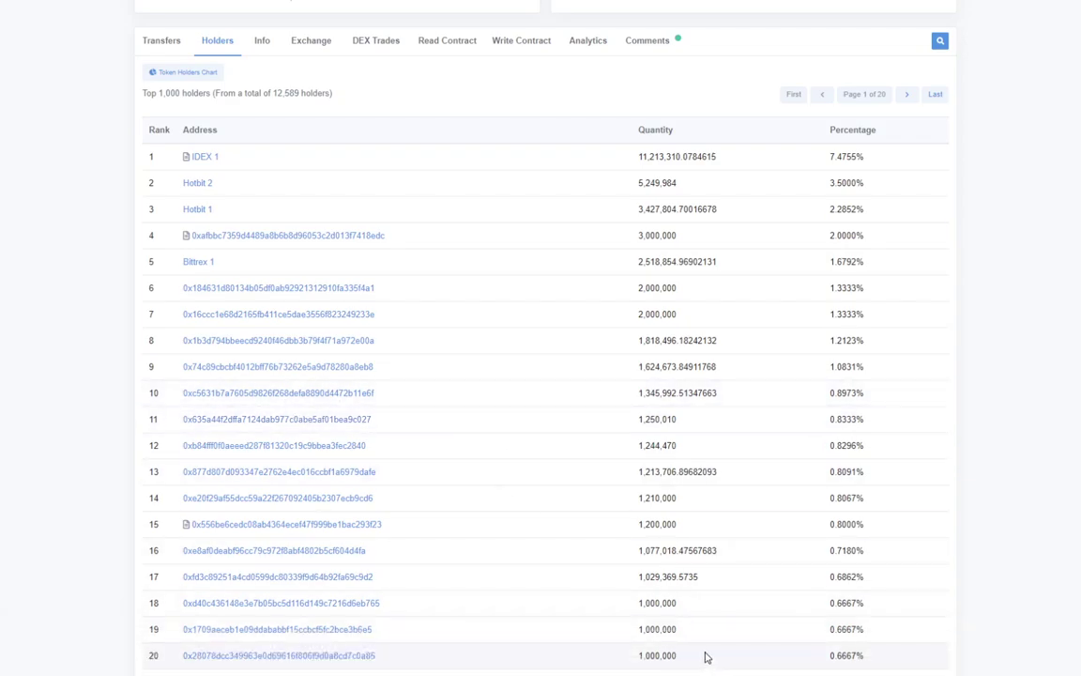
pyautogui.moveTo(441, 511)
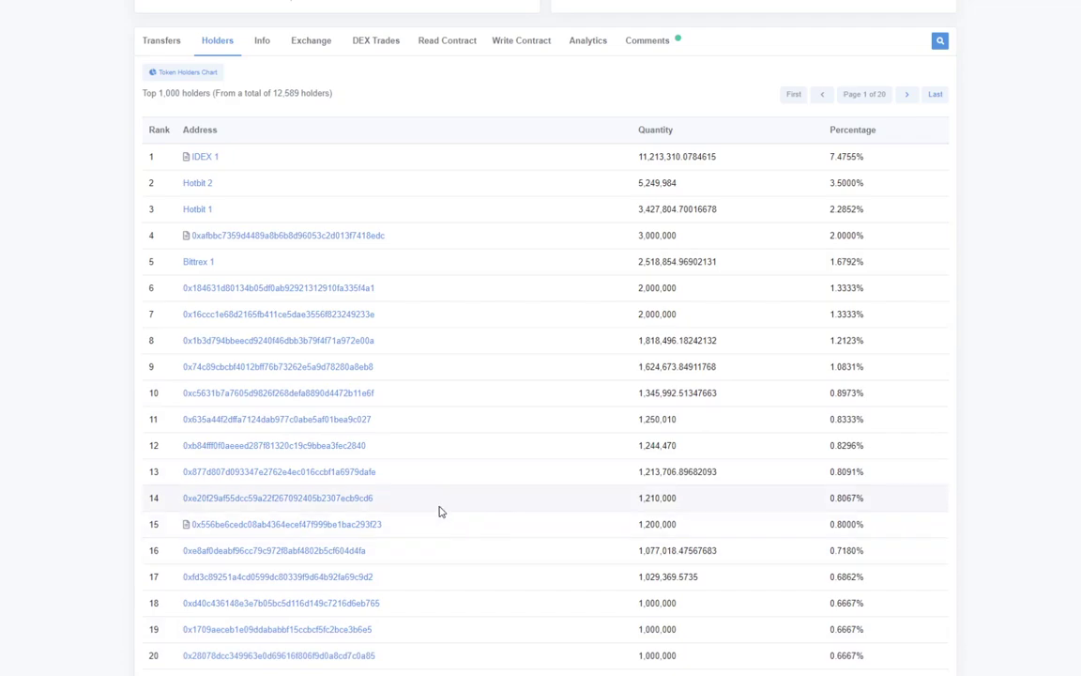
pyautogui.moveTo(160, 394)
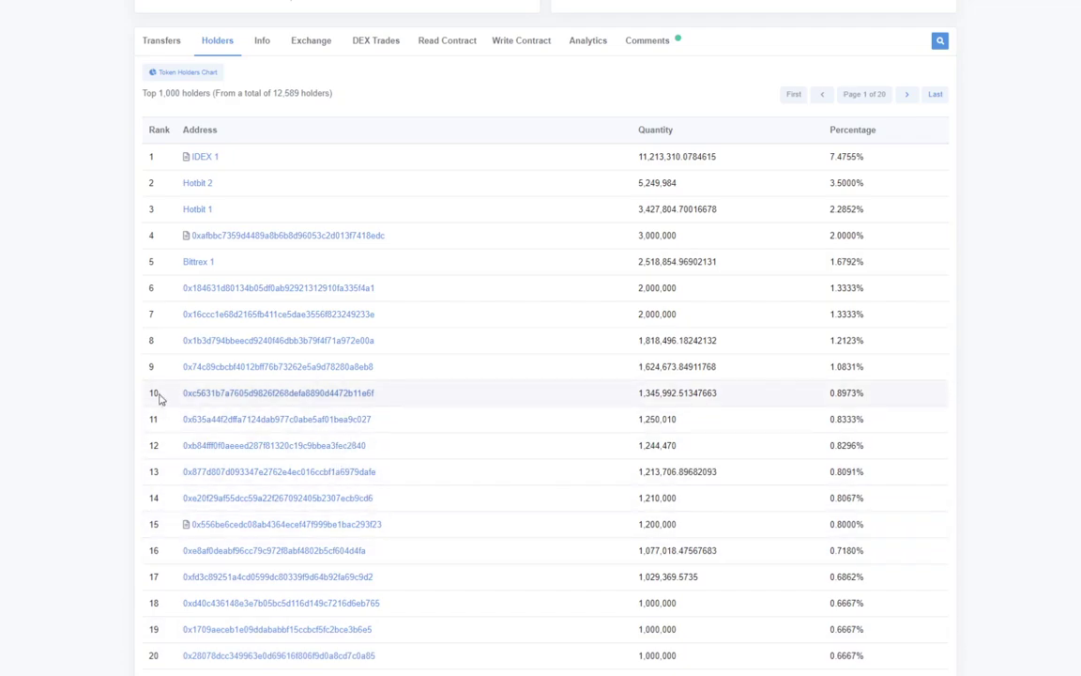
pyautogui.moveTo(106, 467)
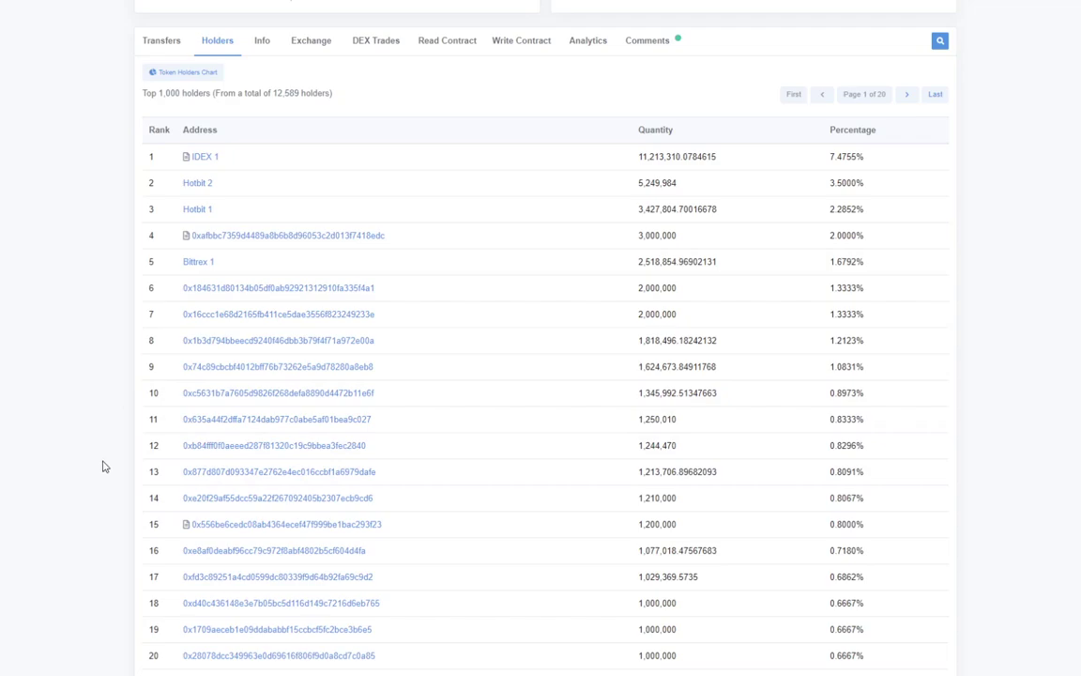
pyautogui.scroll(3)
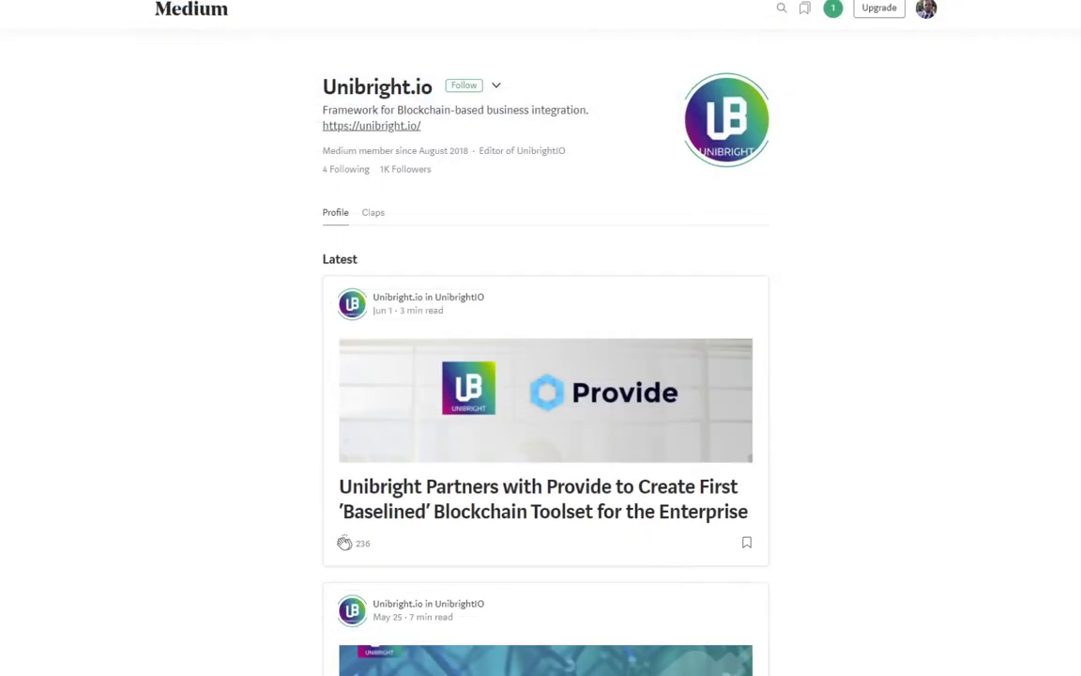
pyautogui.moveTo(55, 367)
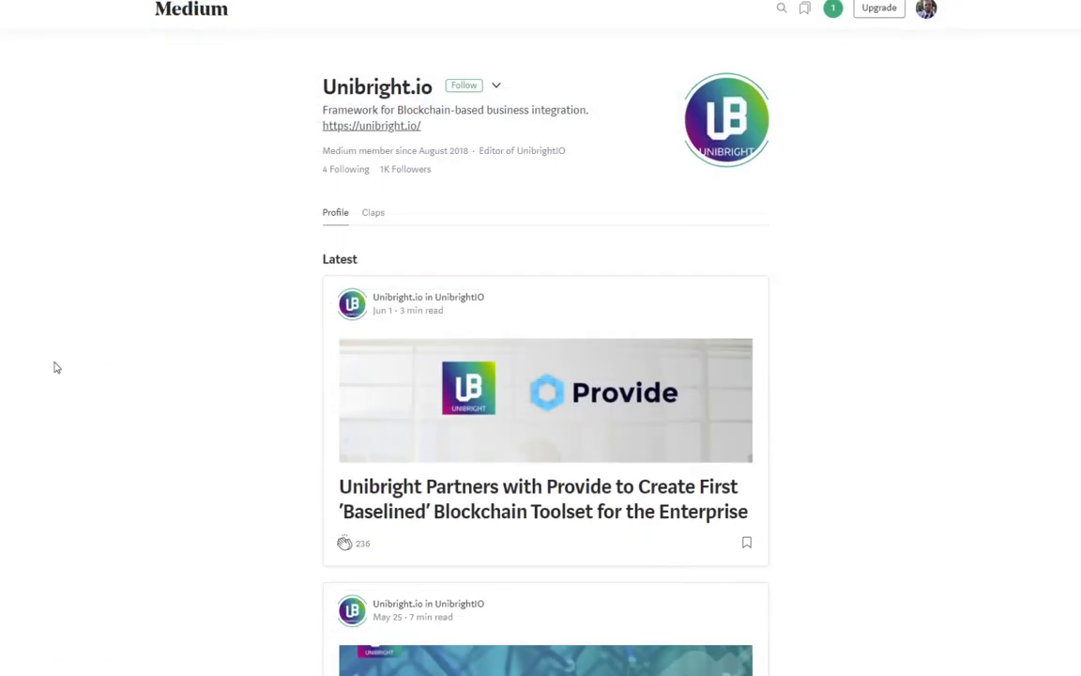
pyautogui.moveTo(120, 375)
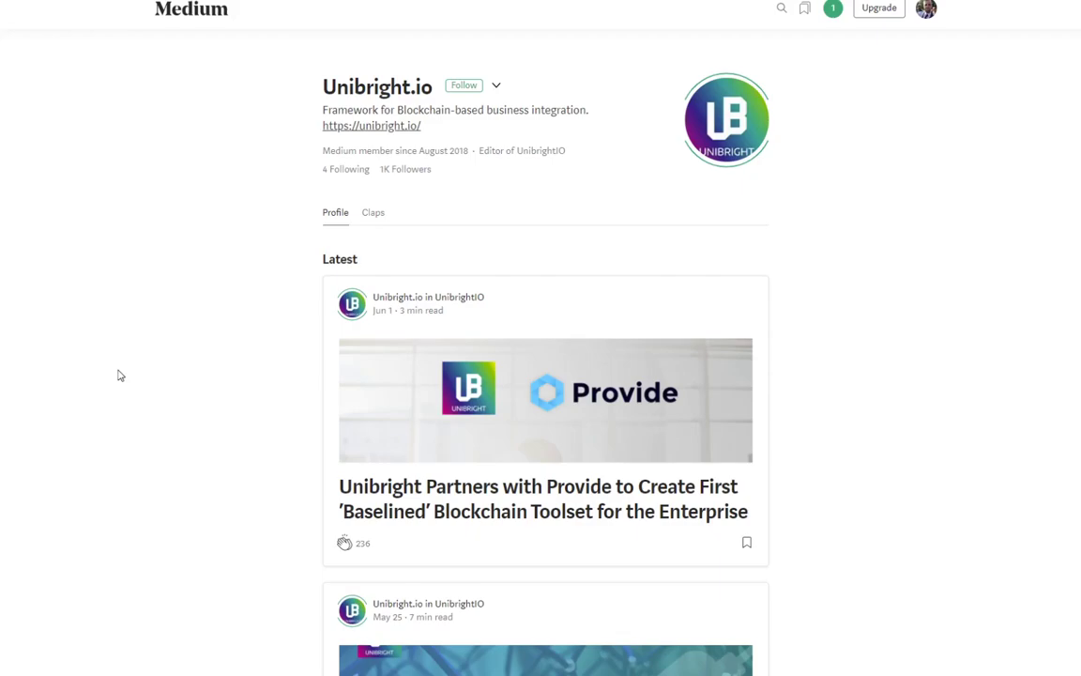
pyautogui.moveTo(146, 433)
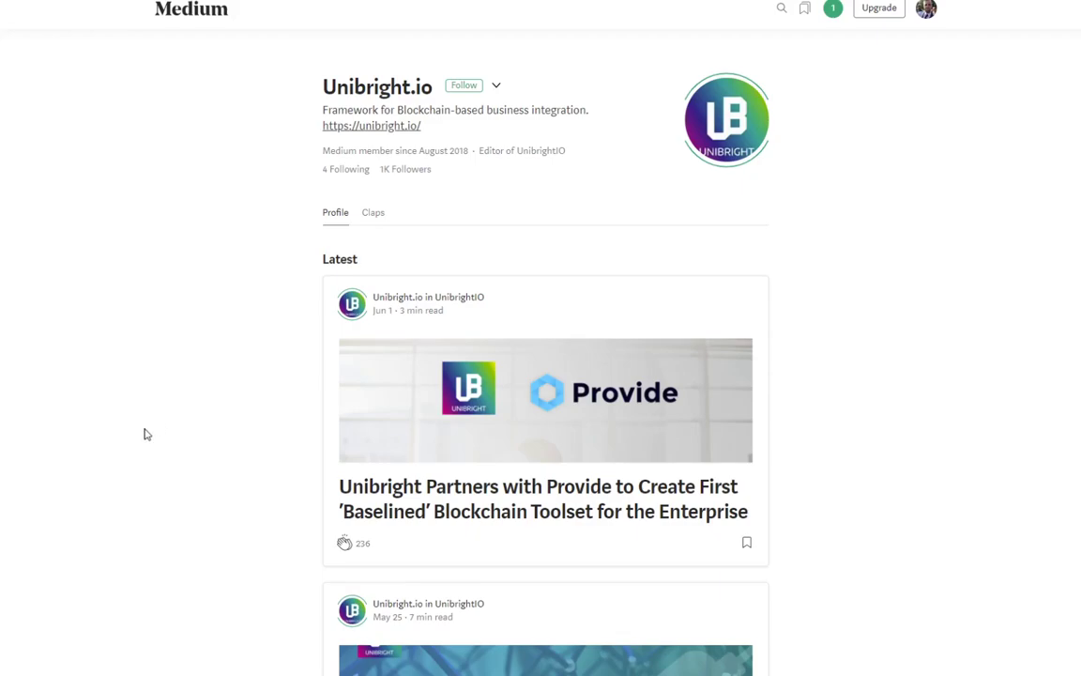
pyautogui.moveTo(159, 423)
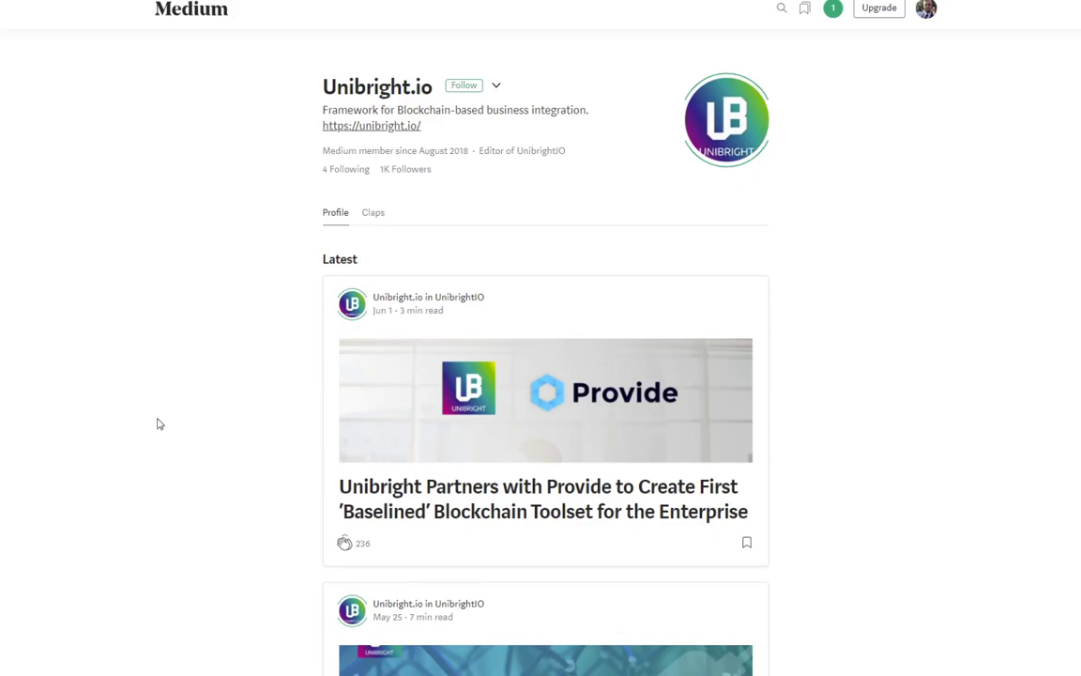
pyautogui.moveTo(838, 276)
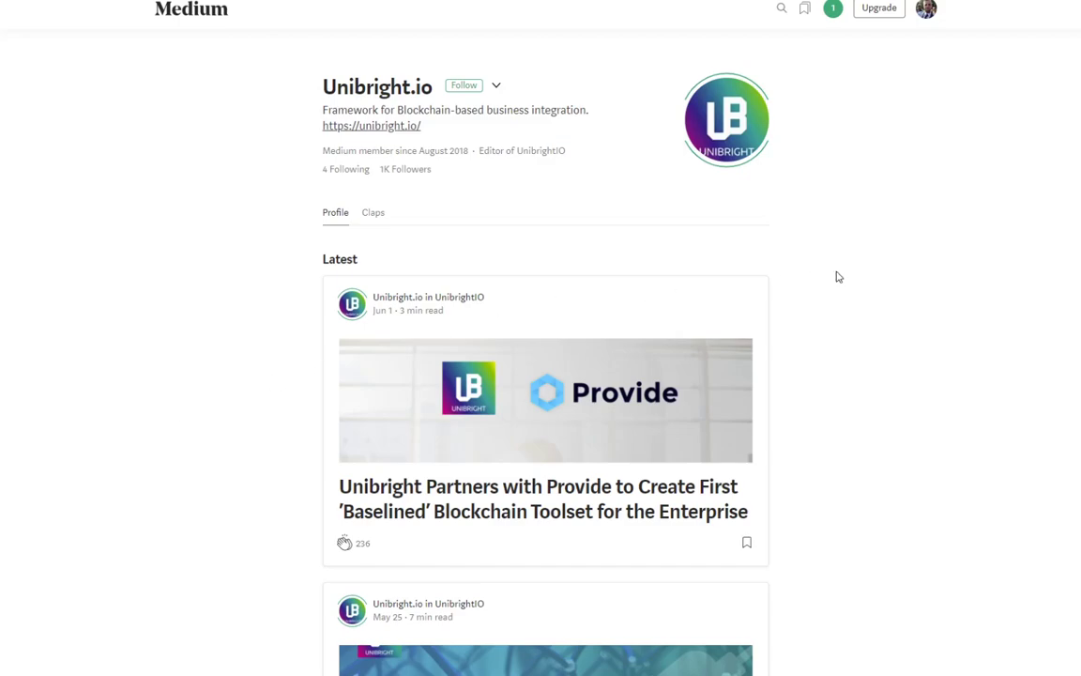
pyautogui.moveTo(847, 291)
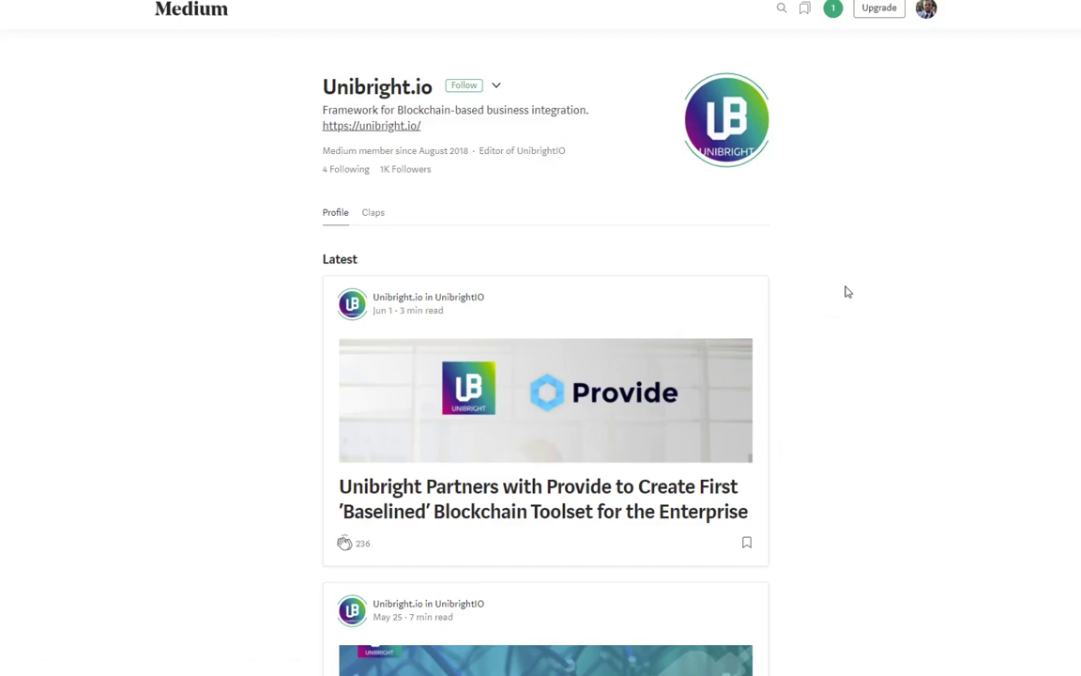
pyautogui.moveTo(750, 262)
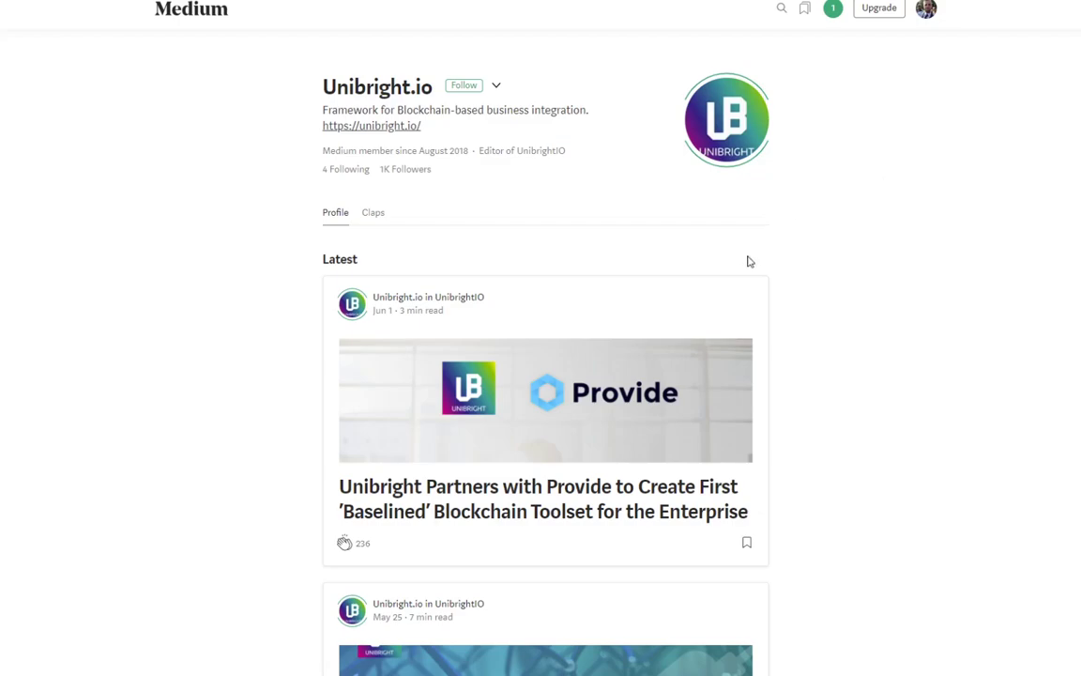
pyautogui.doubleClick(432, 151)
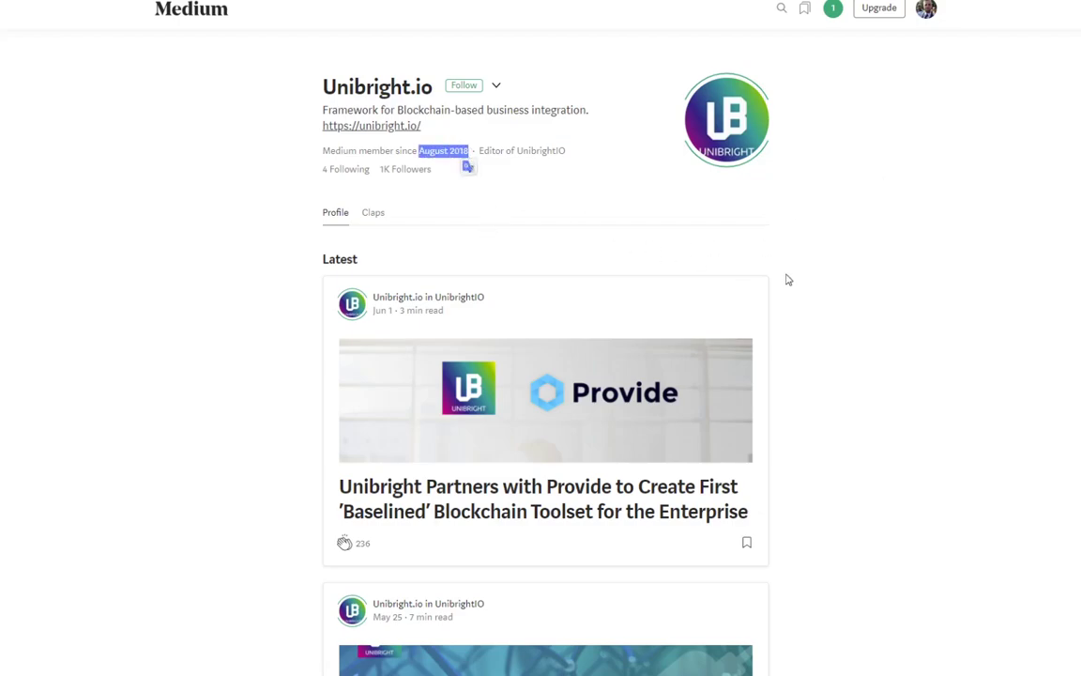
pyautogui.moveTo(822, 315)
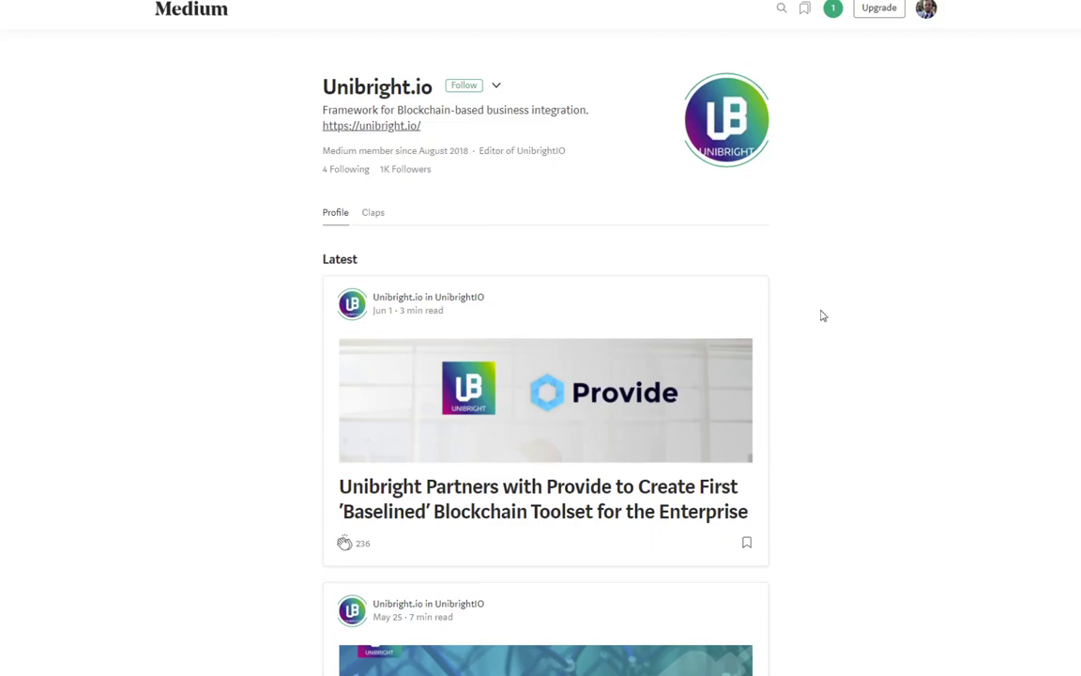
pyautogui.scroll(-3)
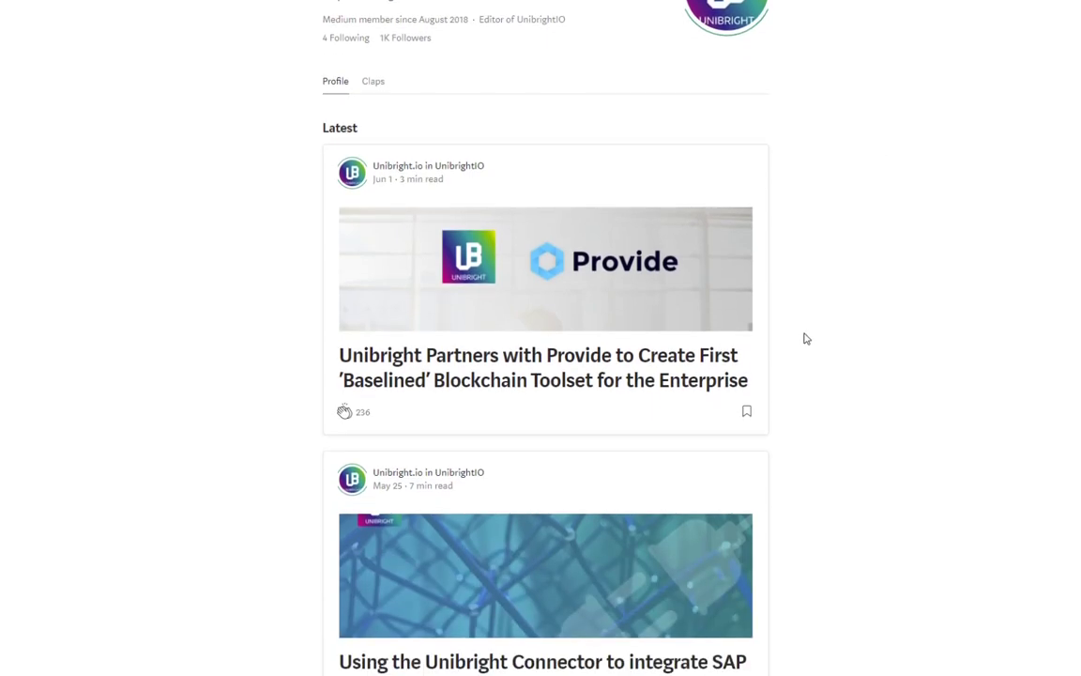
pyautogui.scroll(-3)
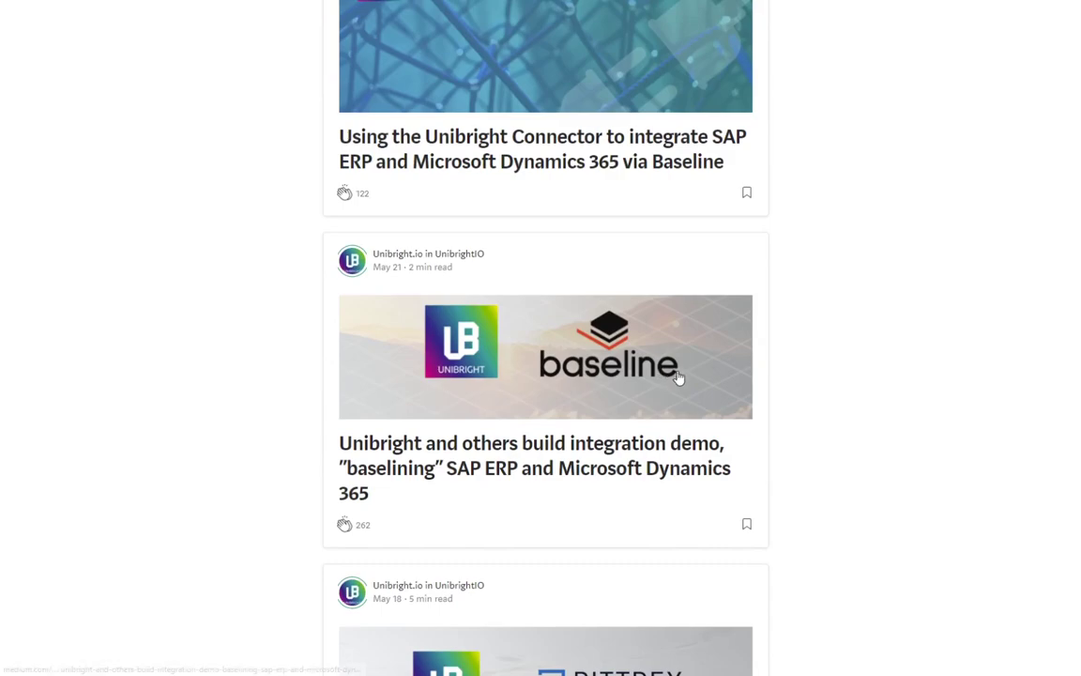
pyautogui.scroll(-3)
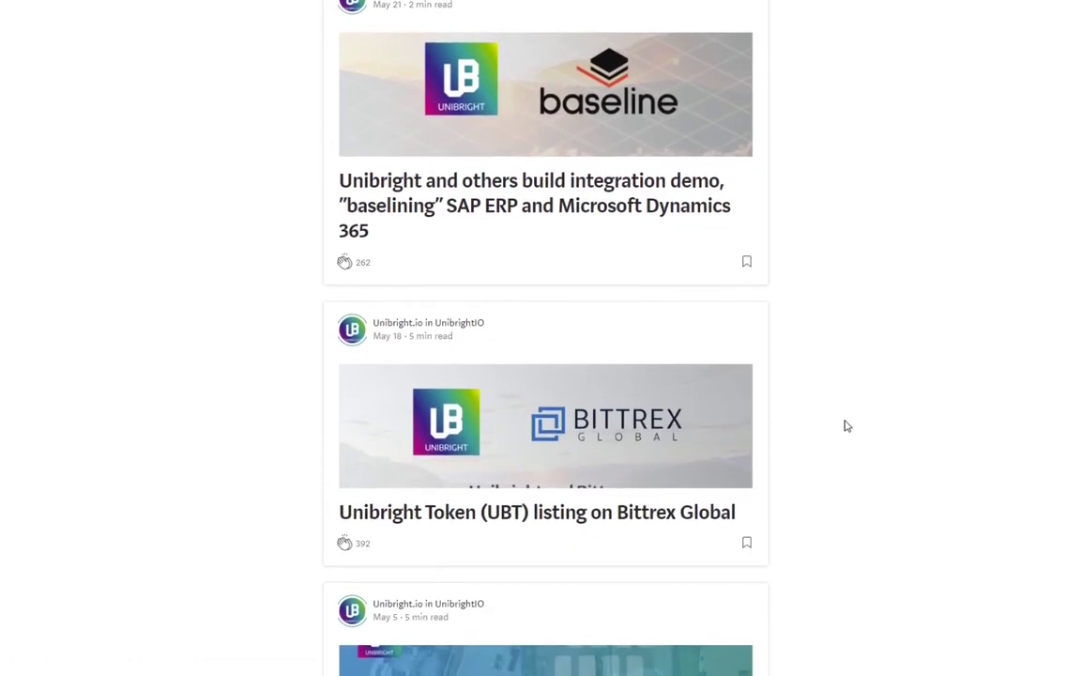
pyautogui.moveTo(779, 430)
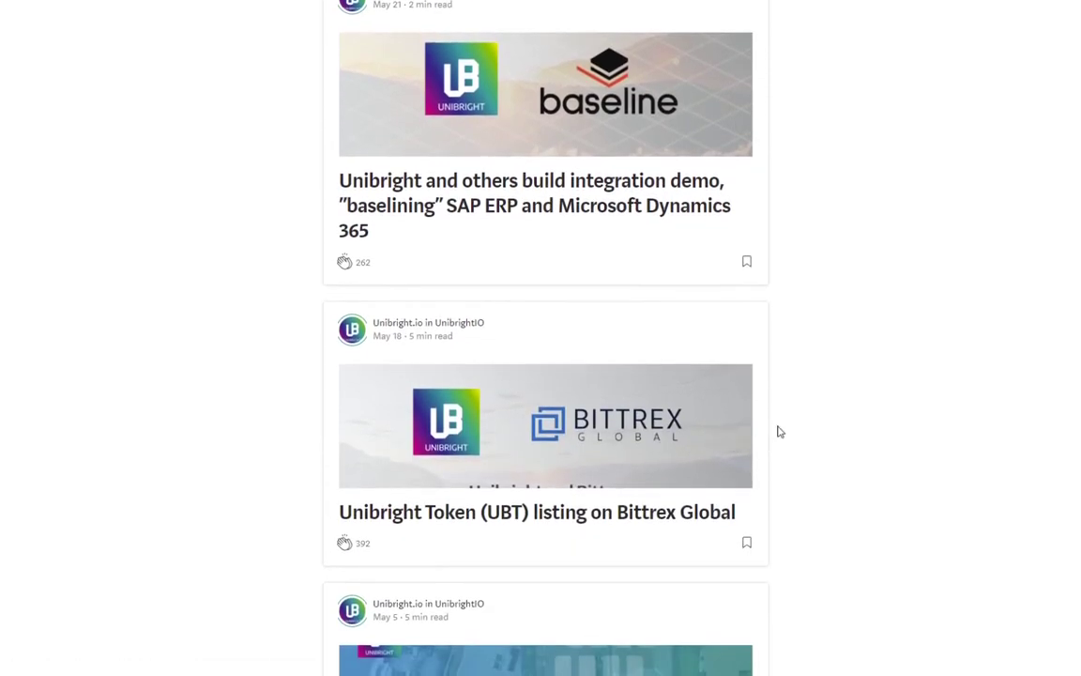
pyautogui.moveTo(773, 443)
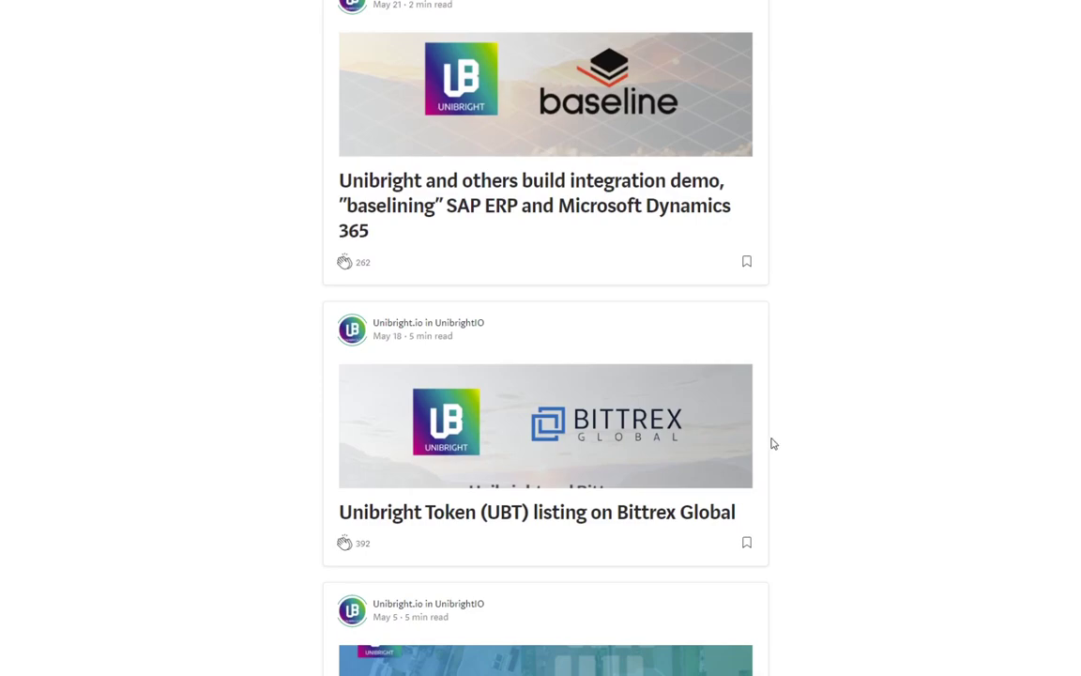
pyautogui.scroll(-3)
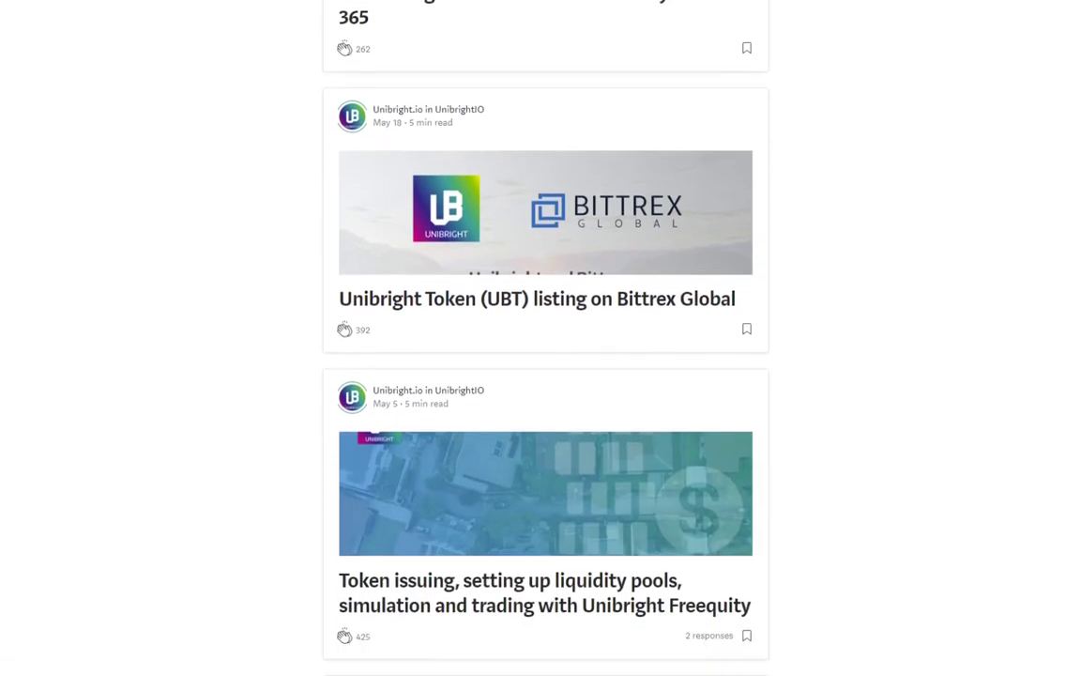
pyautogui.scroll(3)
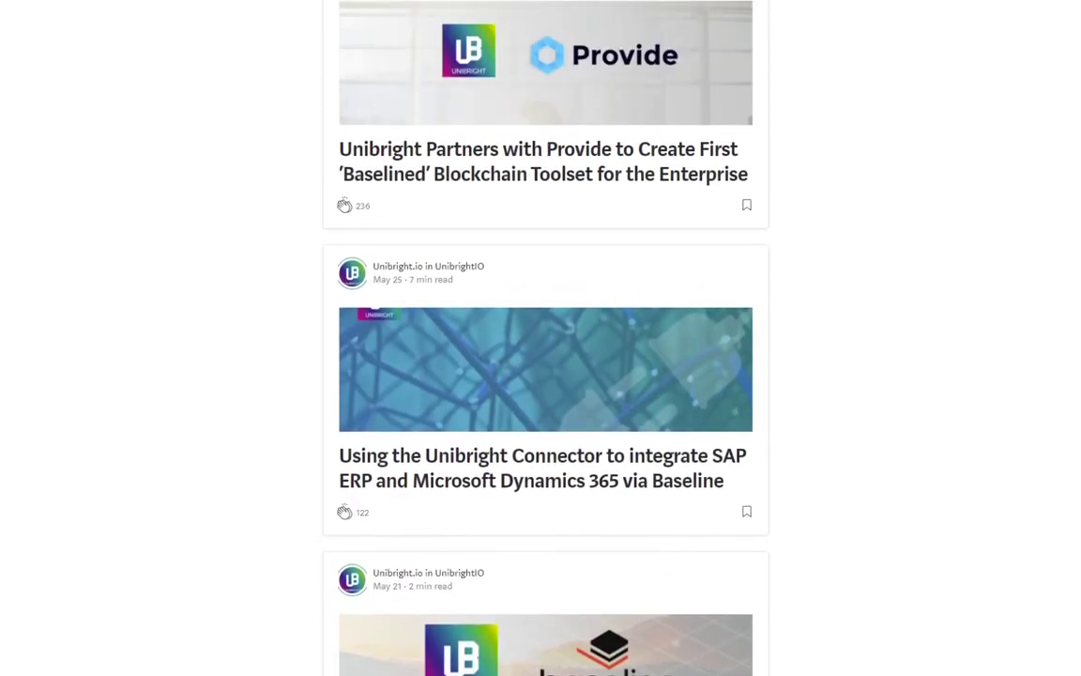
pyautogui.scroll(3)
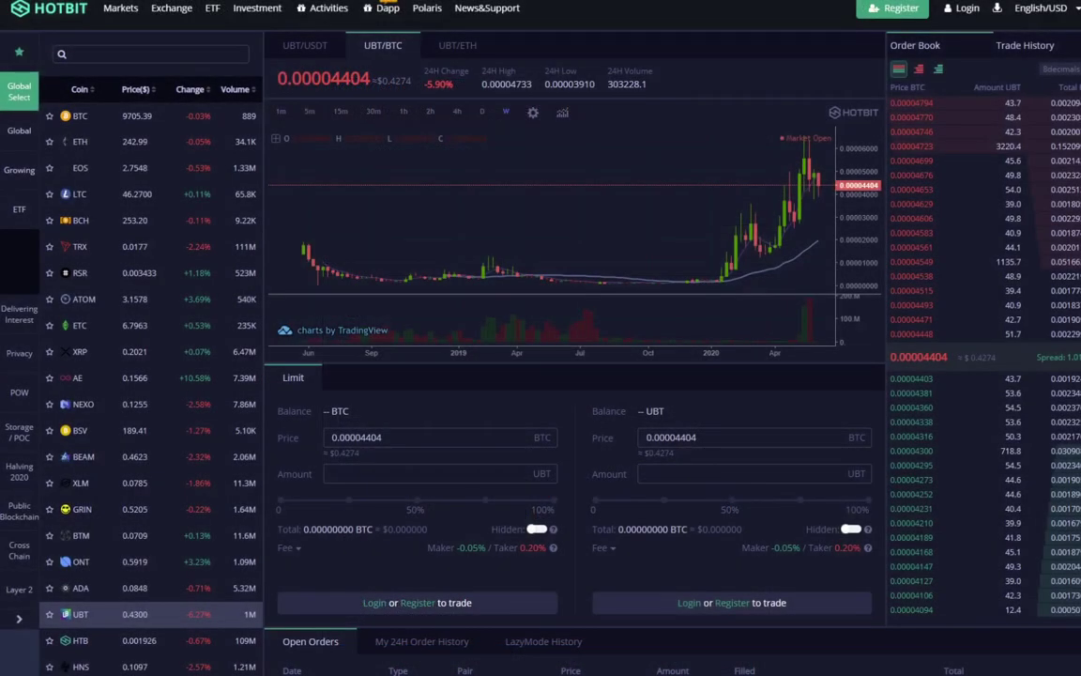
pyautogui.moveTo(348, 223)
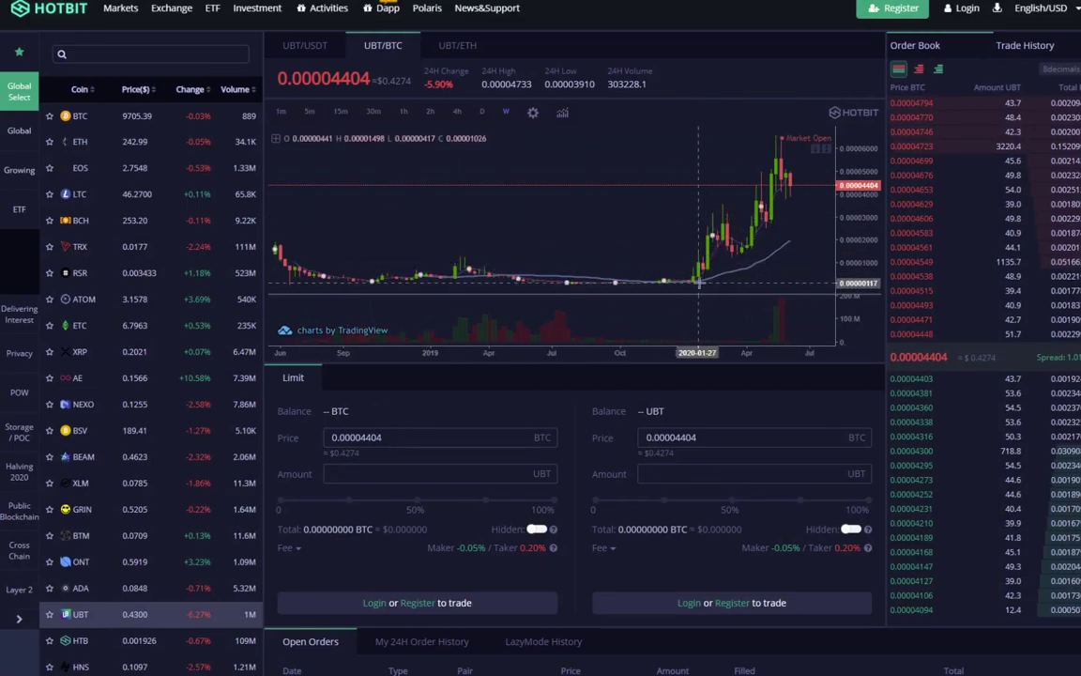
pyautogui.moveTo(767, 193)
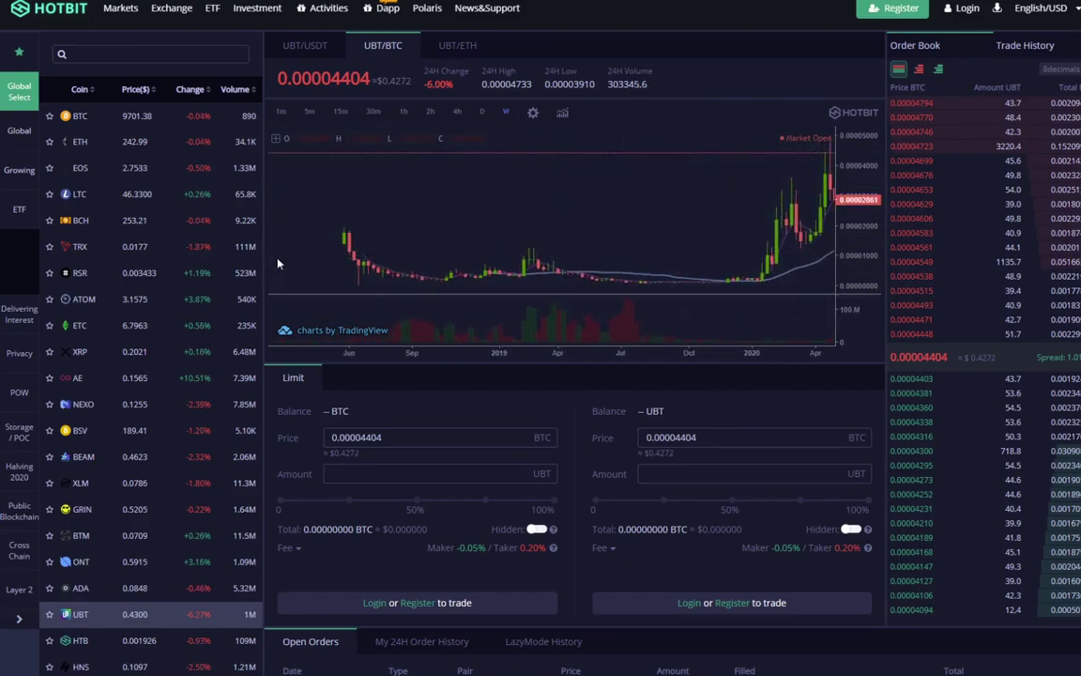
pyautogui.moveTo(333, 253)
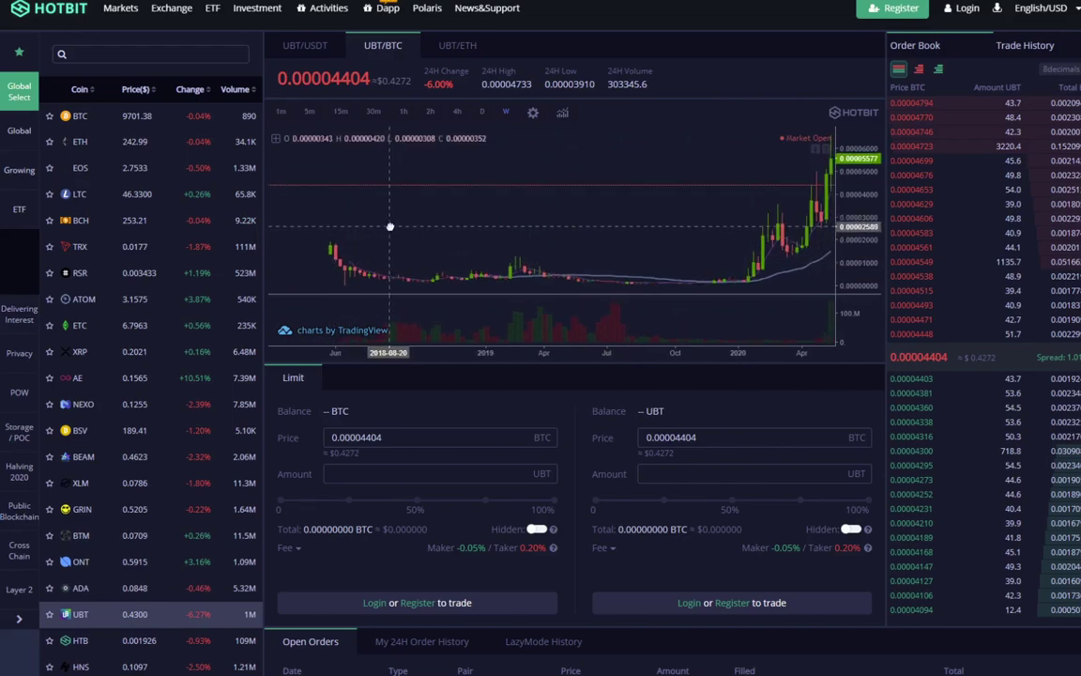
pyautogui.moveTo(366, 225)
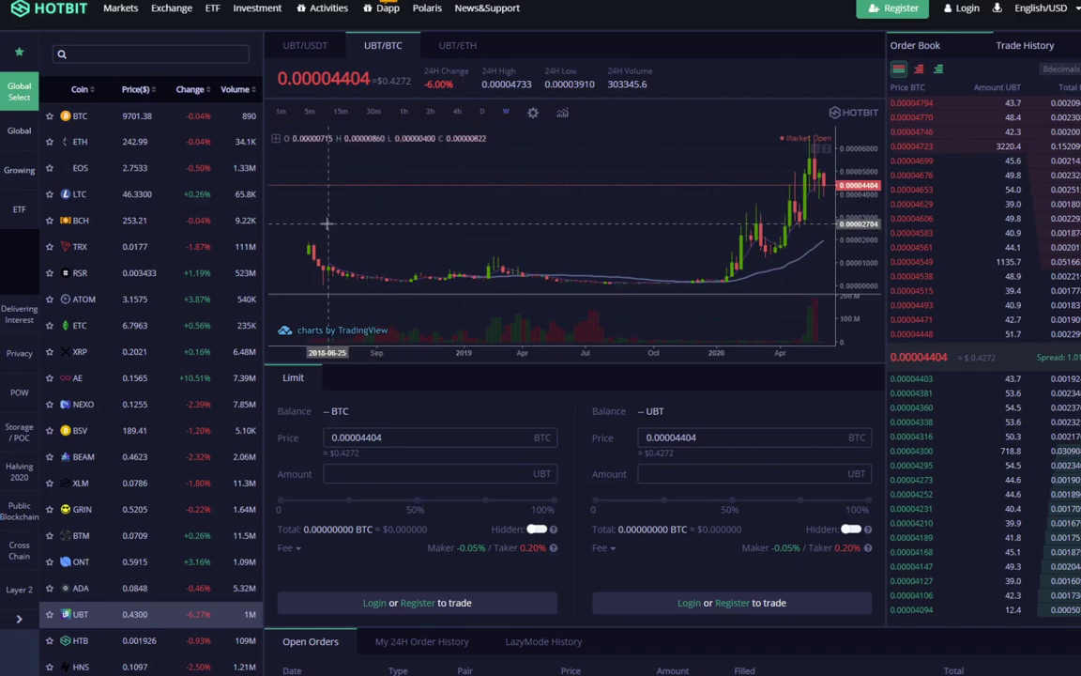
pyautogui.moveTo(366, 235)
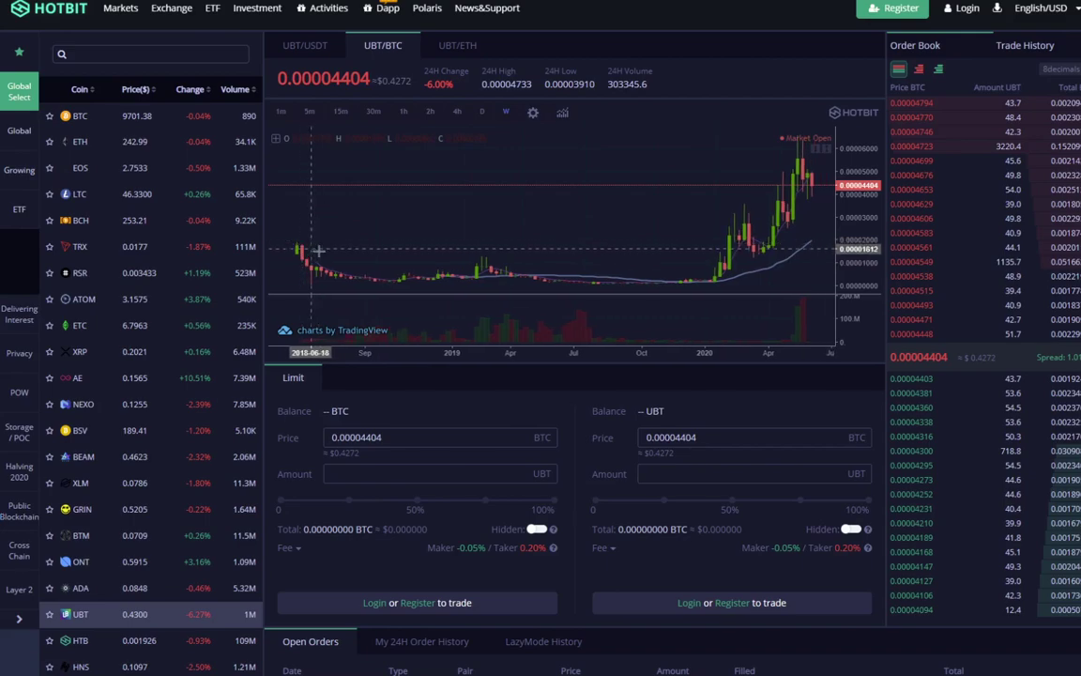
pyautogui.moveTo(480, 270)
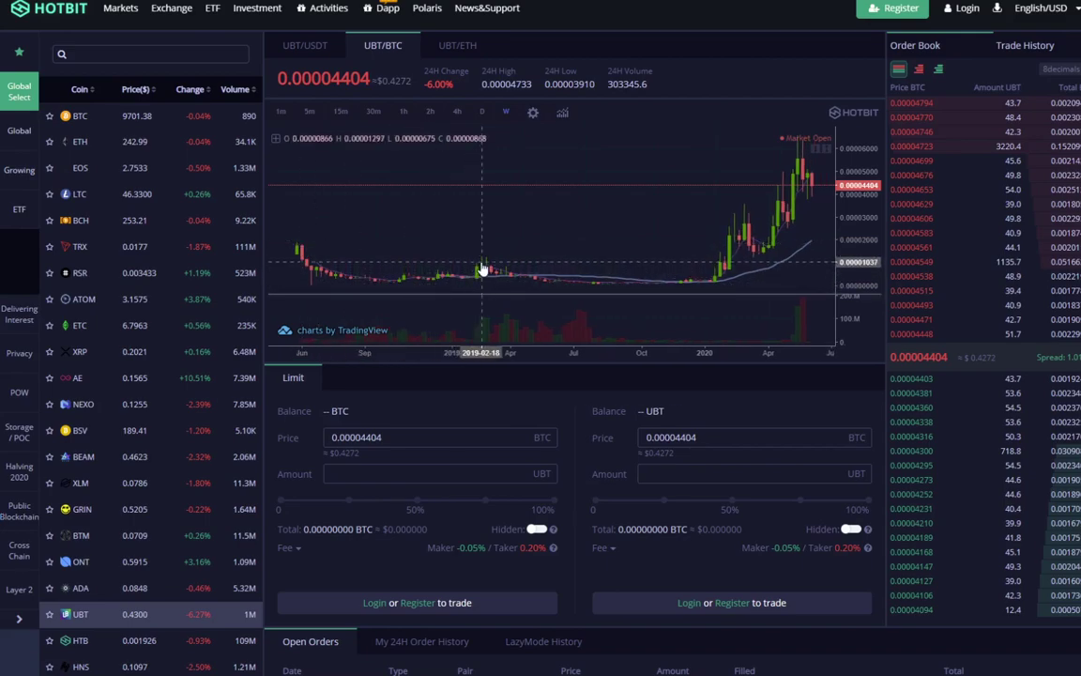
pyautogui.moveTo(467, 281)
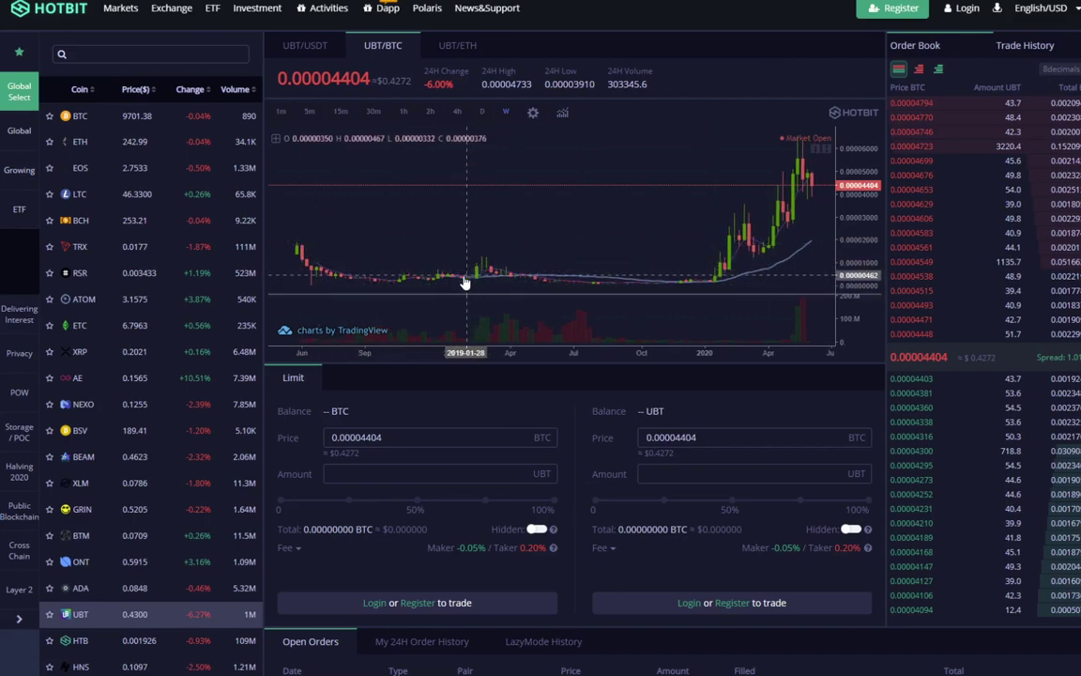
pyautogui.moveTo(466, 285)
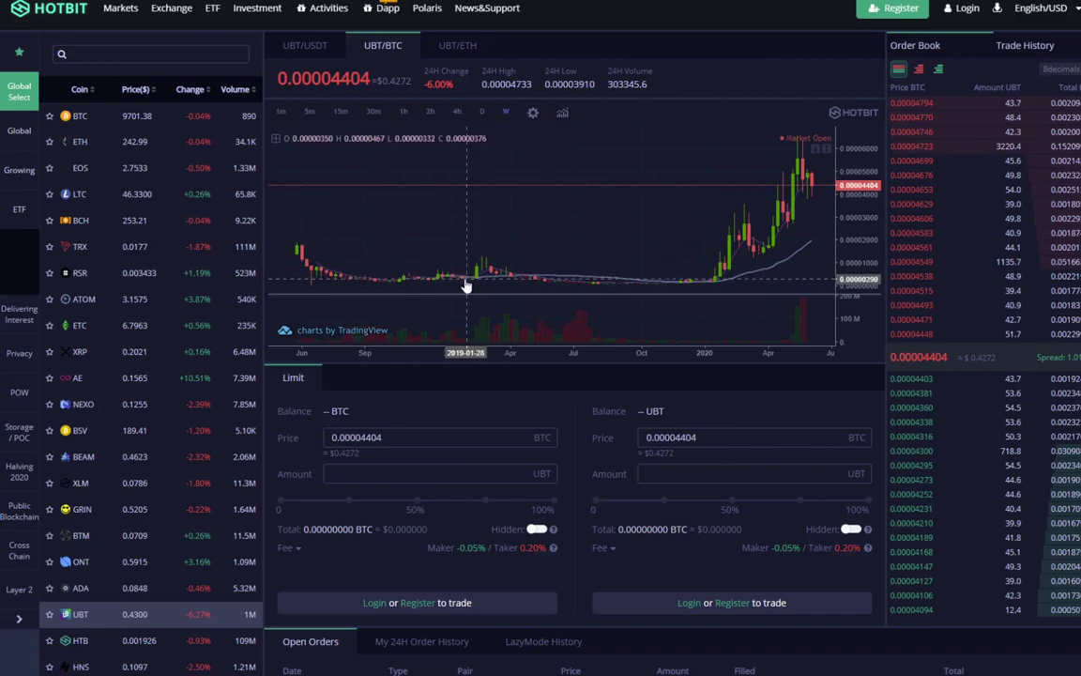
pyautogui.moveTo(476, 278)
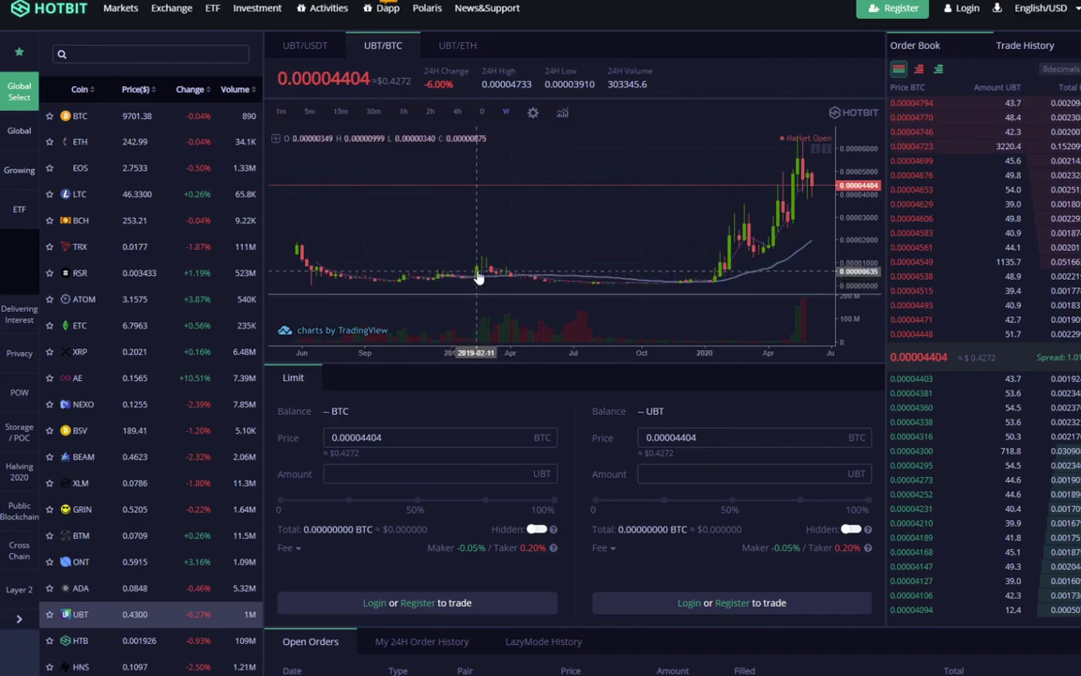
pyautogui.moveTo(481, 265)
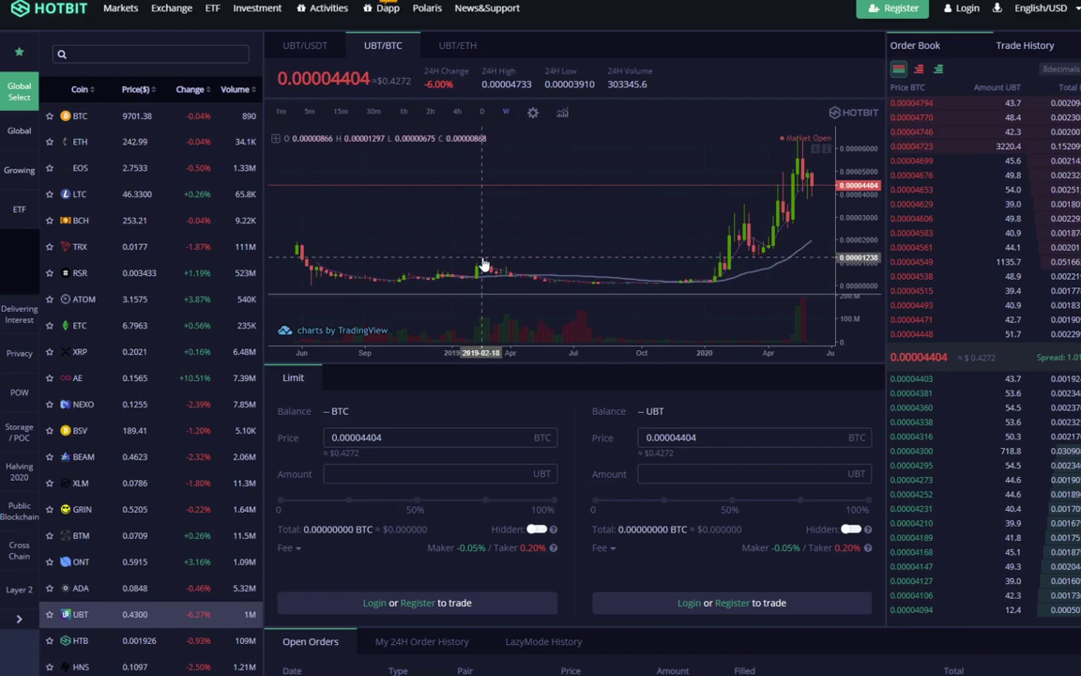
pyautogui.moveTo(559, 261)
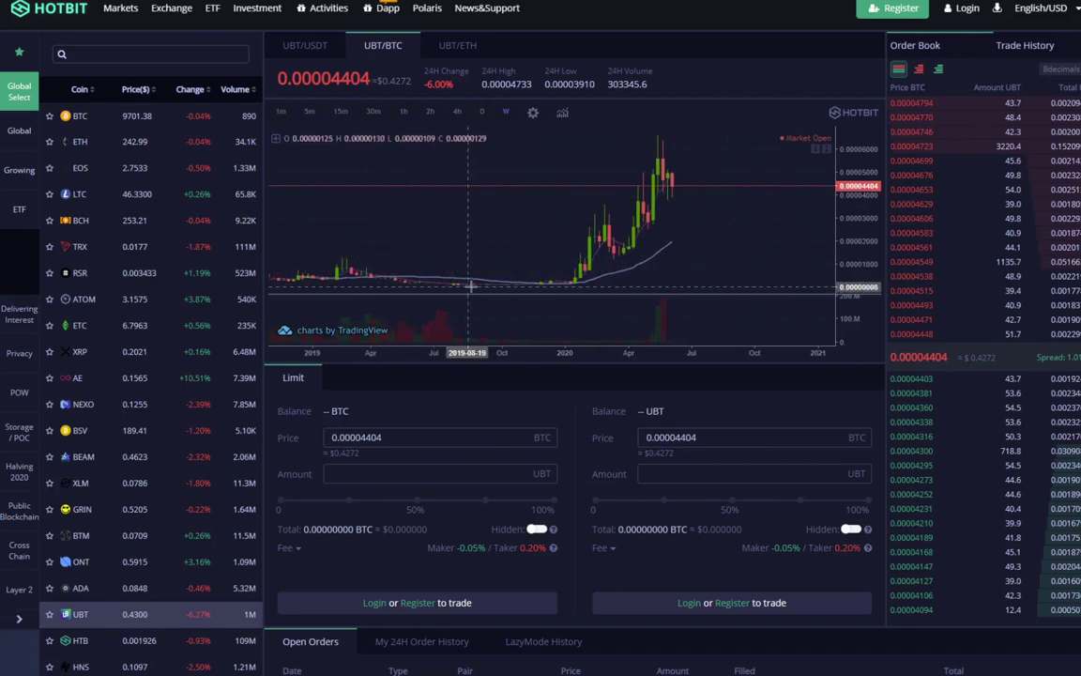
pyautogui.moveTo(577, 289)
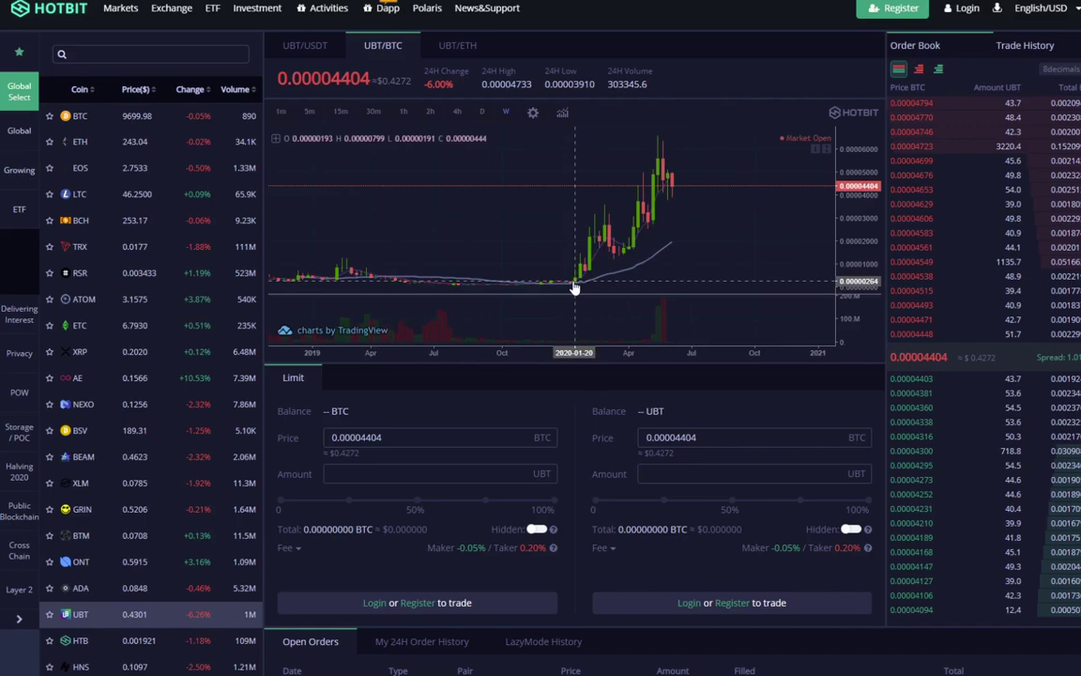
pyautogui.moveTo(593, 263)
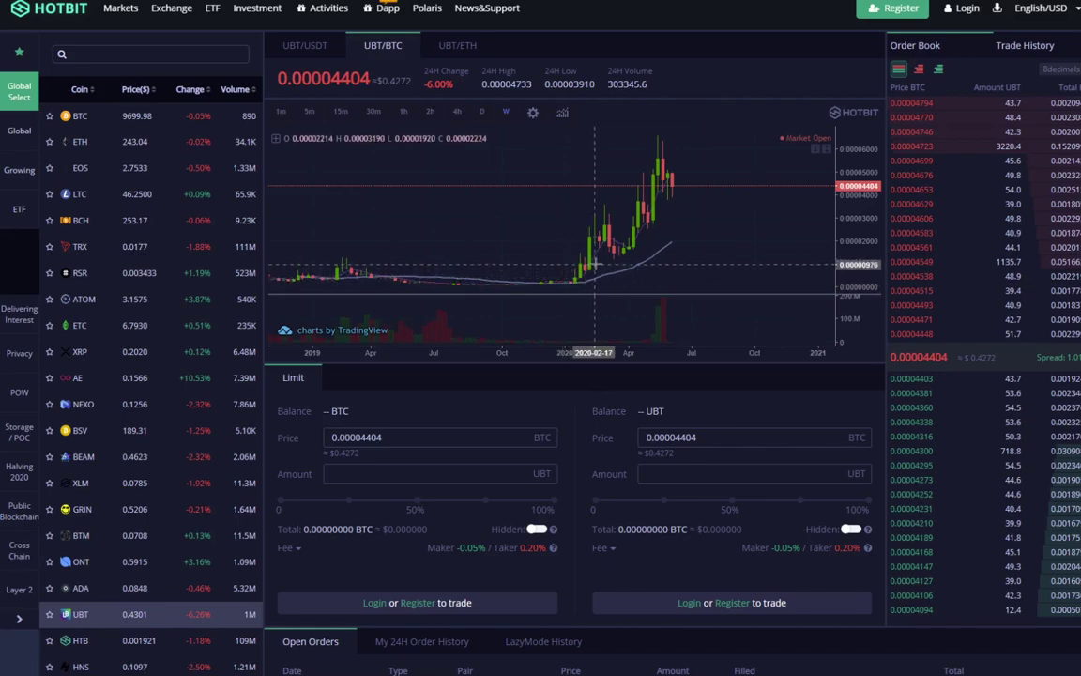
pyautogui.moveTo(671, 138)
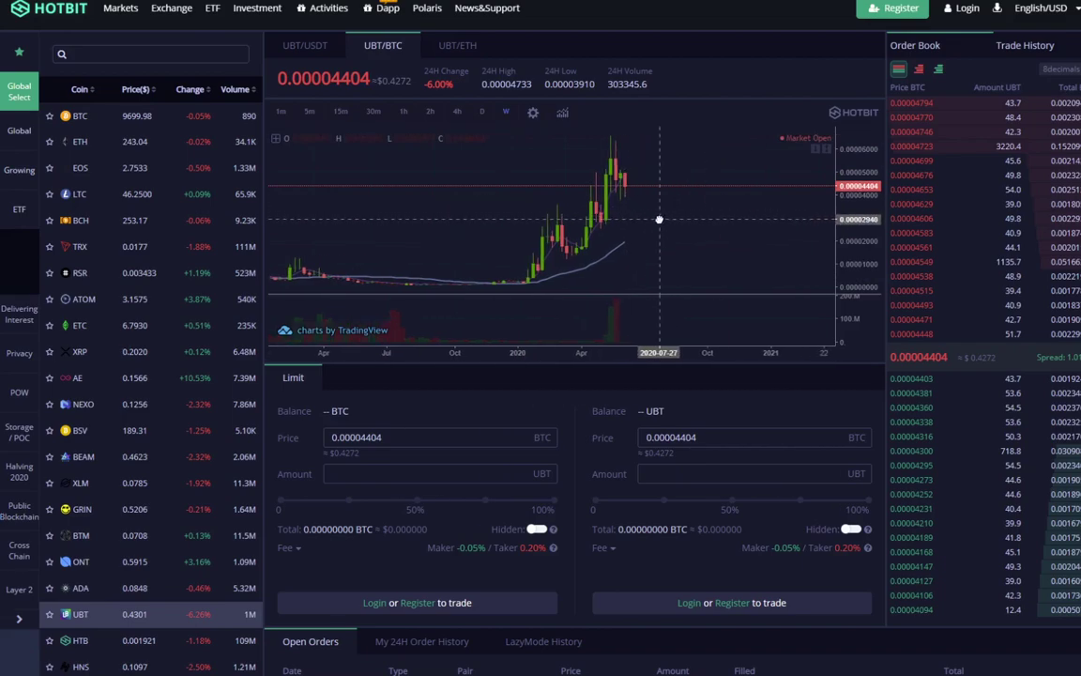
pyautogui.moveTo(633, 258)
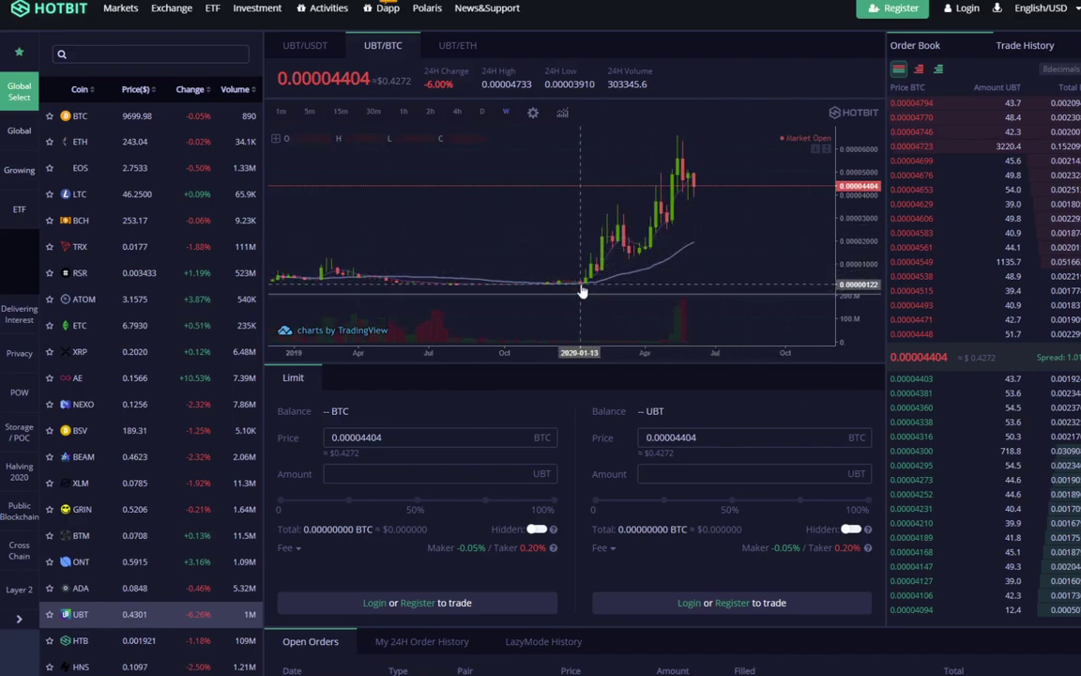
pyautogui.moveTo(600, 272)
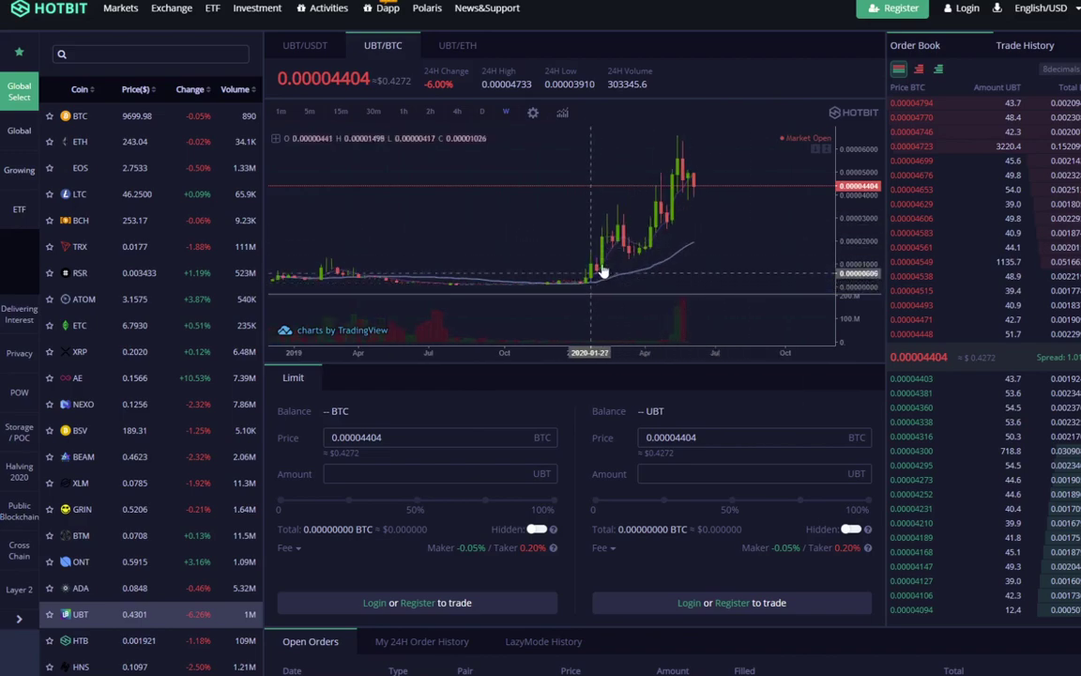
pyautogui.moveTo(689, 136)
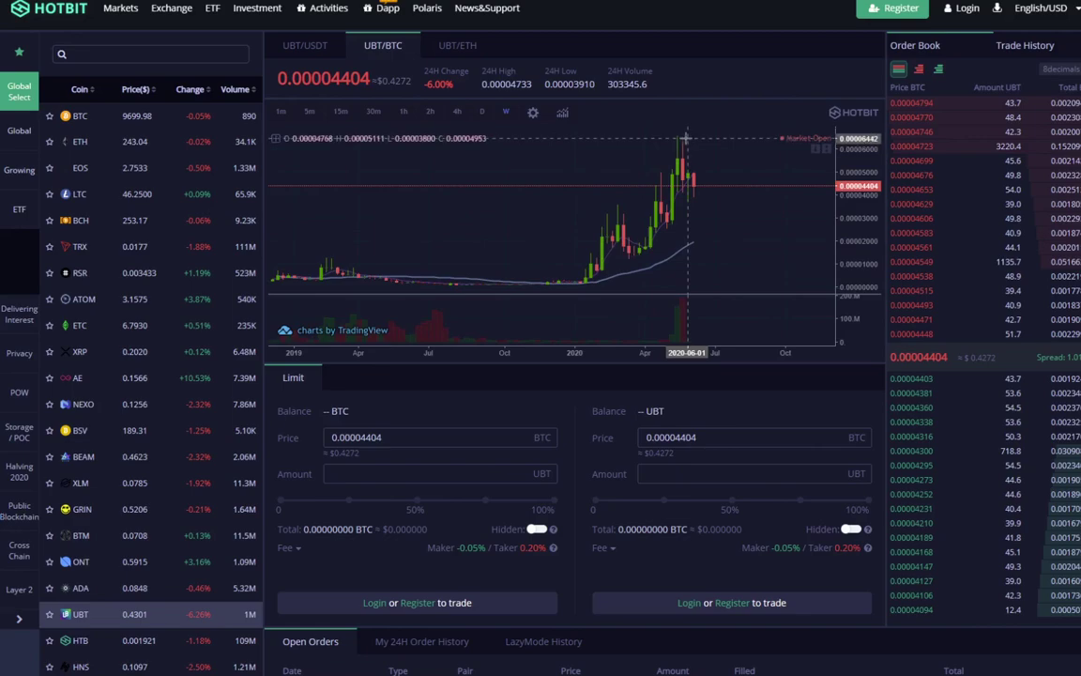
pyautogui.moveTo(634, 214)
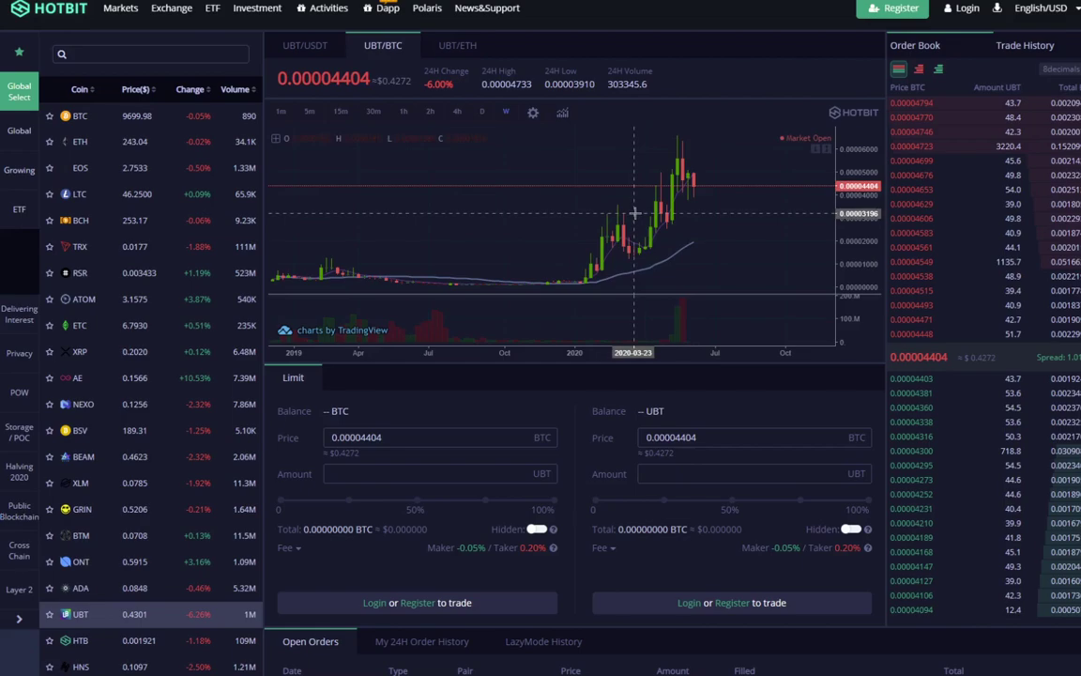
pyautogui.moveTo(638, 192)
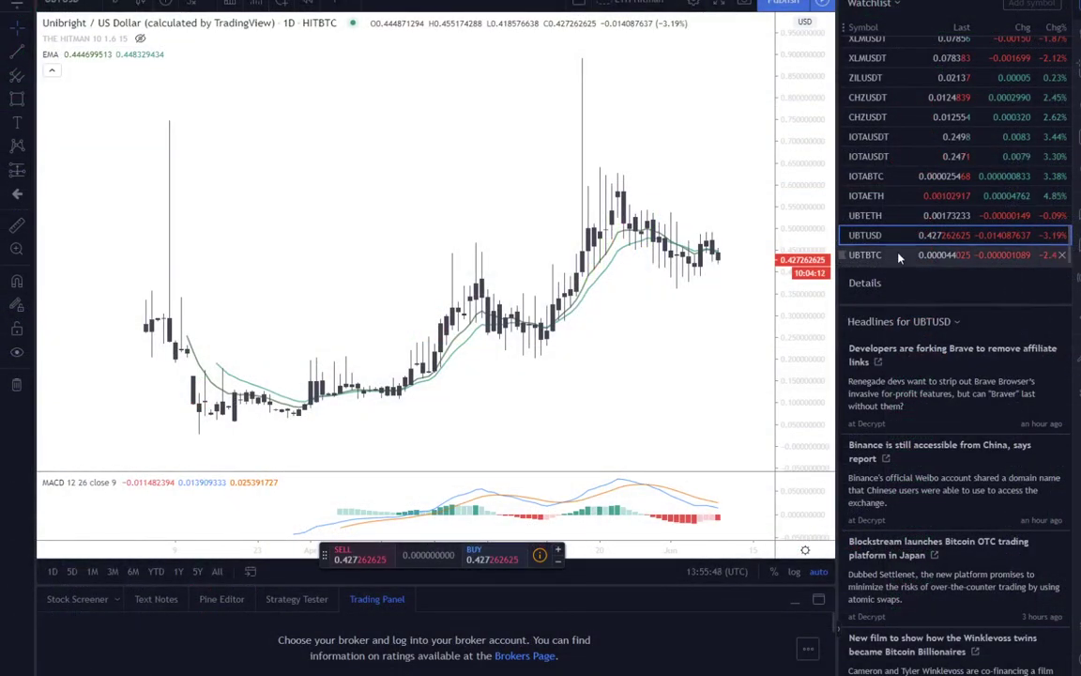
pyautogui.moveTo(405, 203)
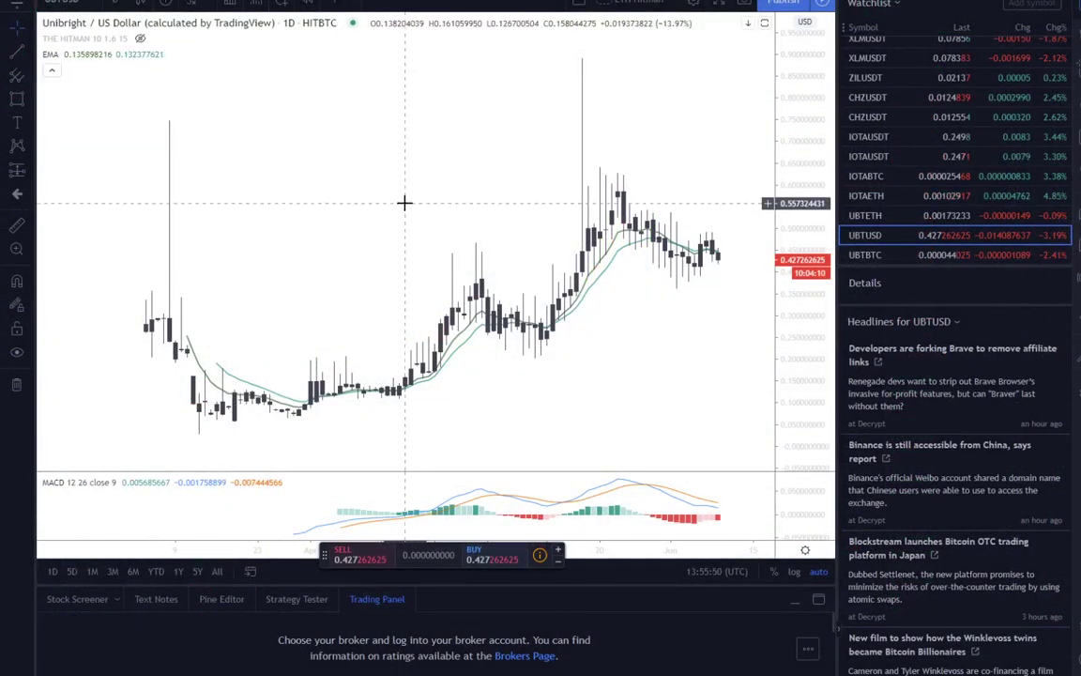
pyautogui.moveTo(152, 332)
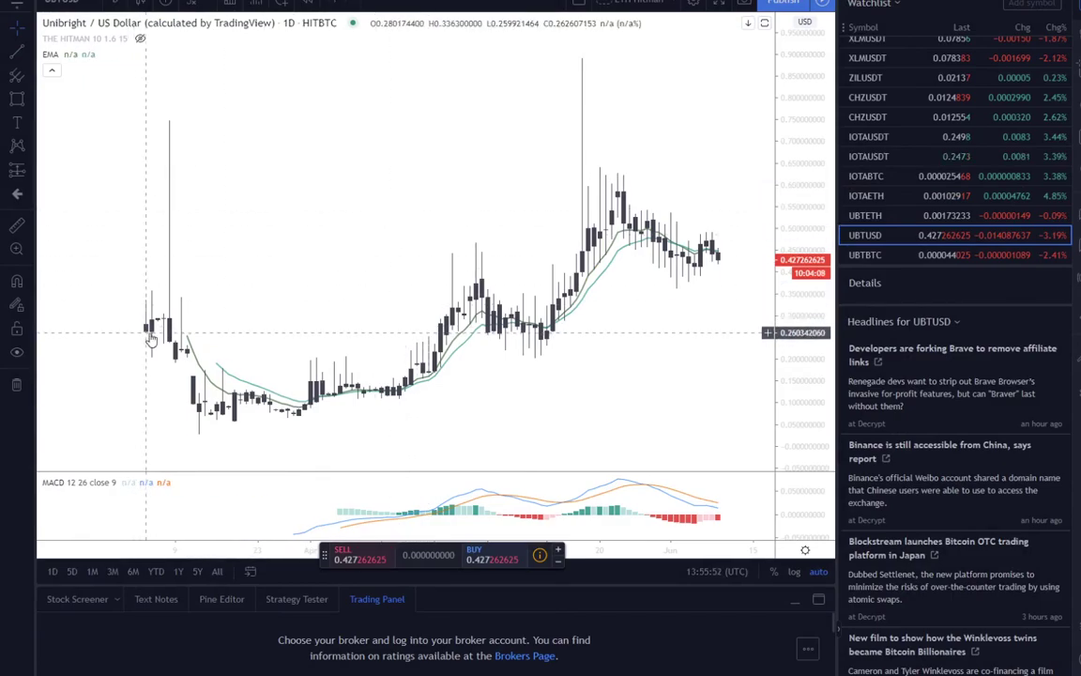
pyautogui.moveTo(148, 348)
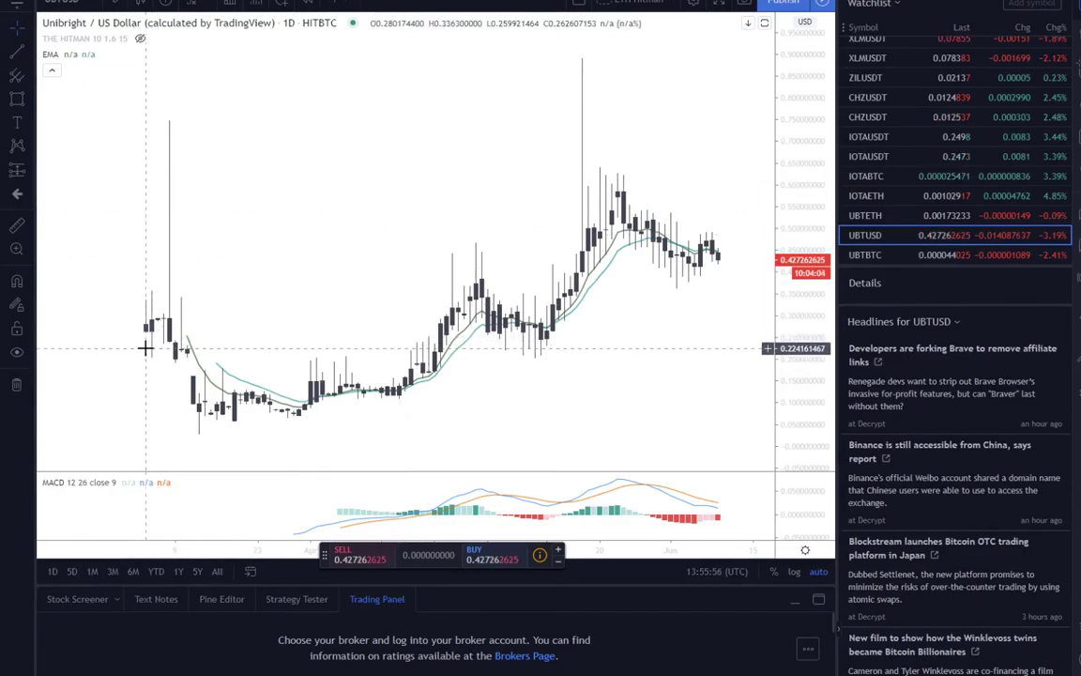
pyautogui.moveTo(413, 245)
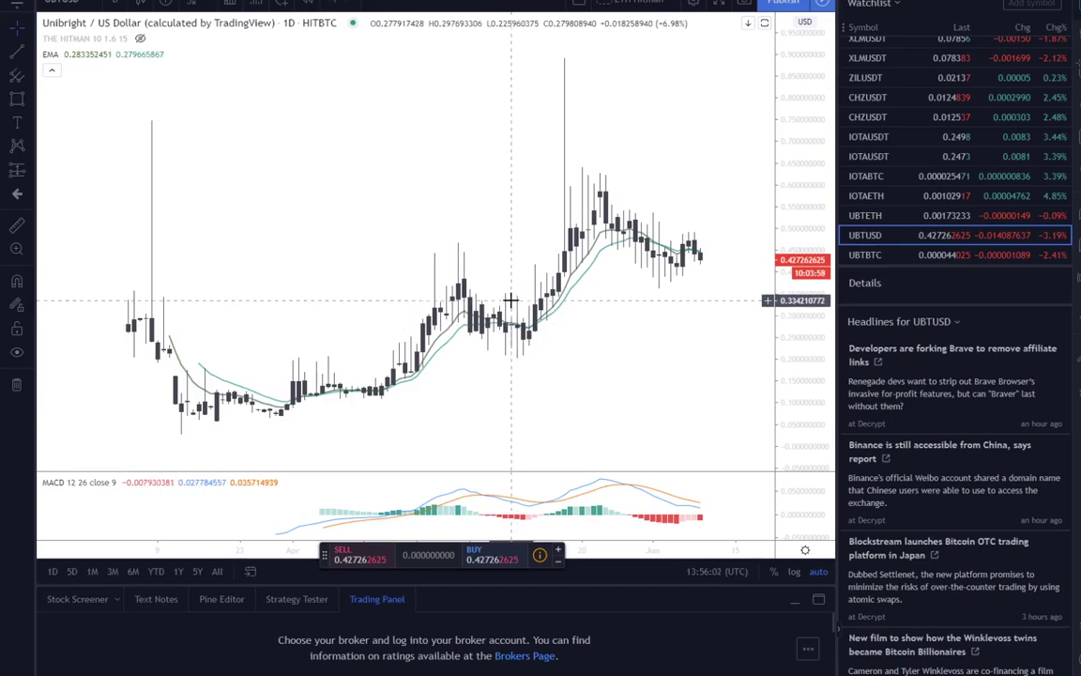
pyautogui.moveTo(408, 394)
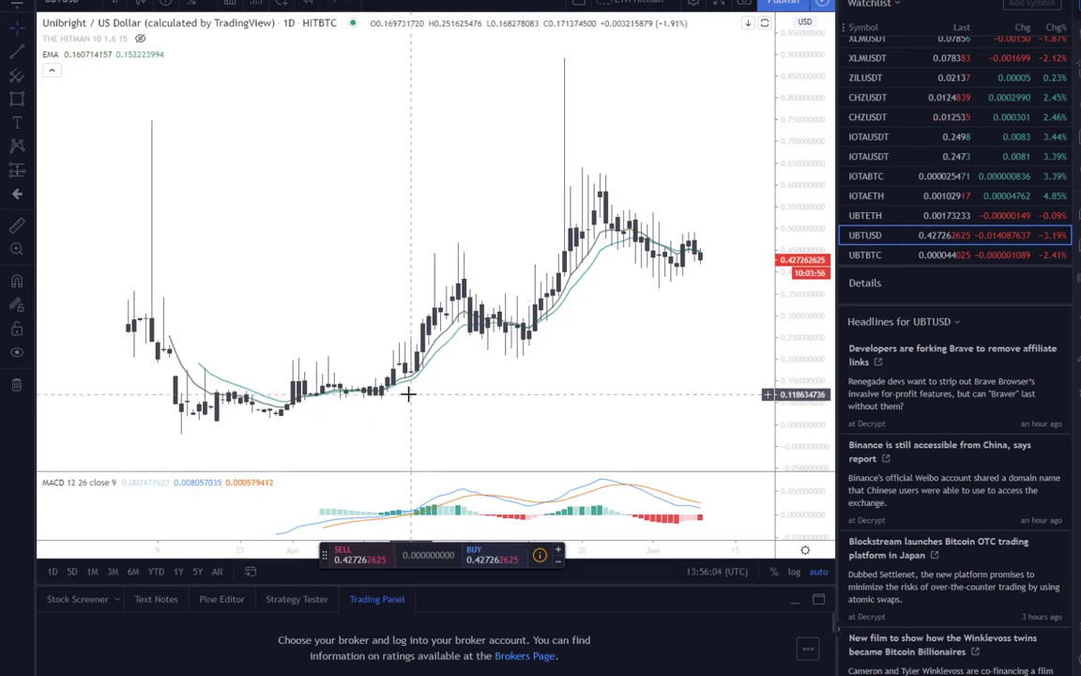
pyautogui.moveTo(575, 323)
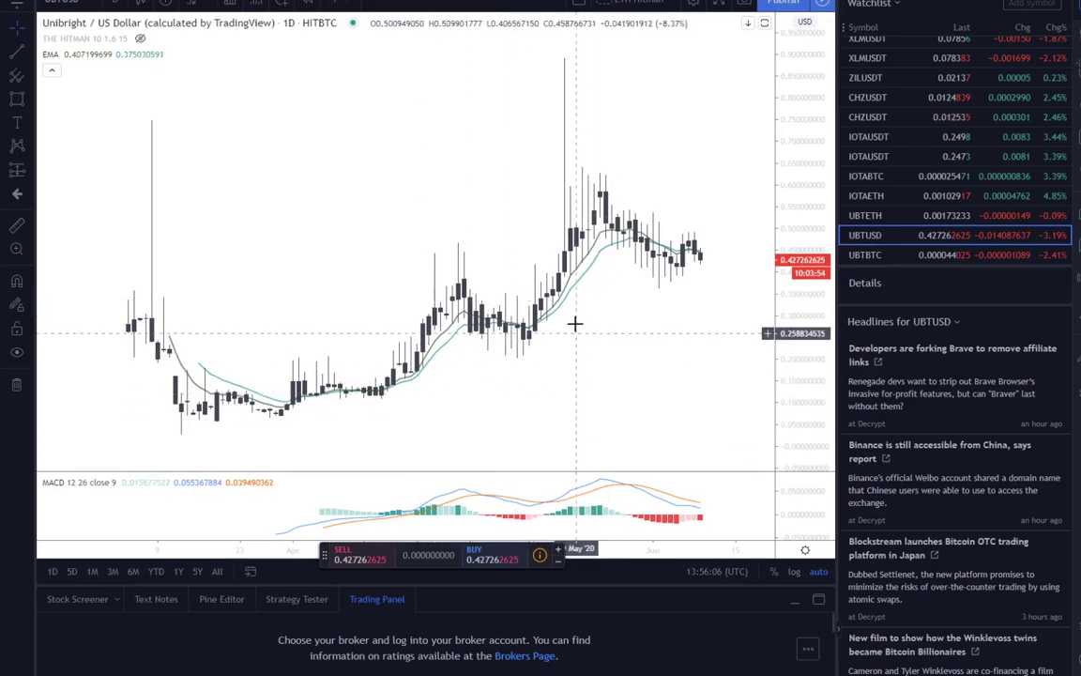
pyautogui.moveTo(580, 242)
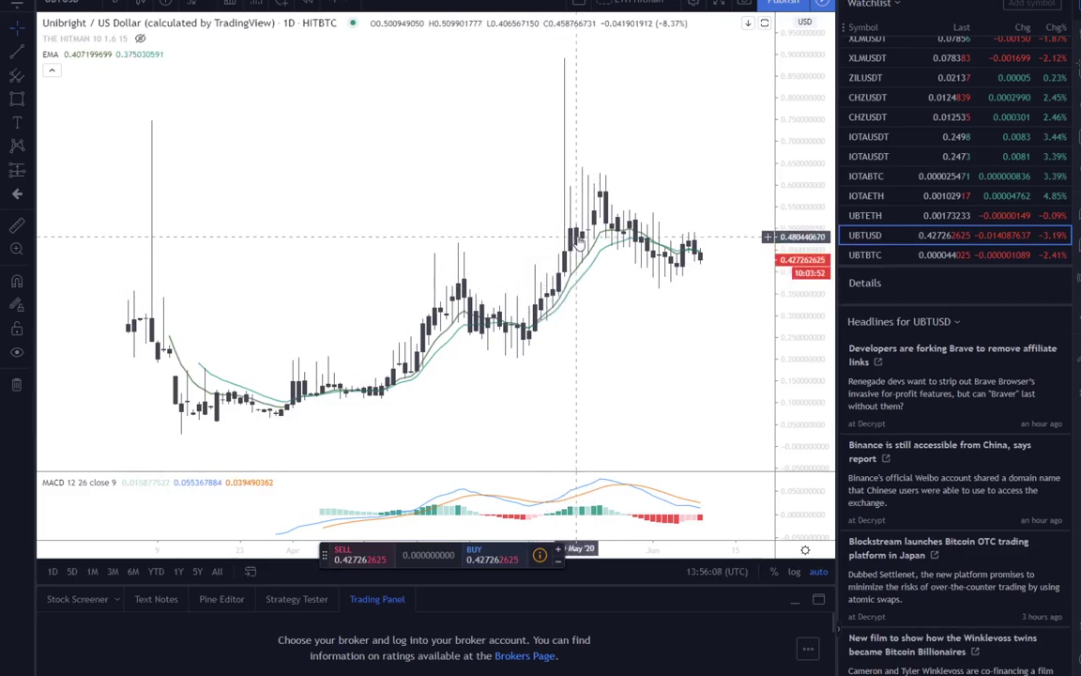
pyautogui.moveTo(683, 273)
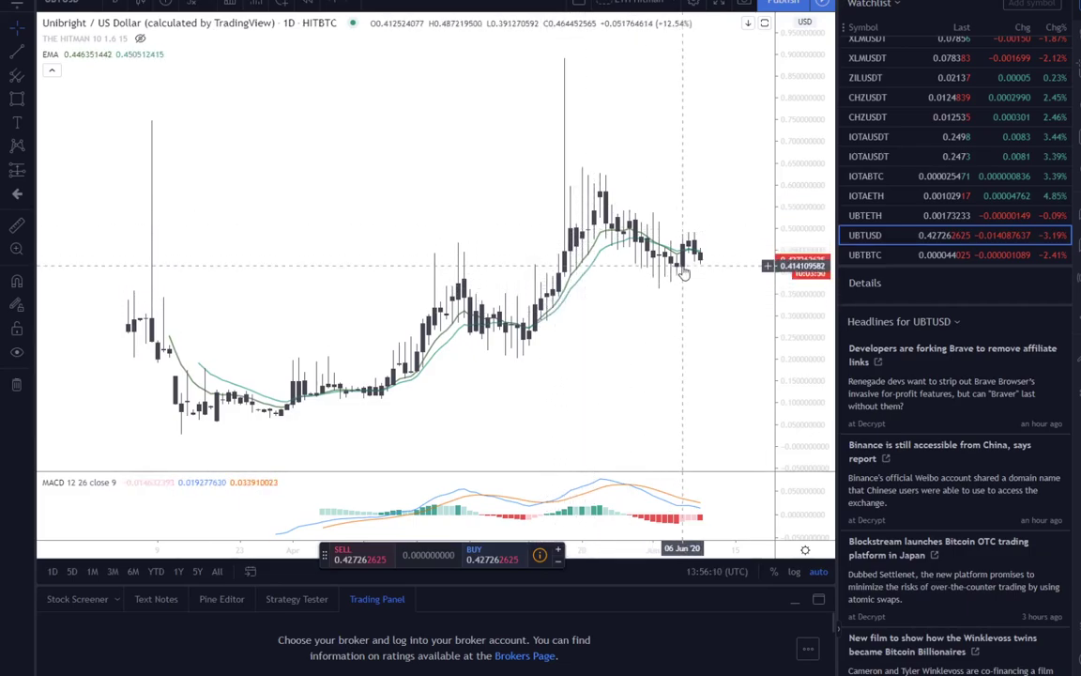
pyautogui.moveTo(435, 404)
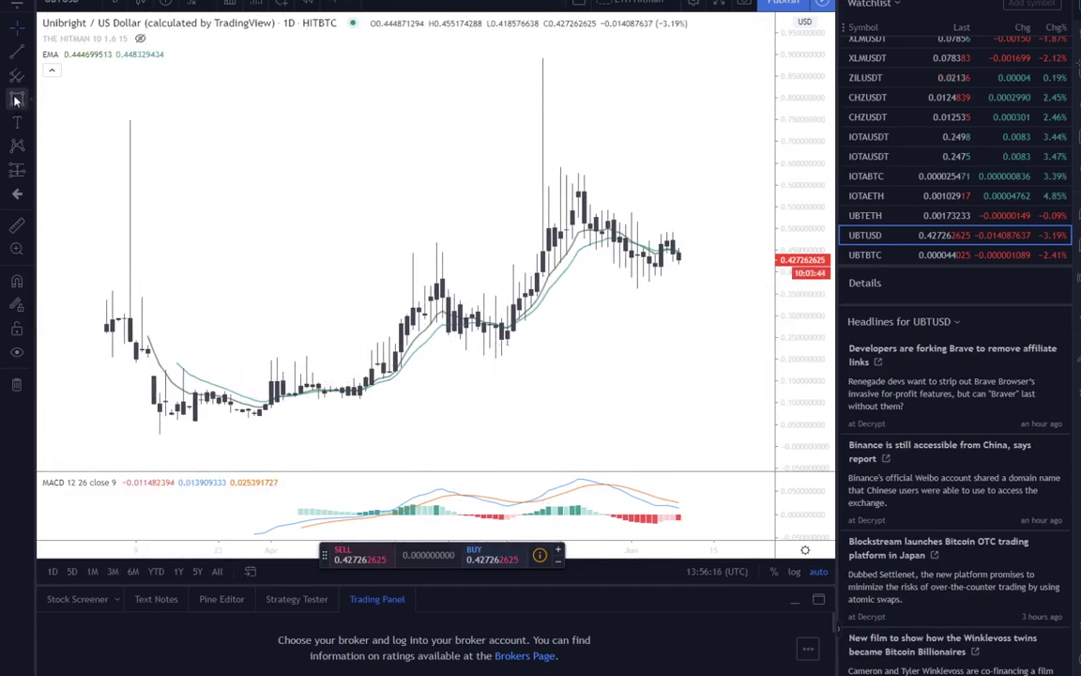
pyautogui.moveTo(16, 98)
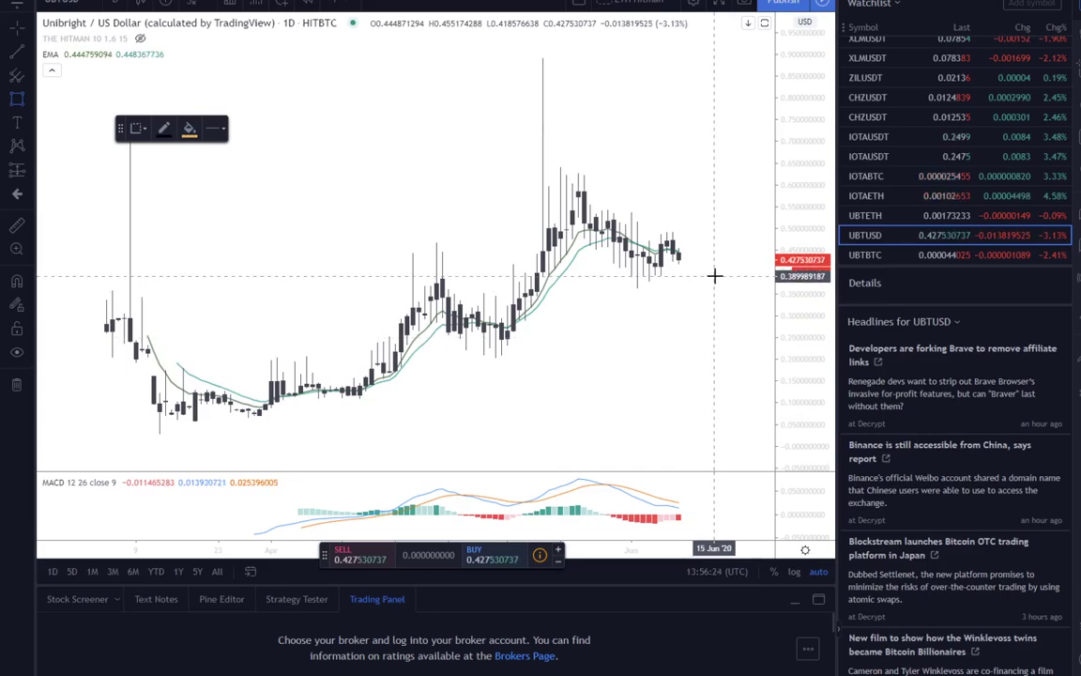
pyautogui.moveTo(659, 329)
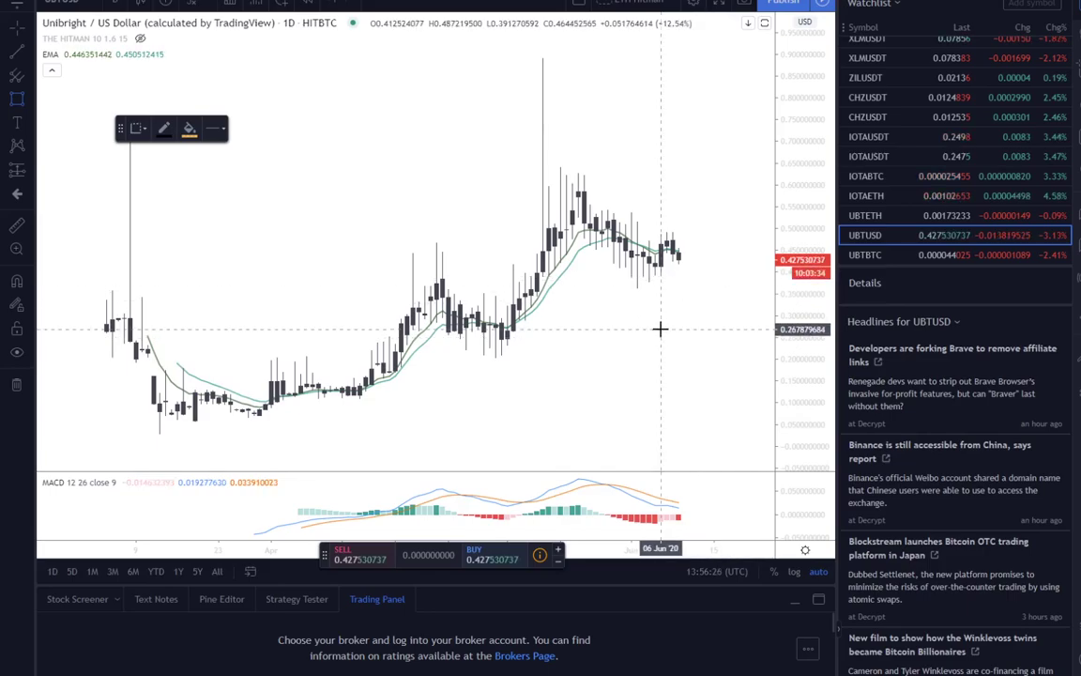
pyautogui.moveTo(726, 344)
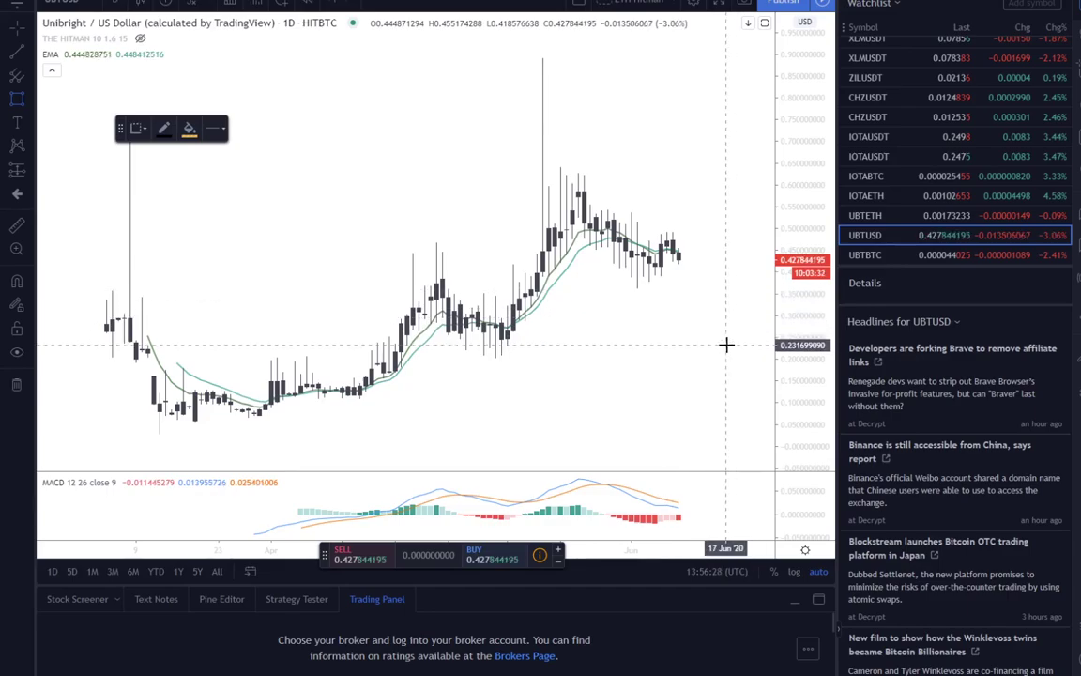
pyautogui.moveTo(721, 272)
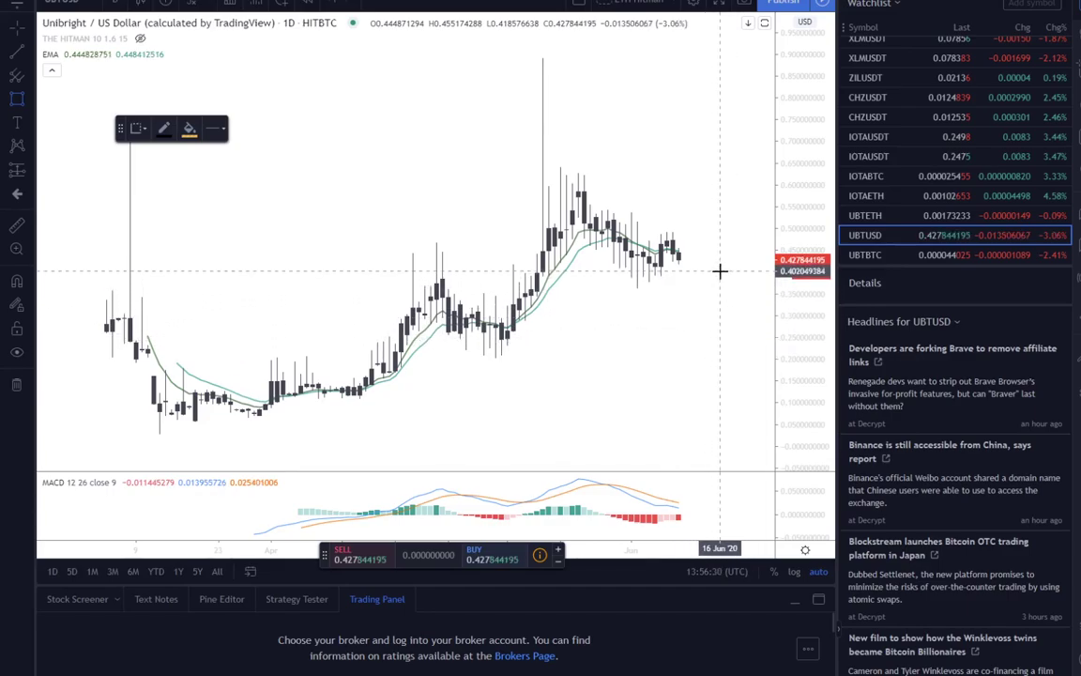
pyautogui.moveTo(723, 271)
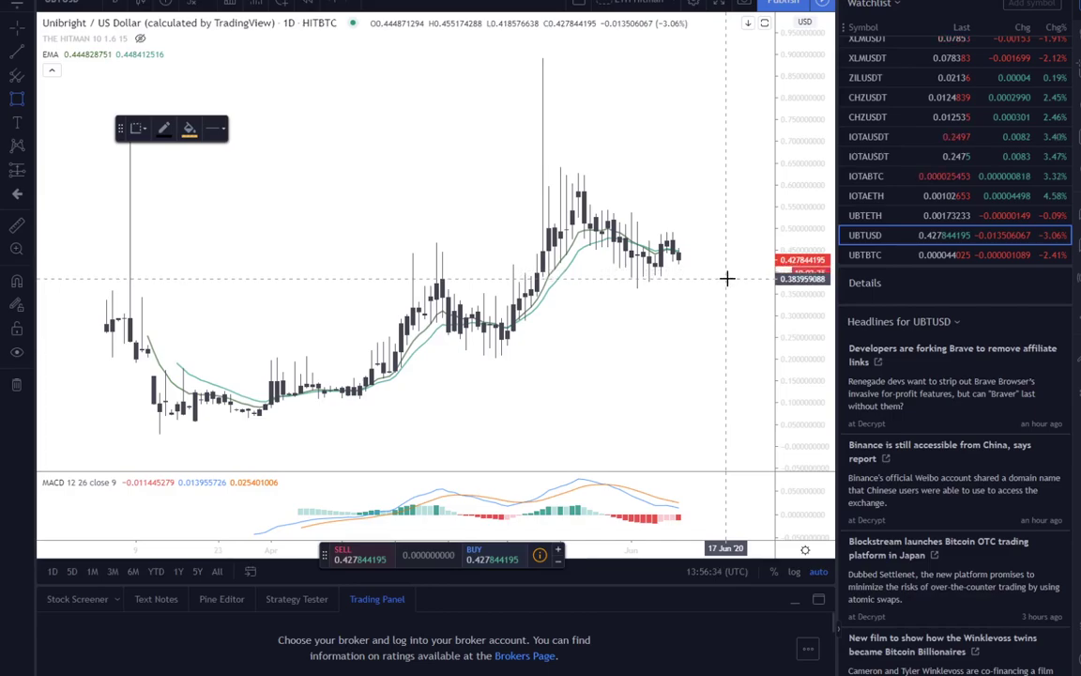
# Draw a thin band at 0.38 and a second band near 0.23, spanning March to mid-June
pyautogui.moveTo(336, 273); pyautogui.dragTo(724, 273)
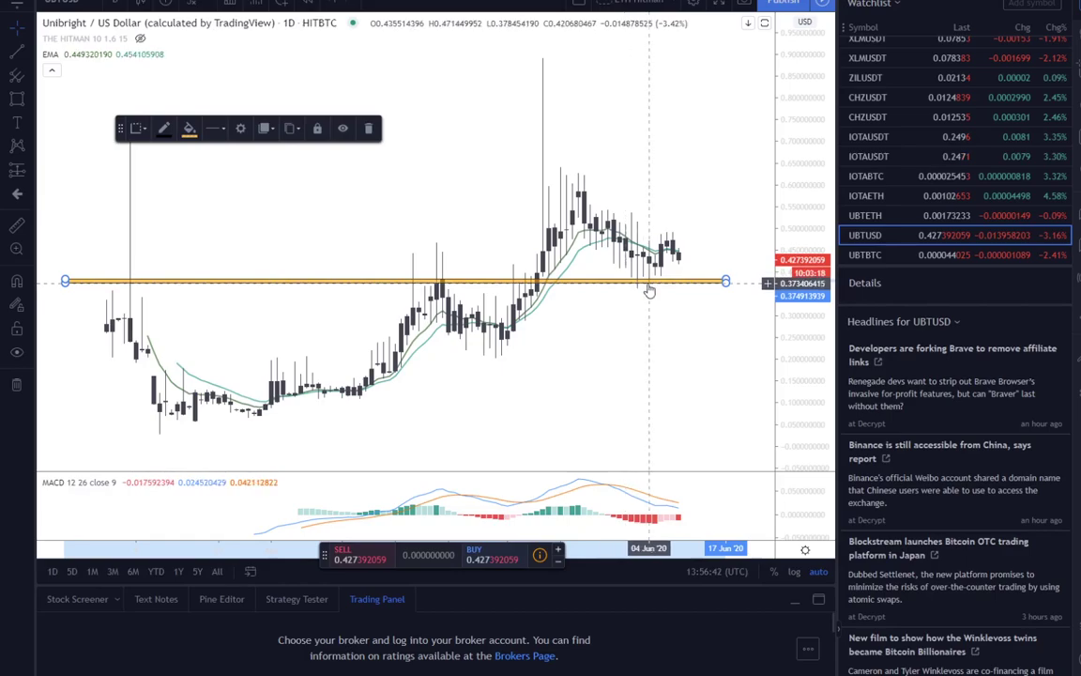
pyautogui.moveTo(419, 307)
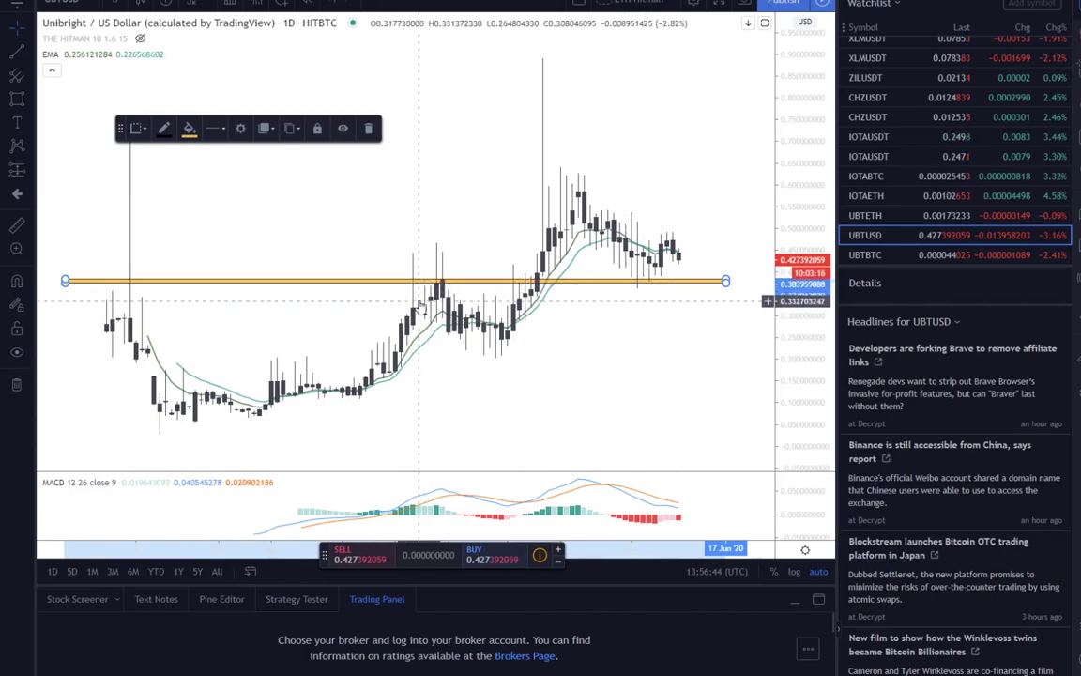
pyautogui.moveTo(538, 298)
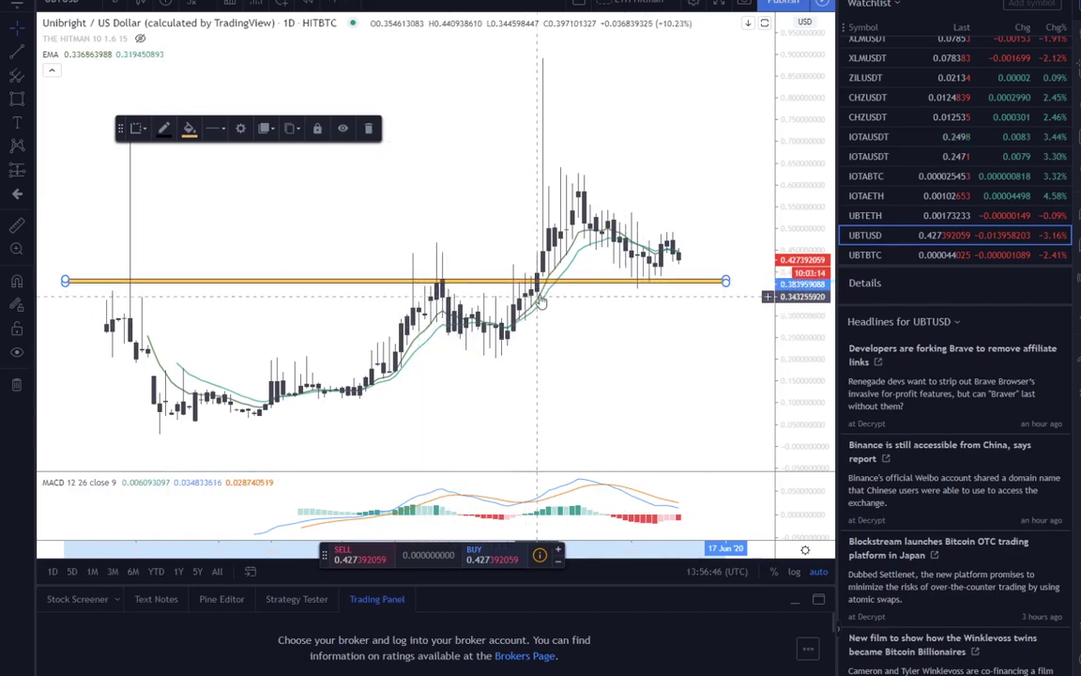
pyautogui.rightClick(540, 302)
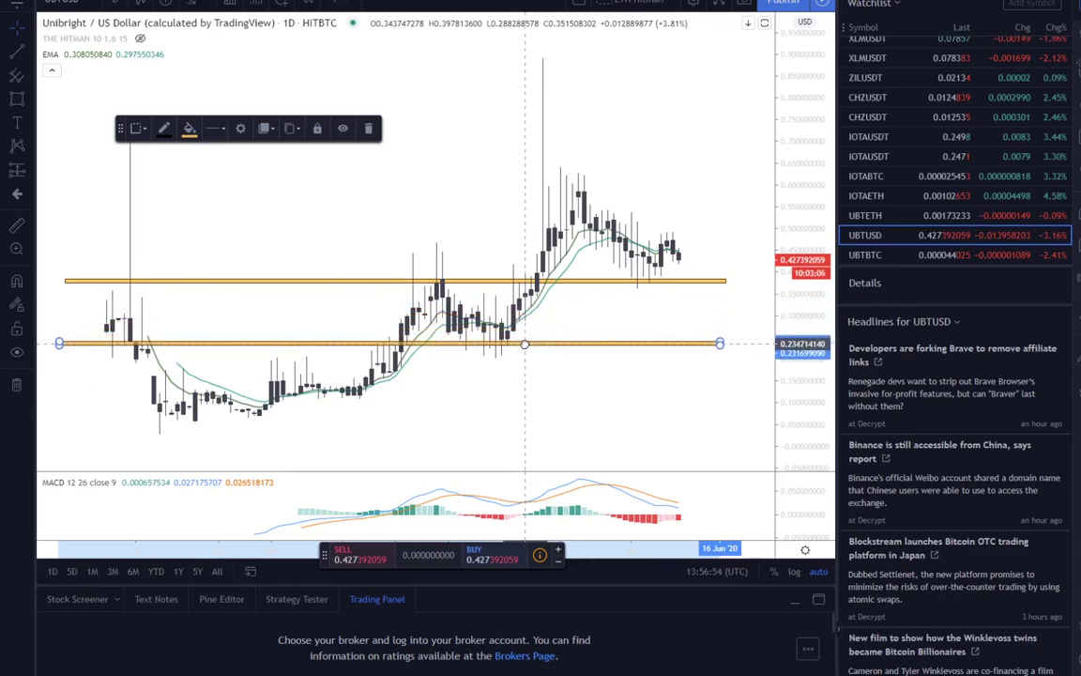
# Drag the lower band from 0.23 down to about 0.20
pyautogui.moveTo(525, 344); pyautogui.dragTo(526, 353)
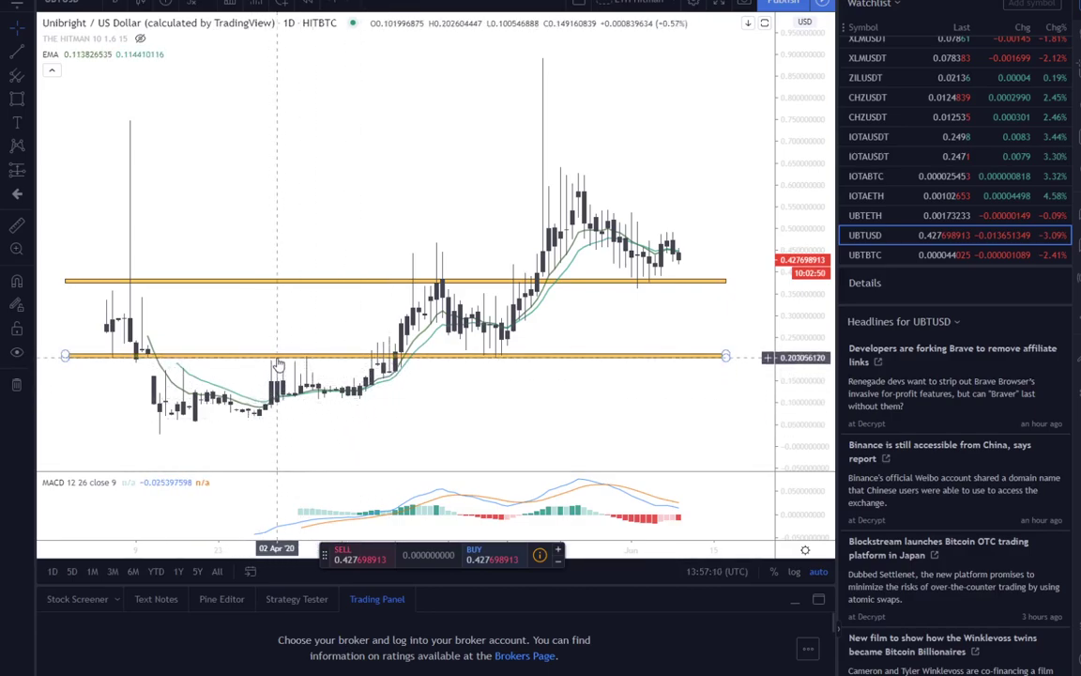
pyautogui.moveTo(671, 387)
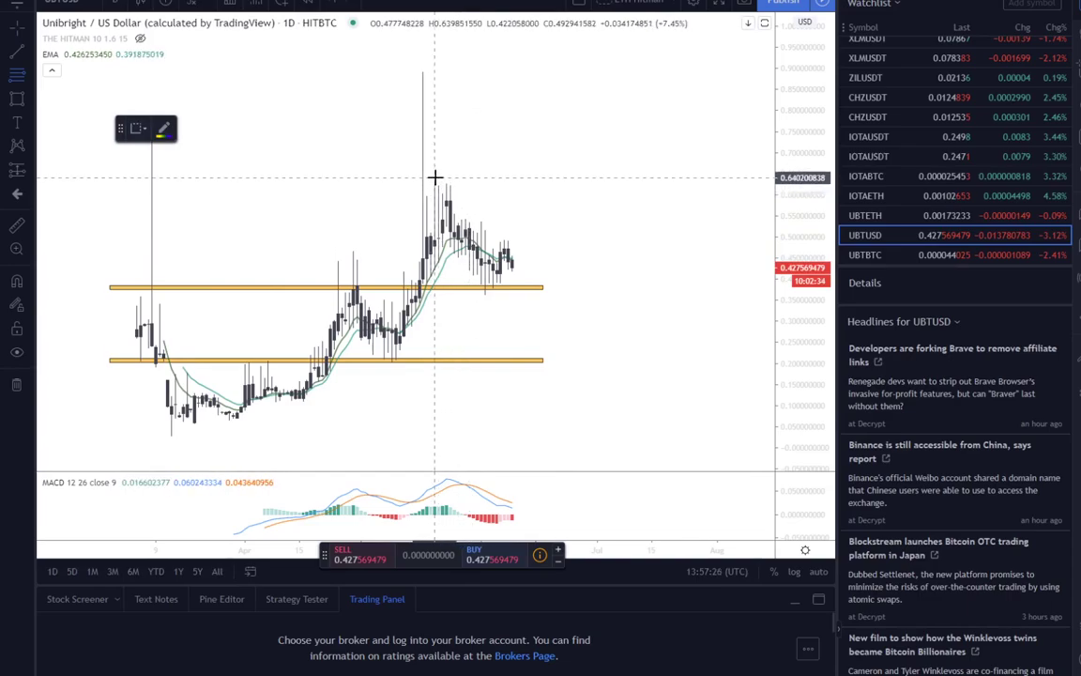
pyautogui.moveTo(435, 176); pyautogui.dragTo(553, 324)
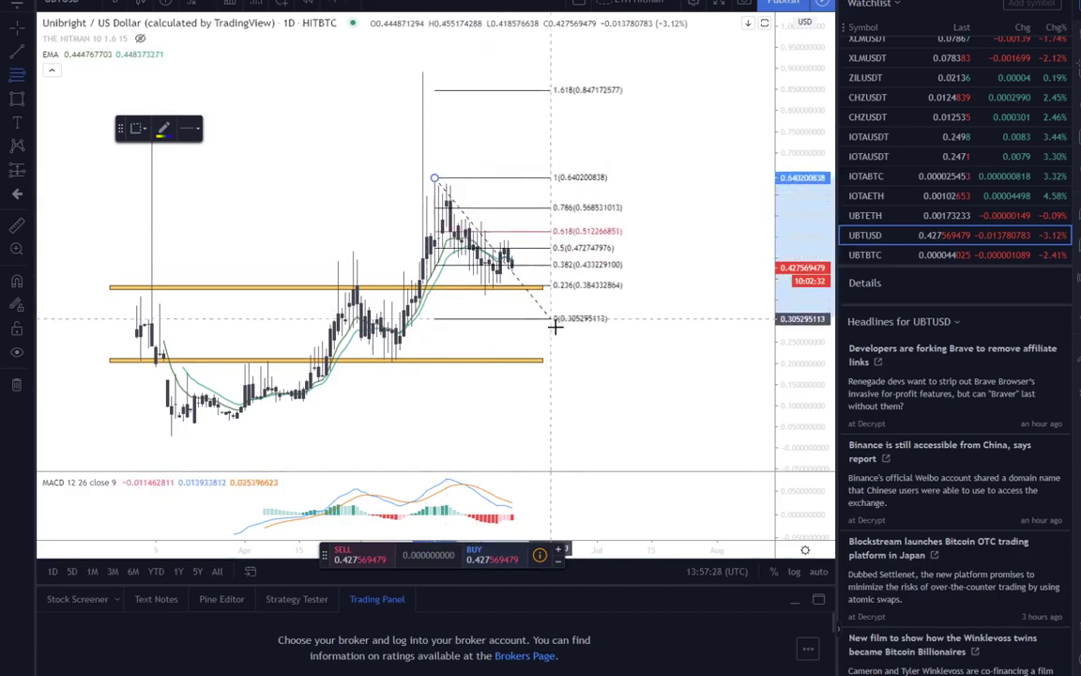
pyautogui.moveTo(555, 318); pyautogui.dragTo(560, 433)
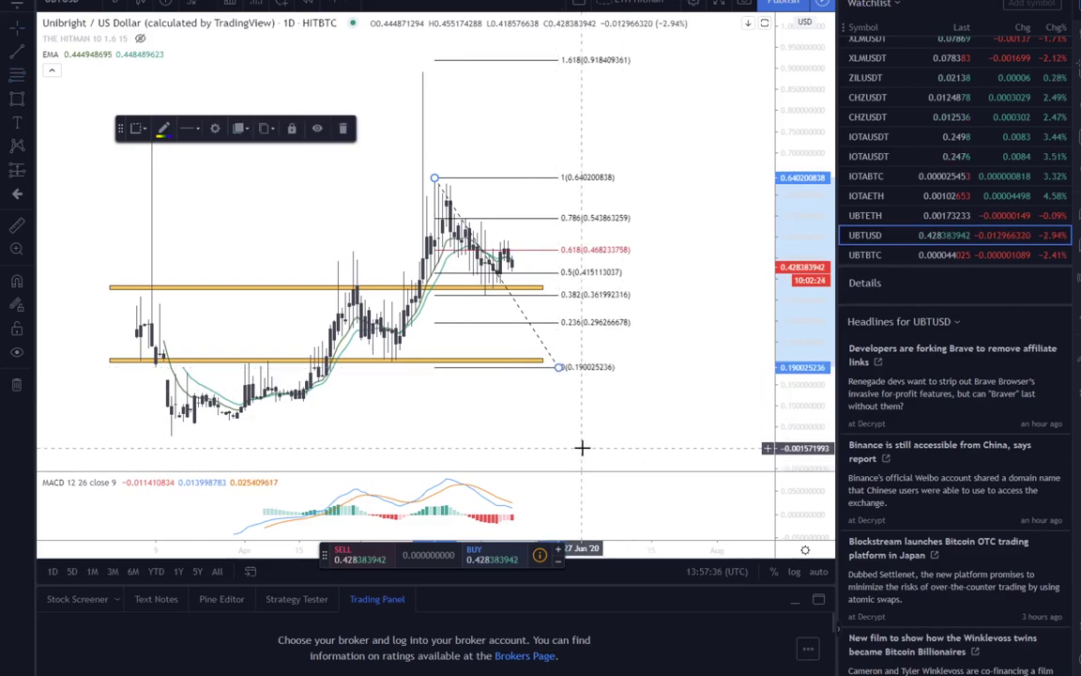
pyautogui.moveTo(498, 160)
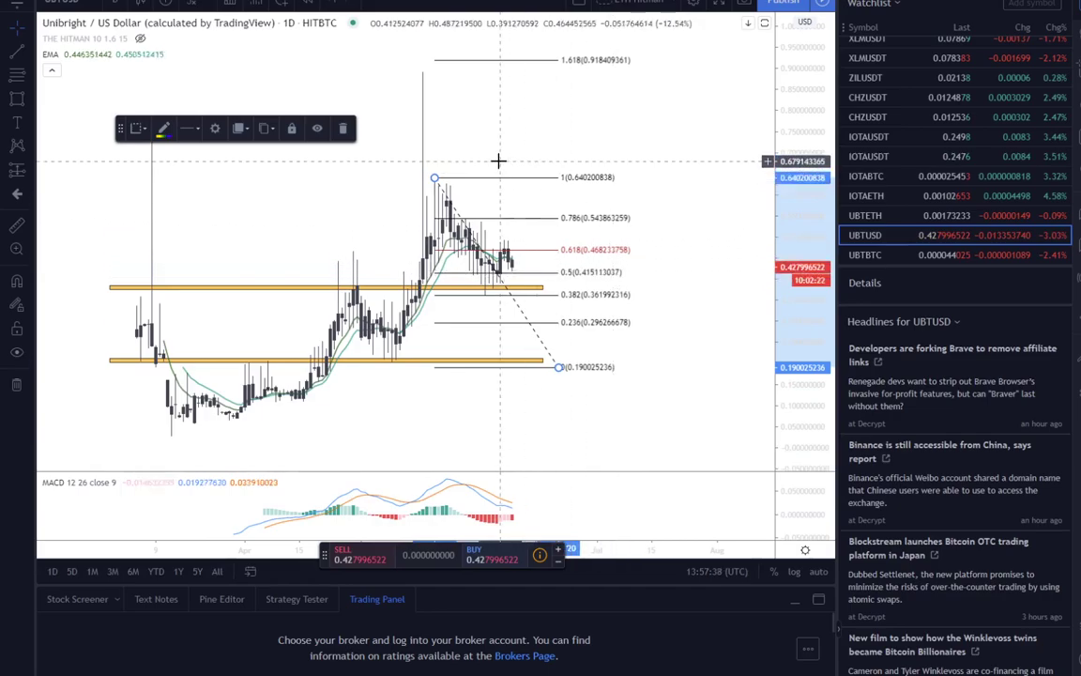
pyautogui.moveTo(662, 311)
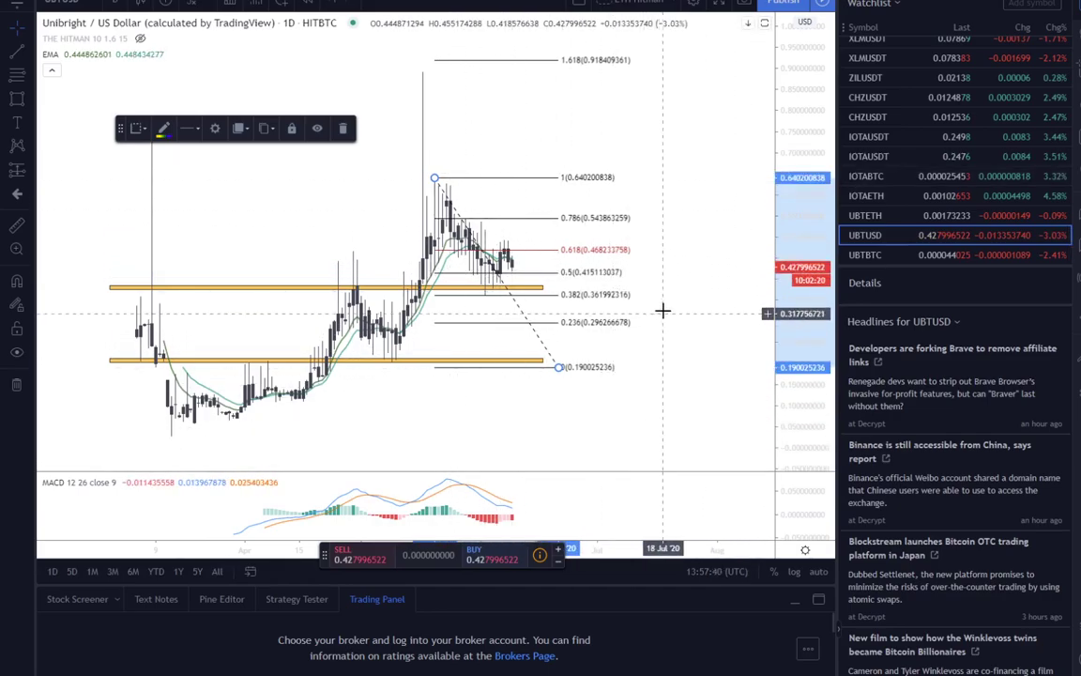
pyautogui.moveTo(679, 267)
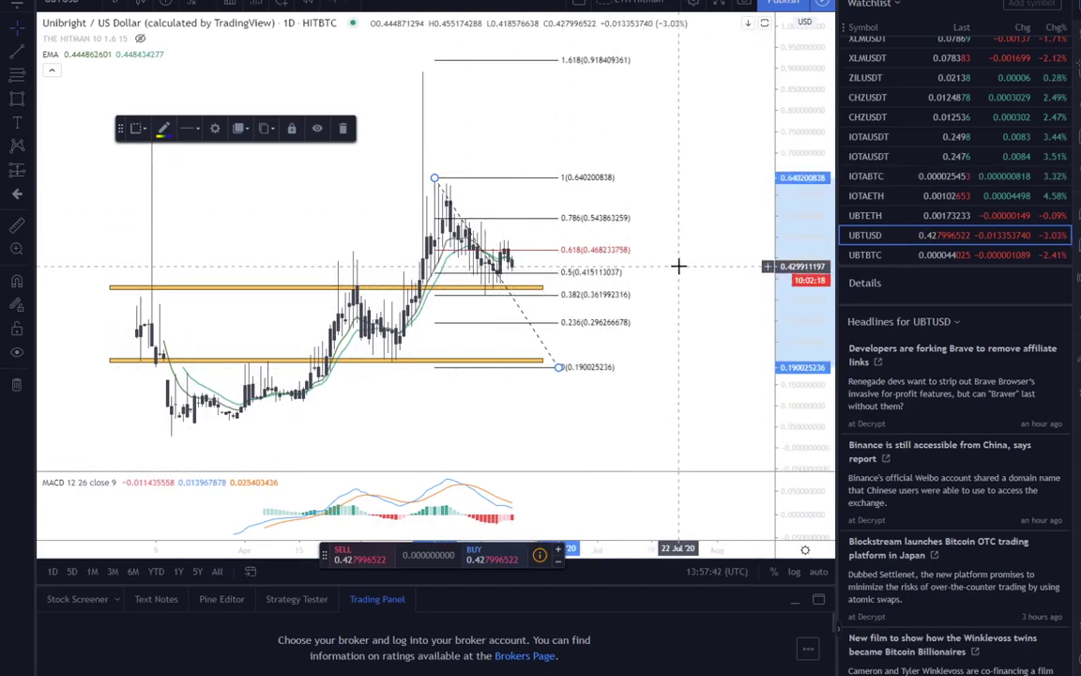
pyautogui.moveTo(678, 380)
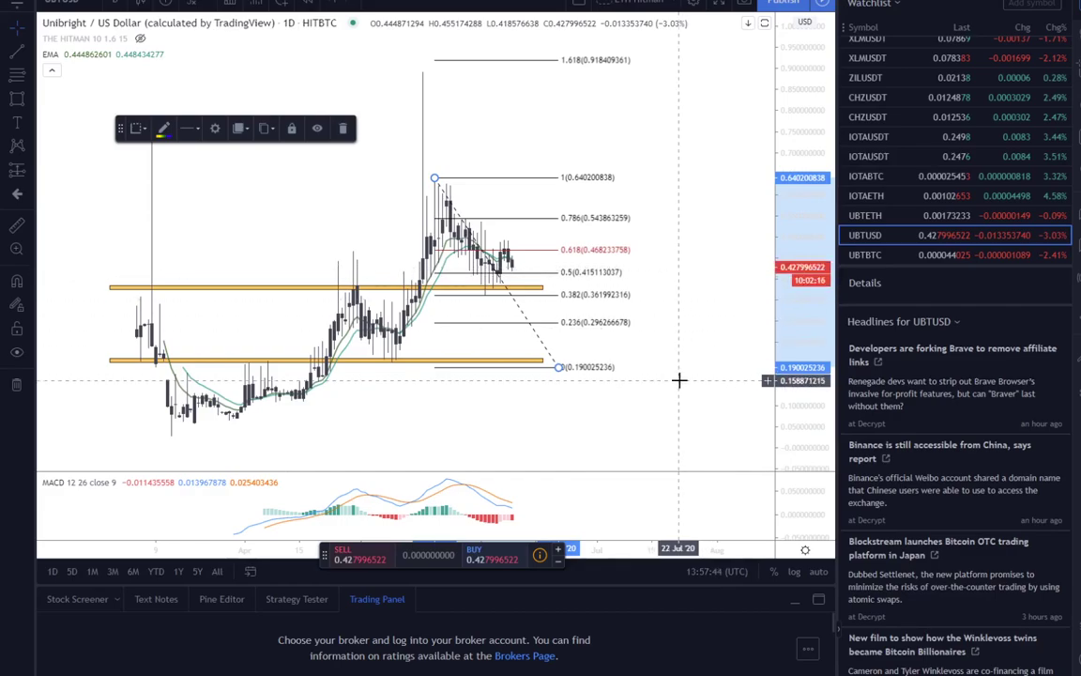
pyautogui.moveTo(498, 381)
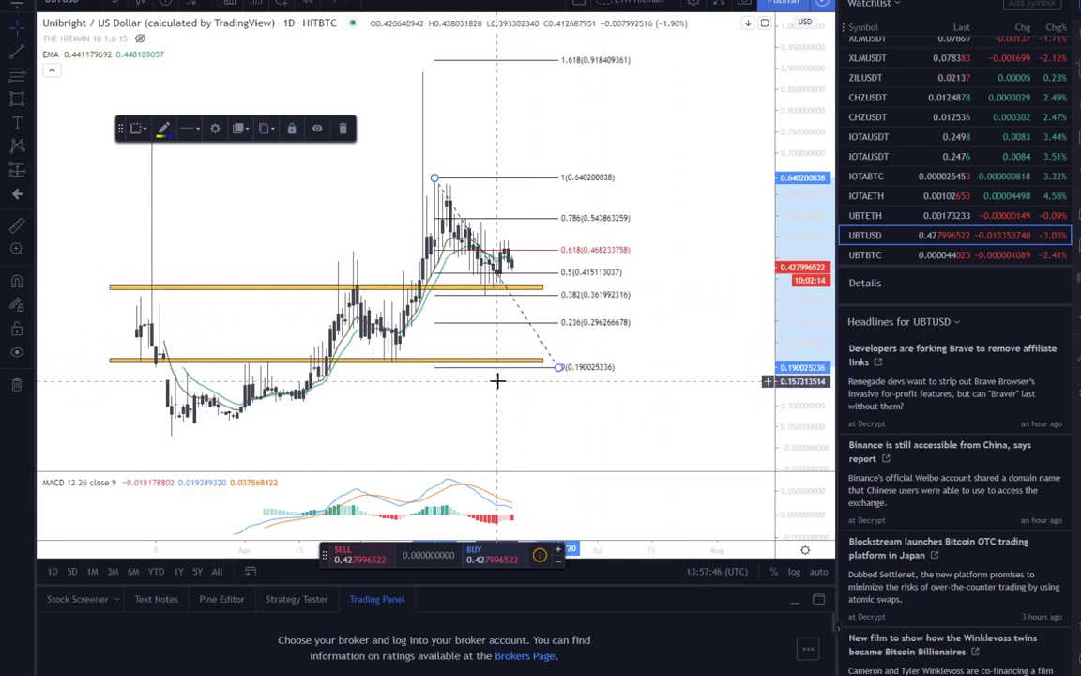
pyautogui.moveTo(664, 389)
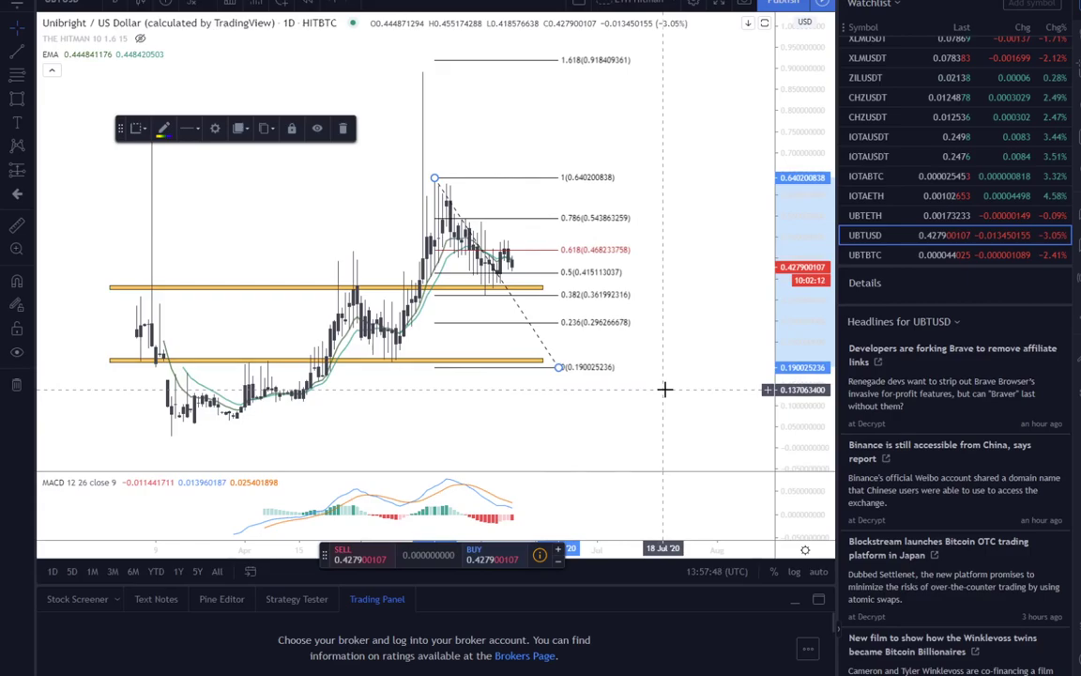
pyautogui.moveTo(514, 371)
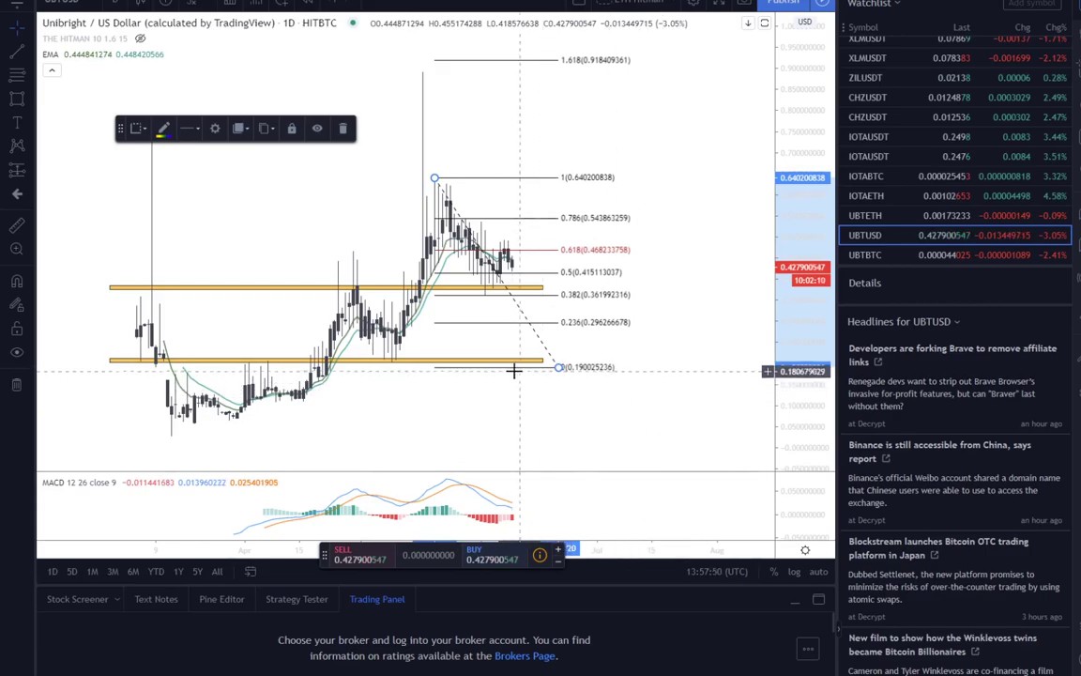
pyautogui.moveTo(532, 322)
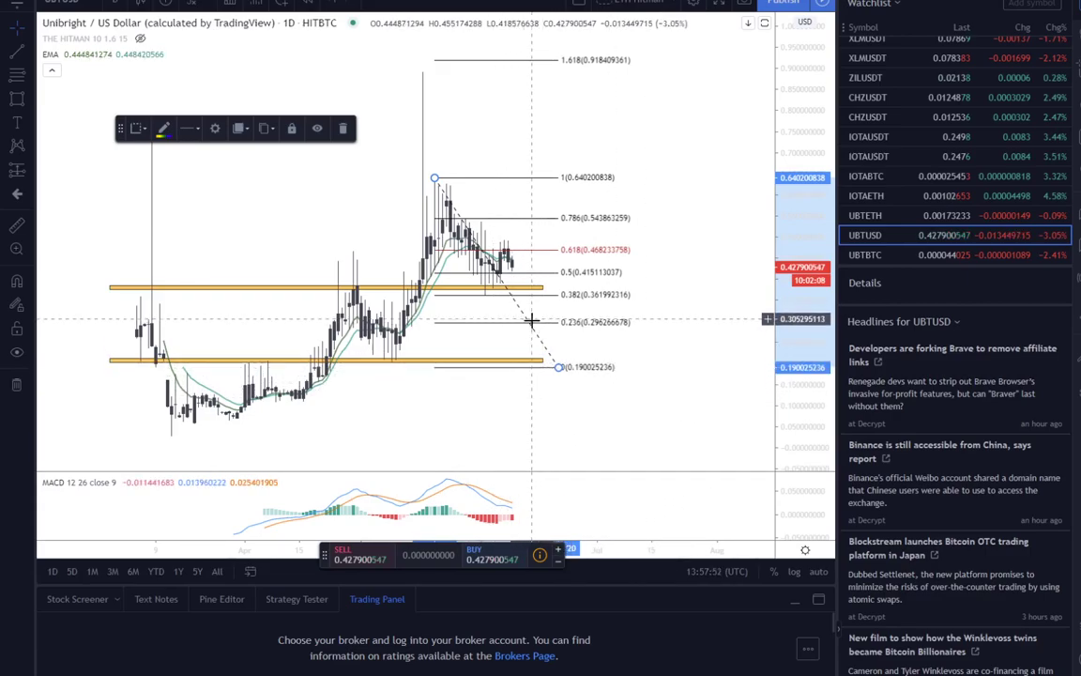
pyautogui.moveTo(520, 334)
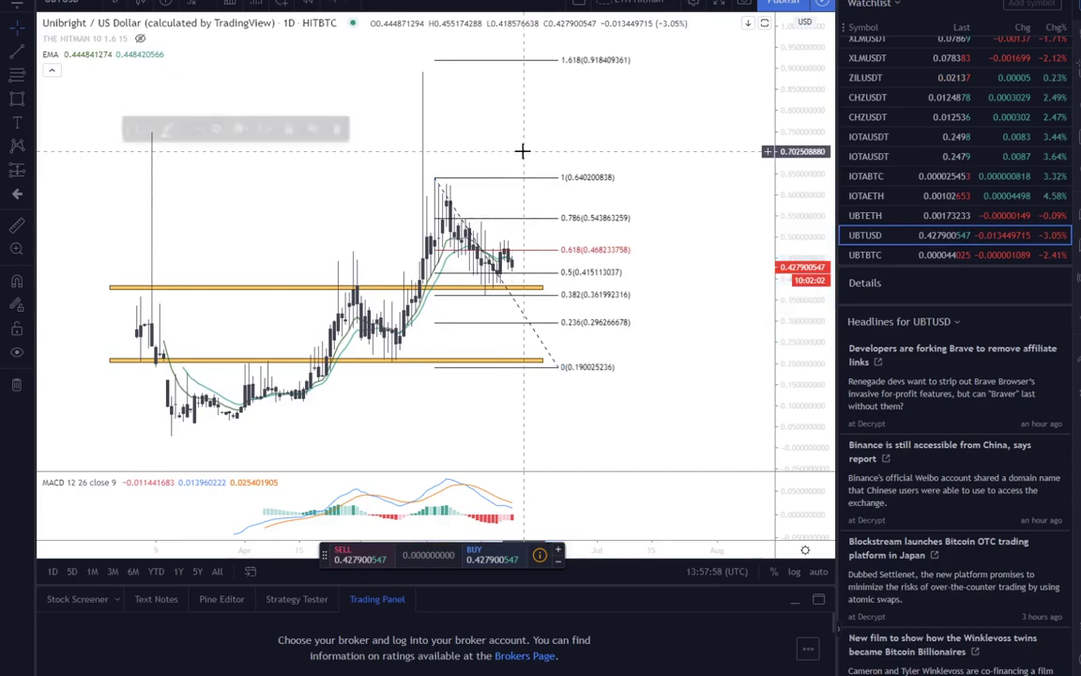
pyautogui.moveTo(737, 226)
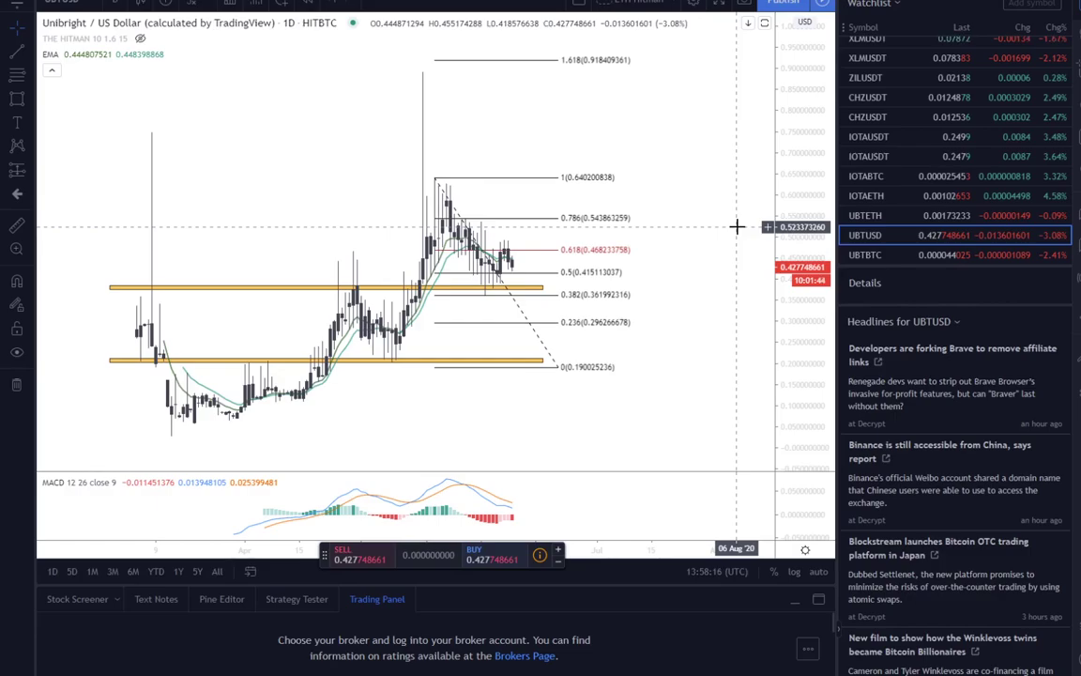
pyautogui.moveTo(724, 403)
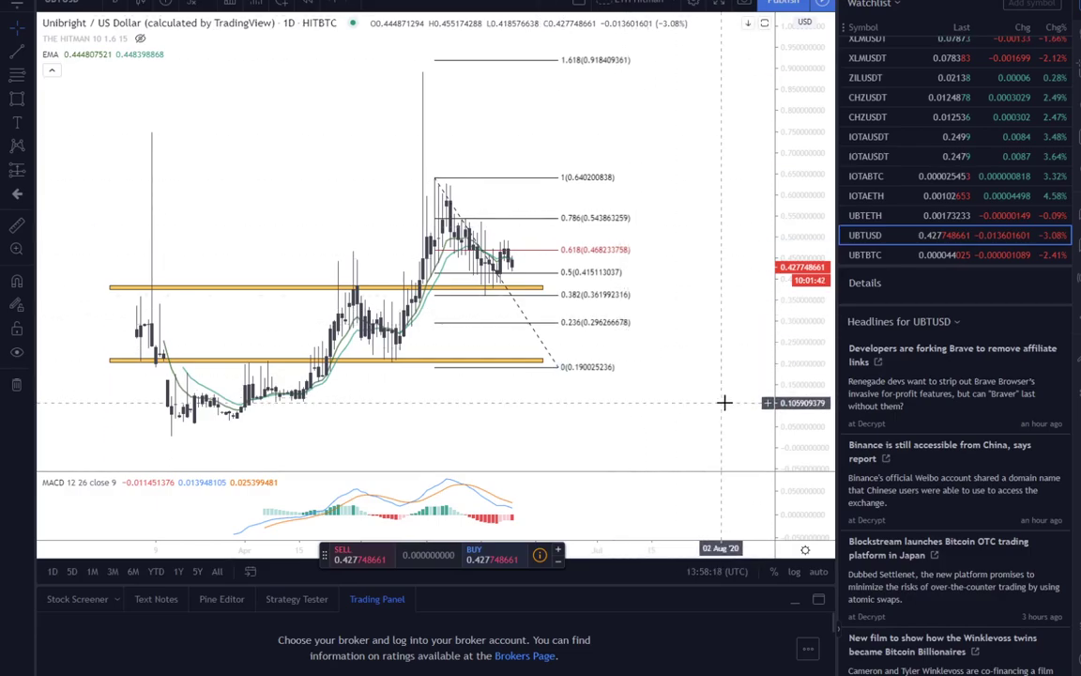
pyautogui.moveTo(651, 391)
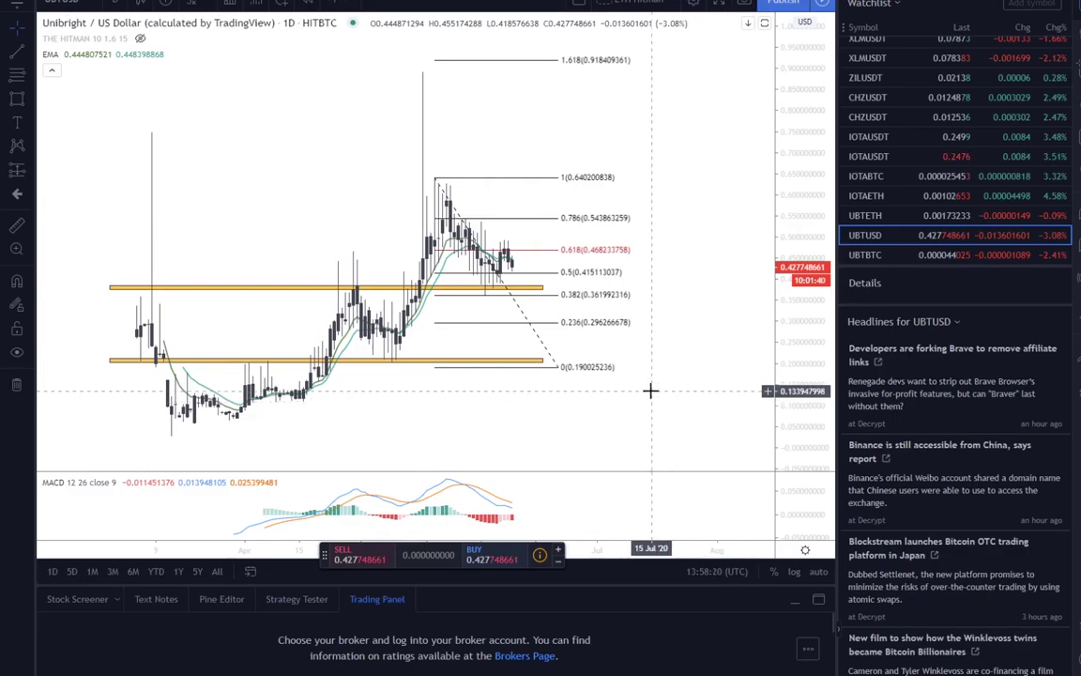
pyautogui.moveTo(611, 261)
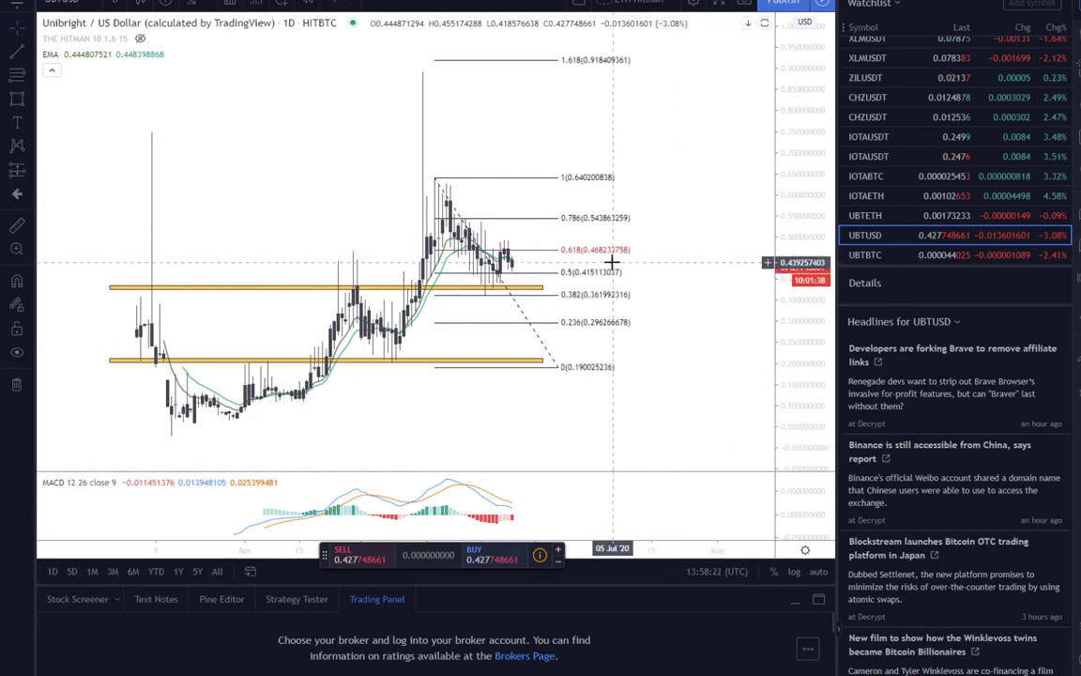
pyautogui.moveTo(552, 332)
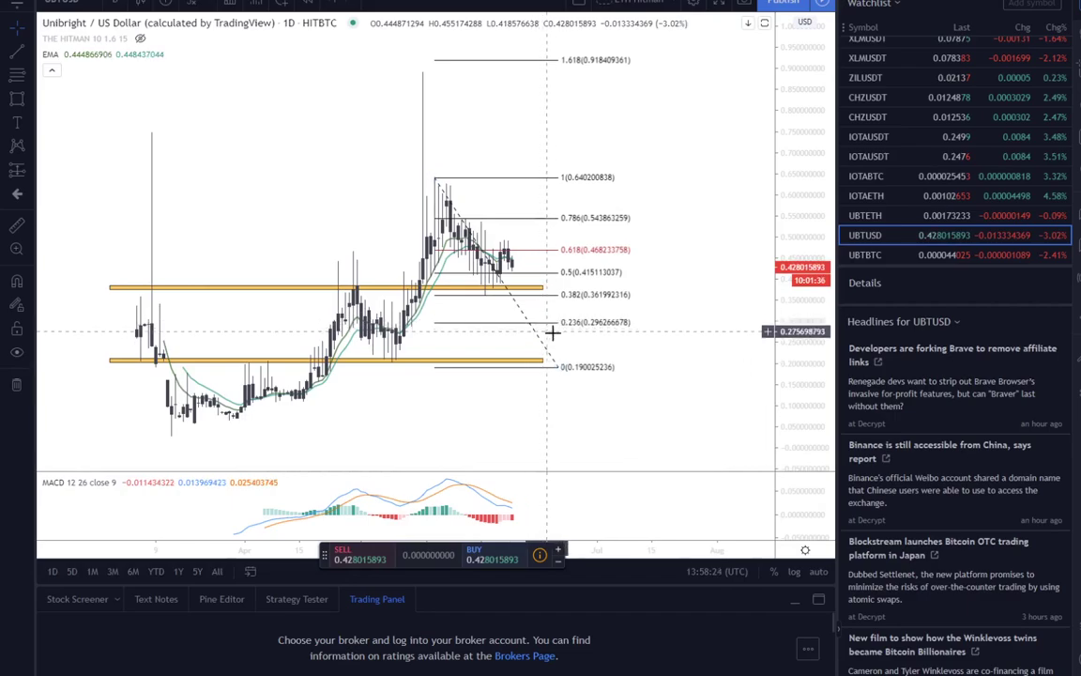
pyautogui.moveTo(535, 328)
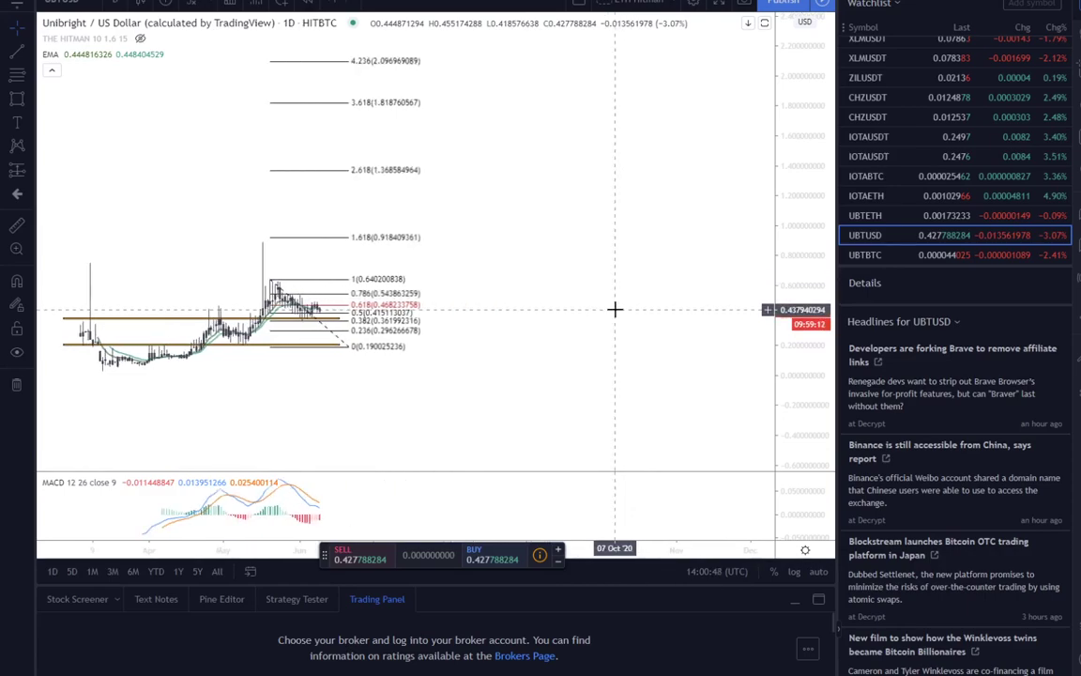
pyautogui.moveTo(775, 416)
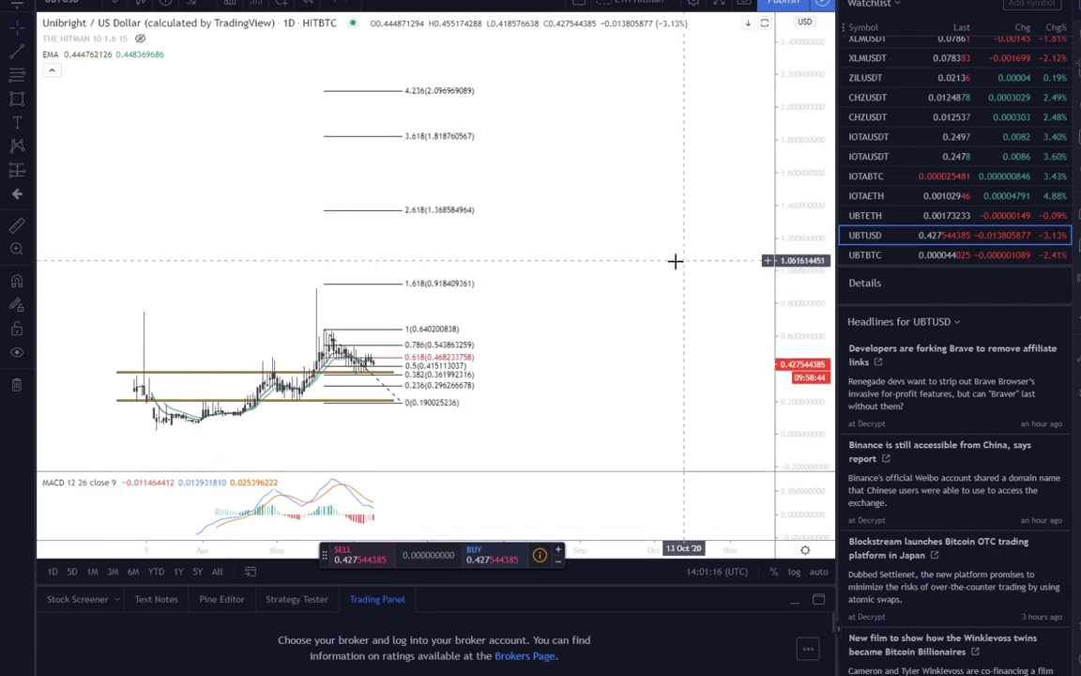
pyautogui.moveTo(657, 253)
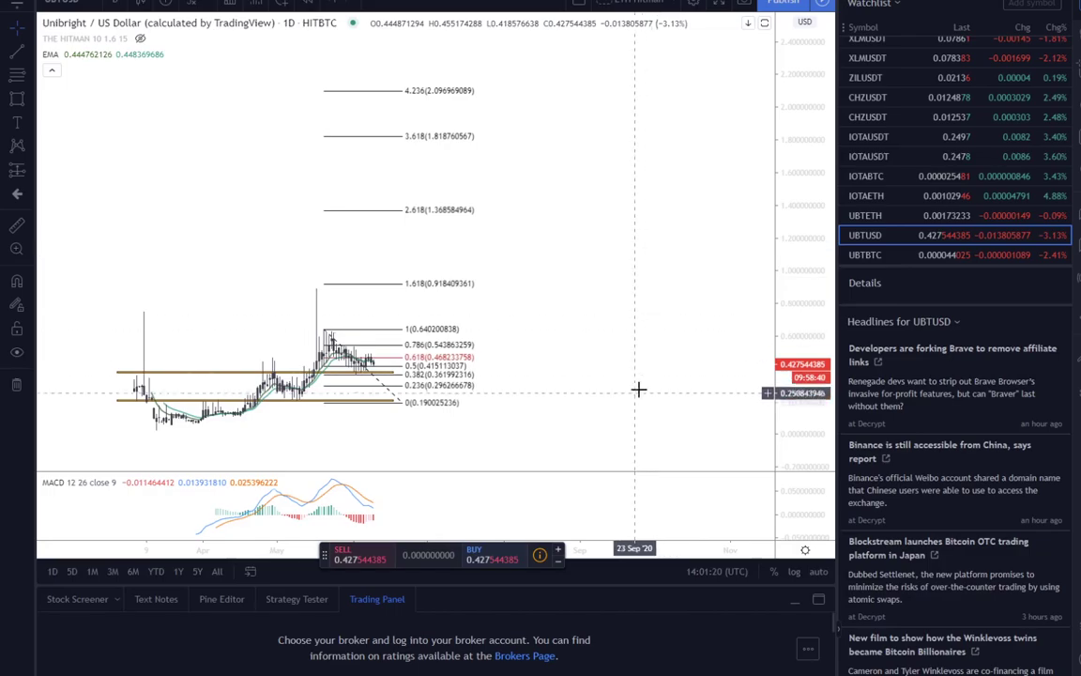
pyautogui.moveTo(552, 404)
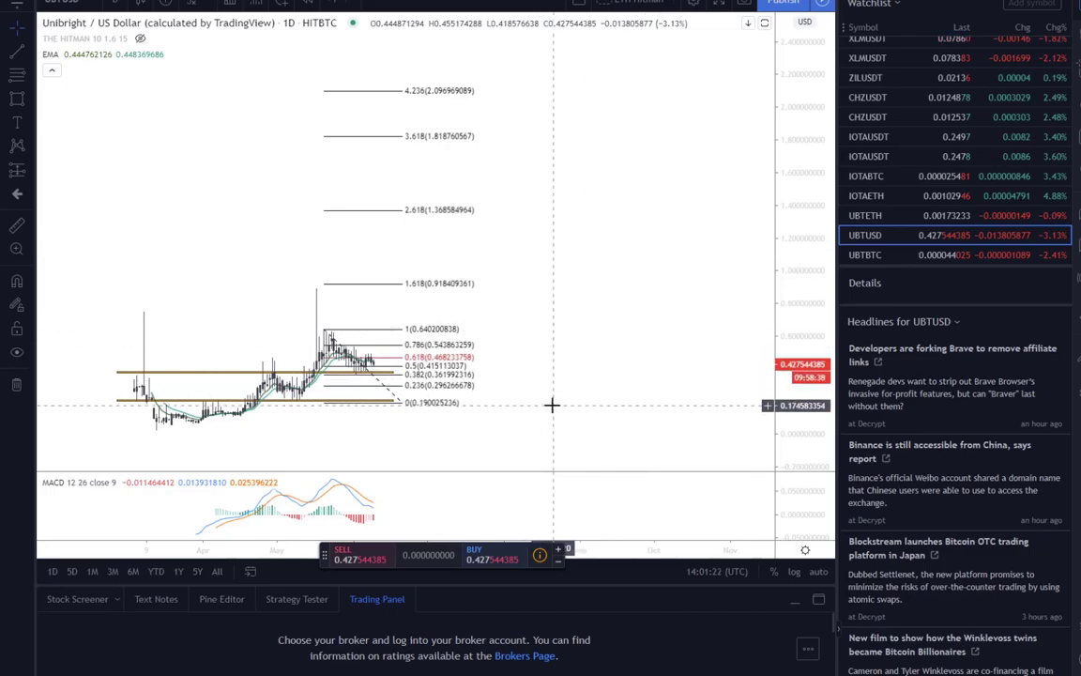
pyautogui.moveTo(517, 372)
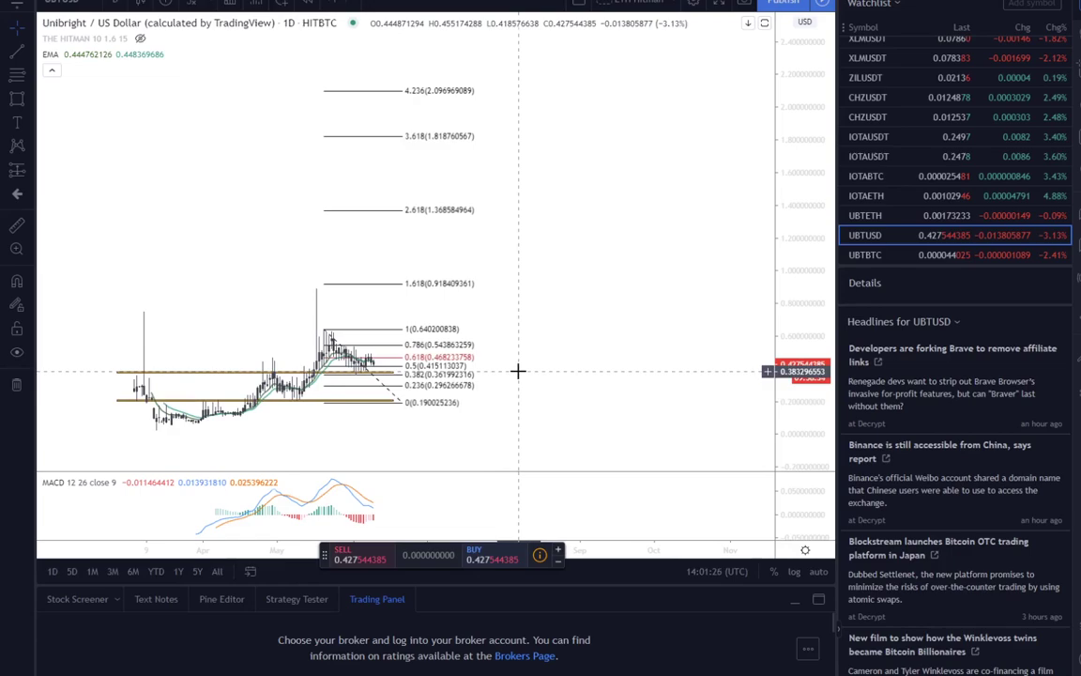
pyautogui.moveTo(464, 363)
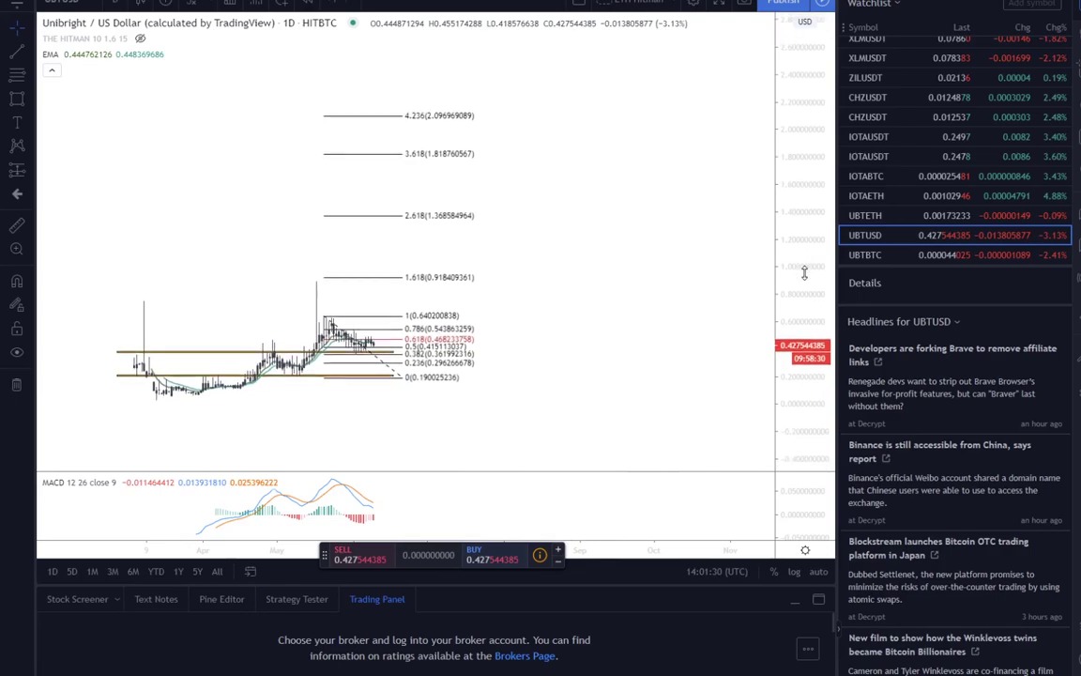
pyautogui.moveTo(541, 111)
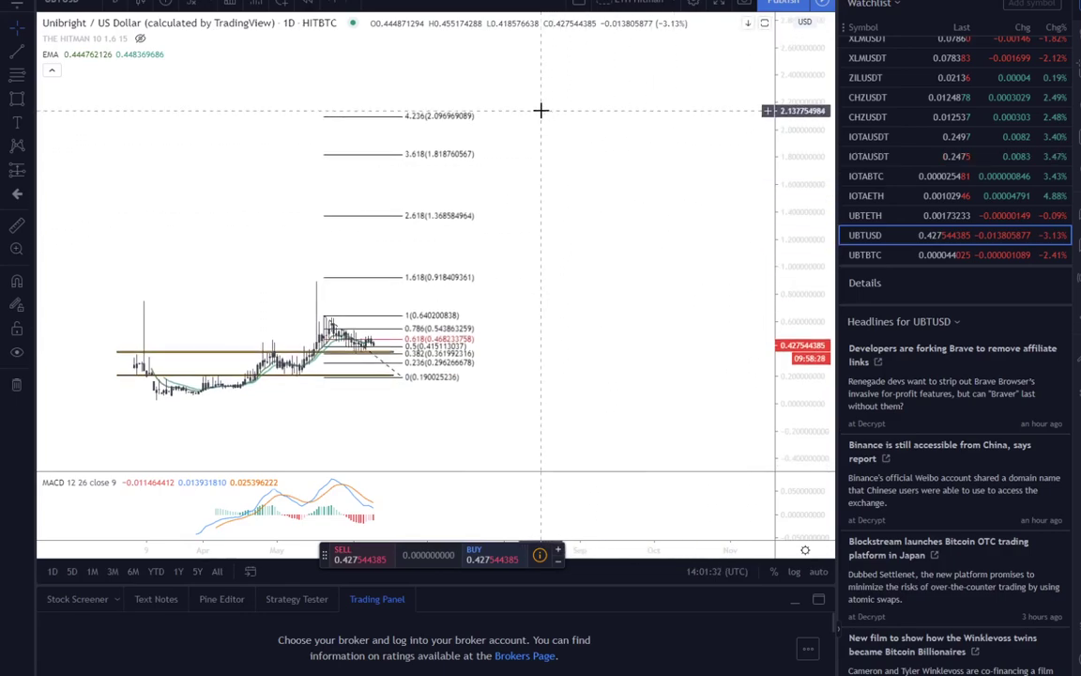
pyautogui.moveTo(556, 115)
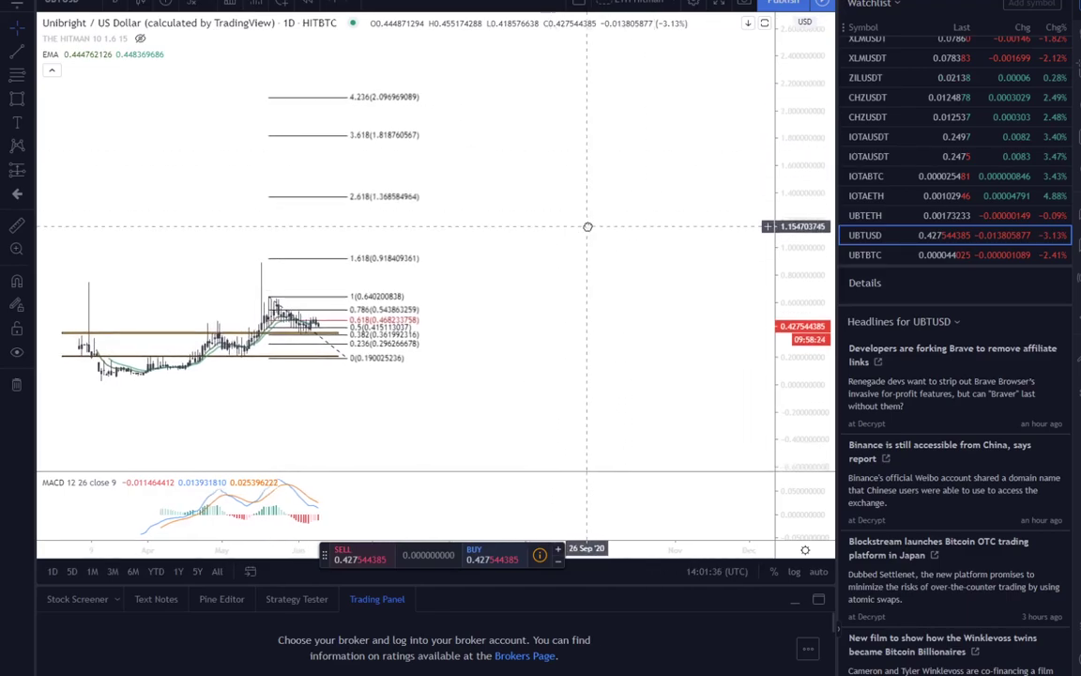
pyautogui.moveTo(485, 124)
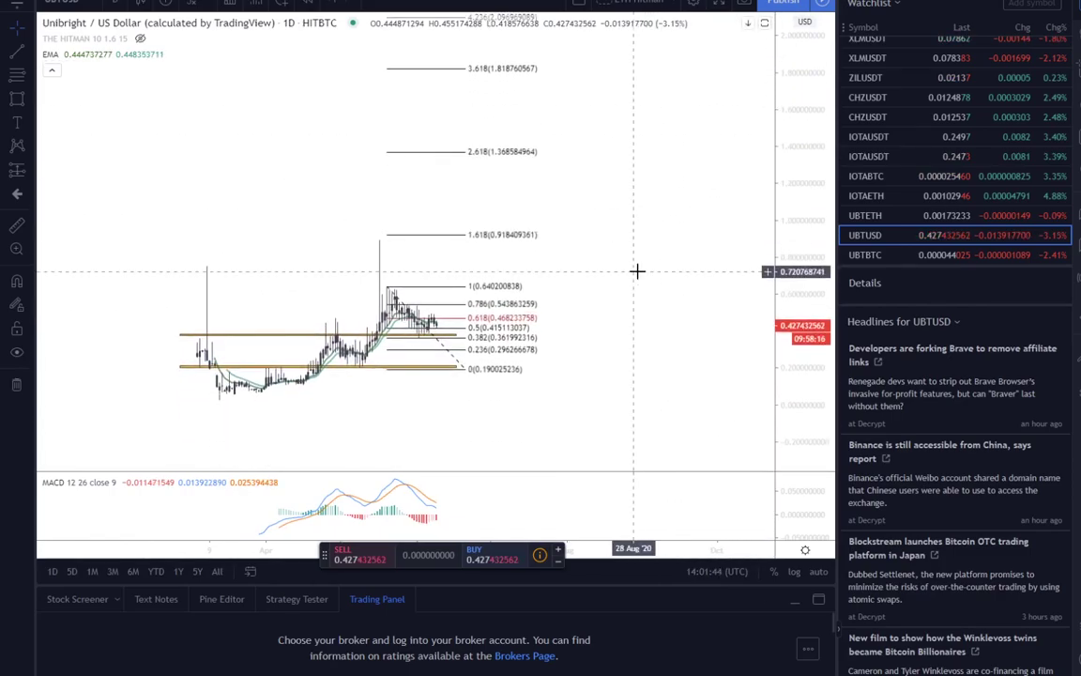
pyautogui.moveTo(644, 269)
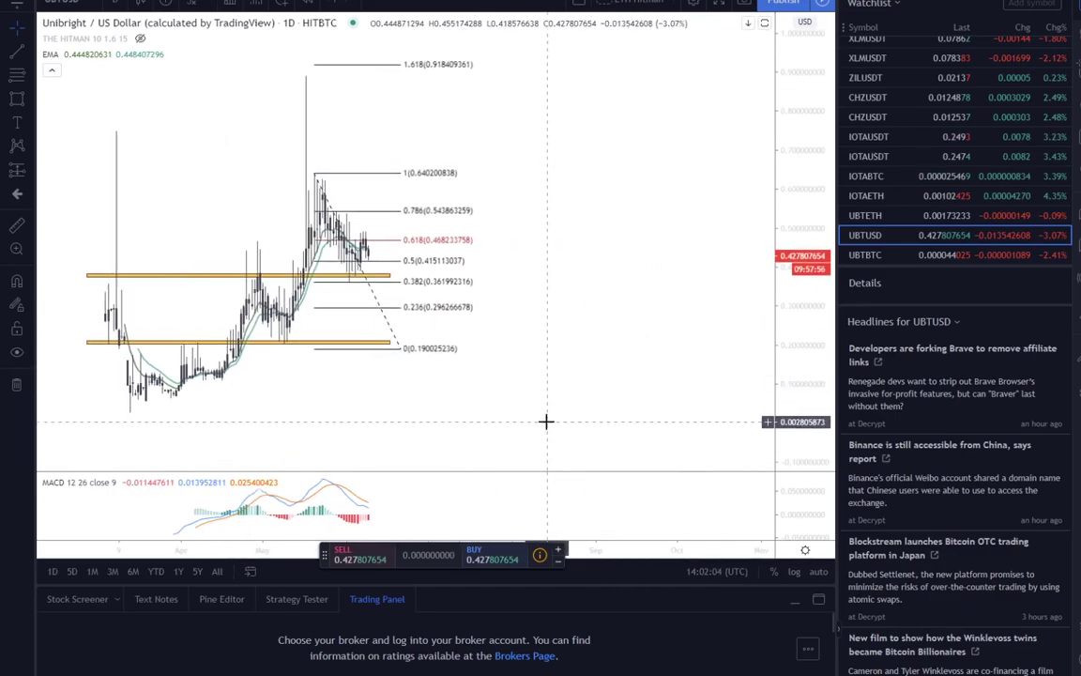
pyautogui.moveTo(530, 444)
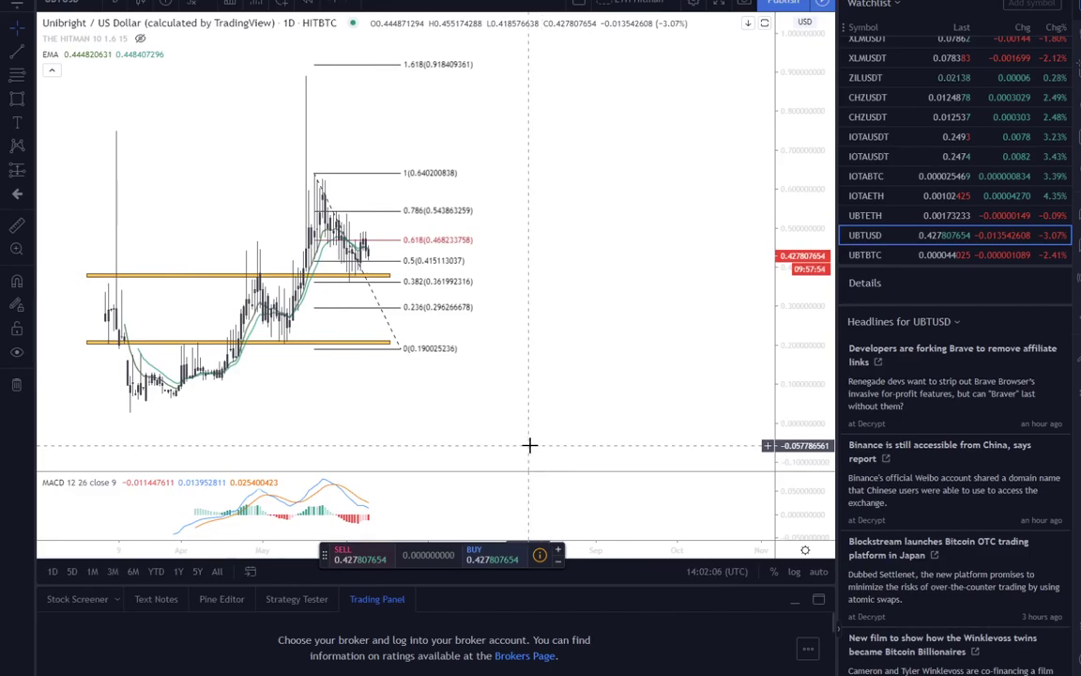
pyautogui.moveTo(511, 403)
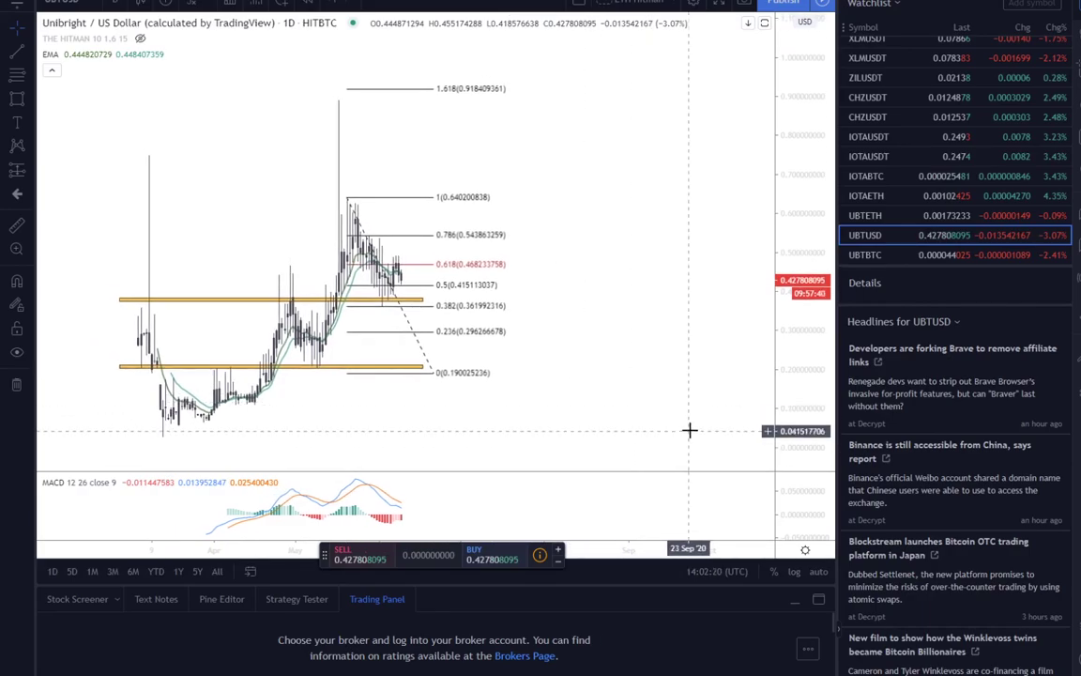
pyautogui.moveTo(652, 402)
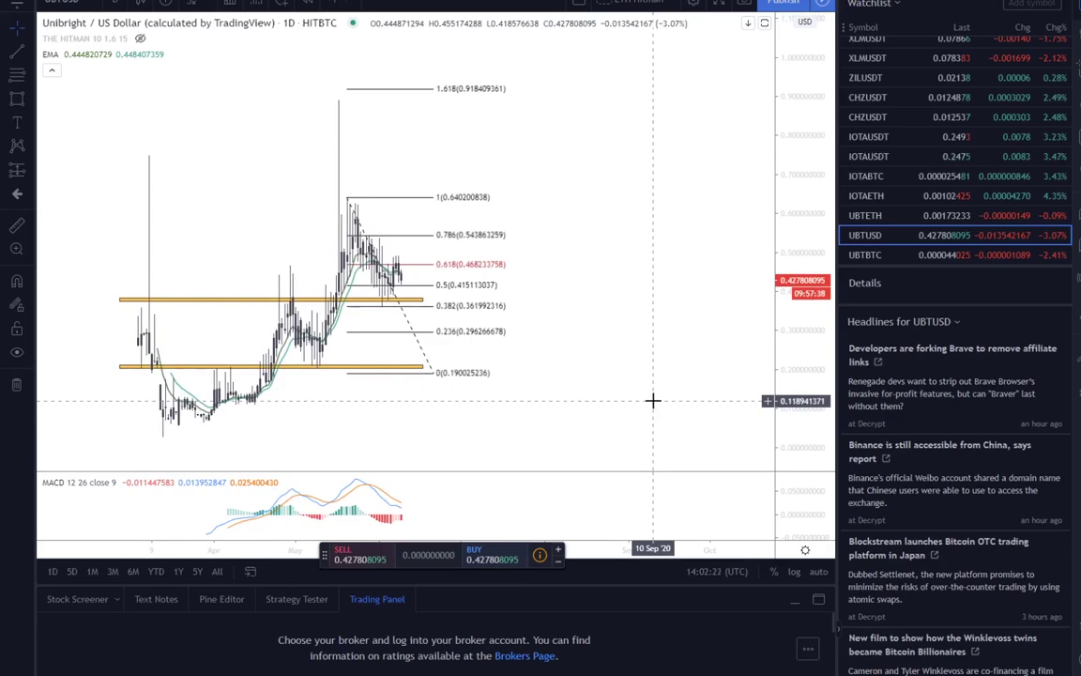